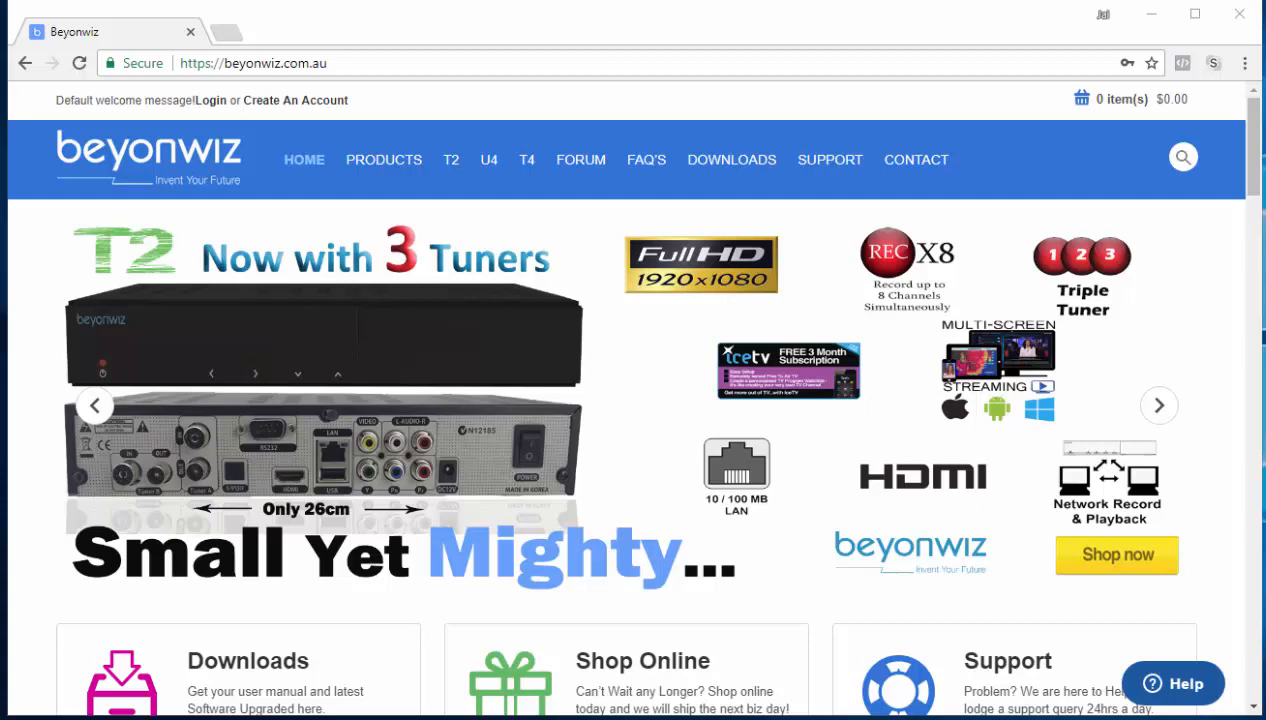
# Step: Interact with the Beyonwiz website page before navigating to Downloads
pyautogui.click(1158, 404)
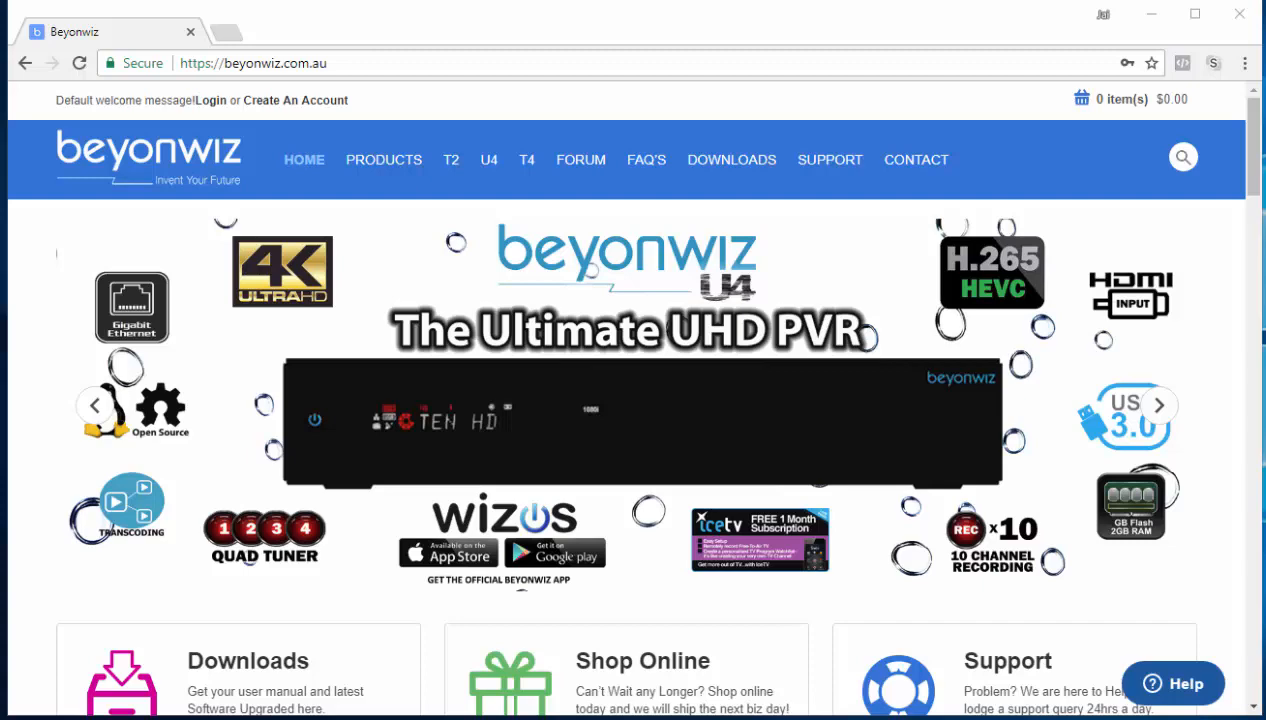
pyautogui.click(1158, 404)
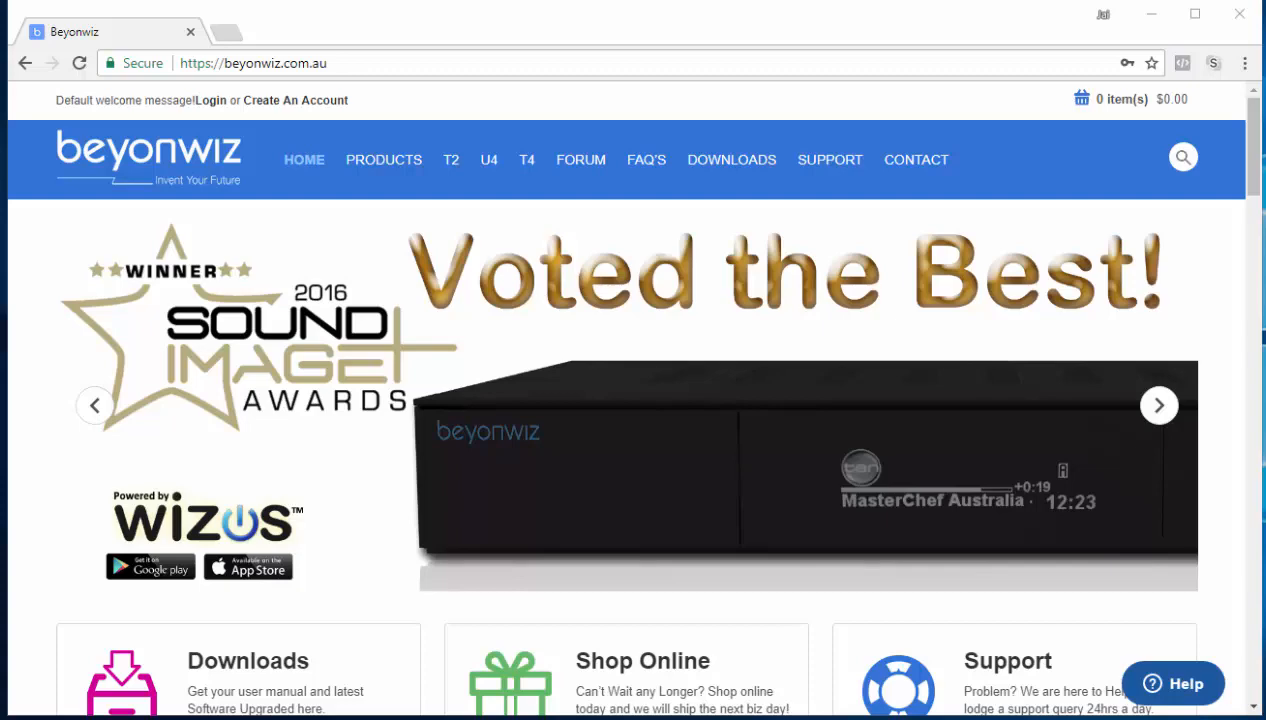
pyautogui.click(1158, 404)
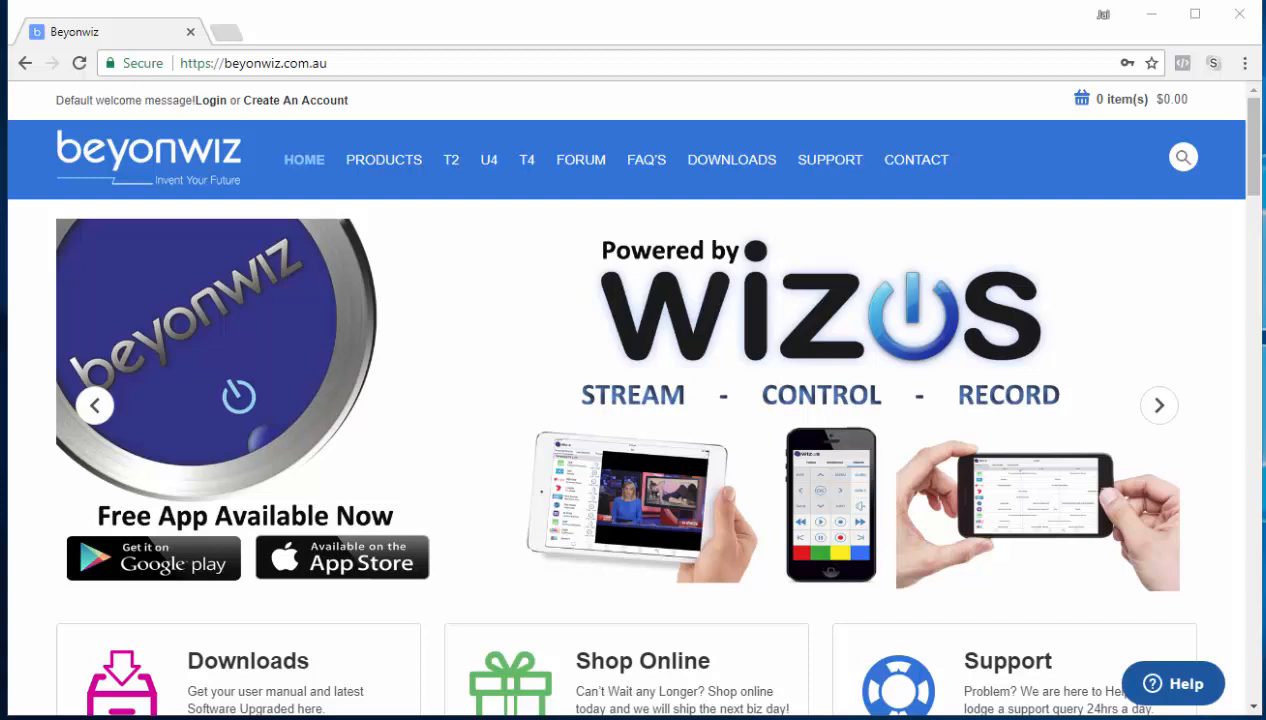
pyautogui.click(1158, 404)
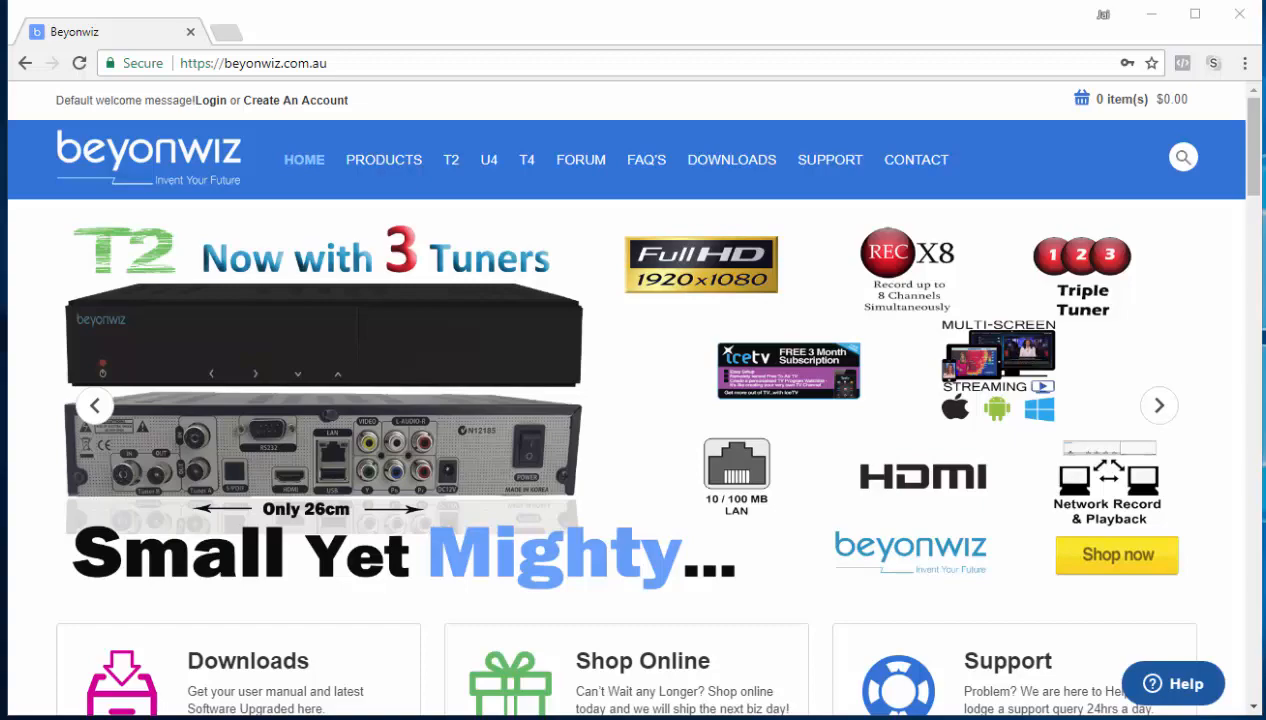
pyautogui.click(1158, 404)
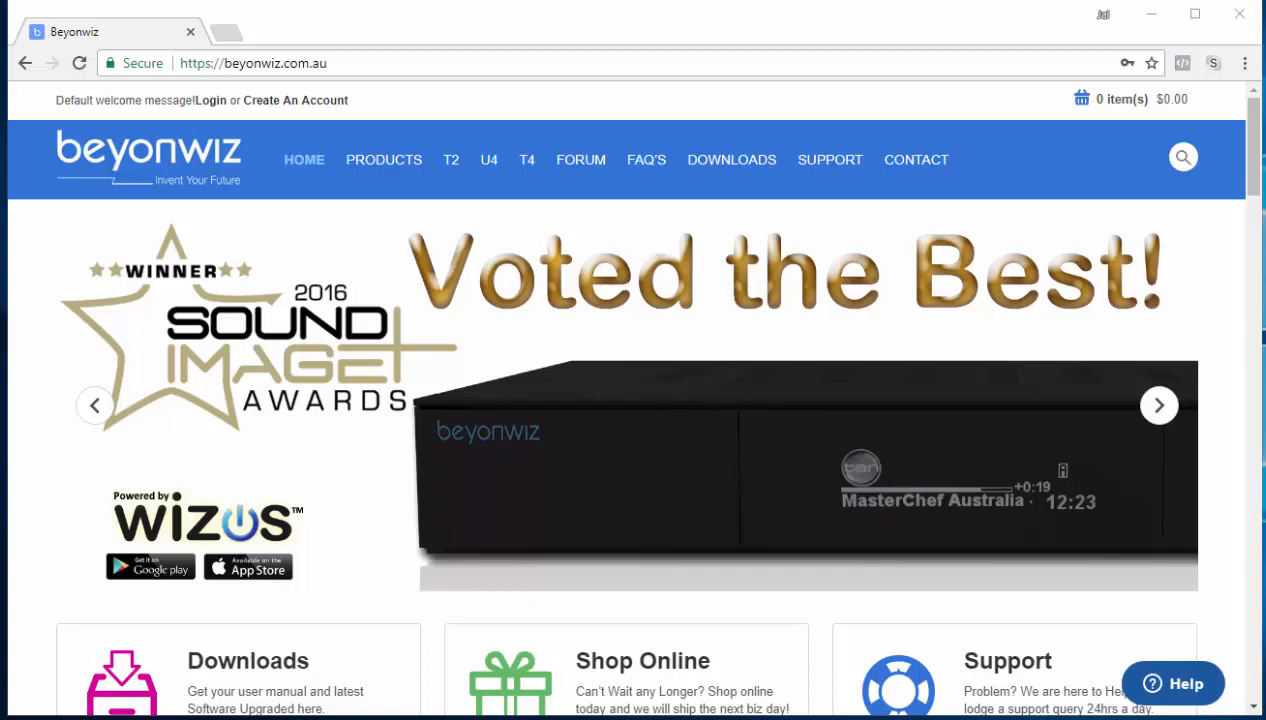
pyautogui.click(1158, 404)
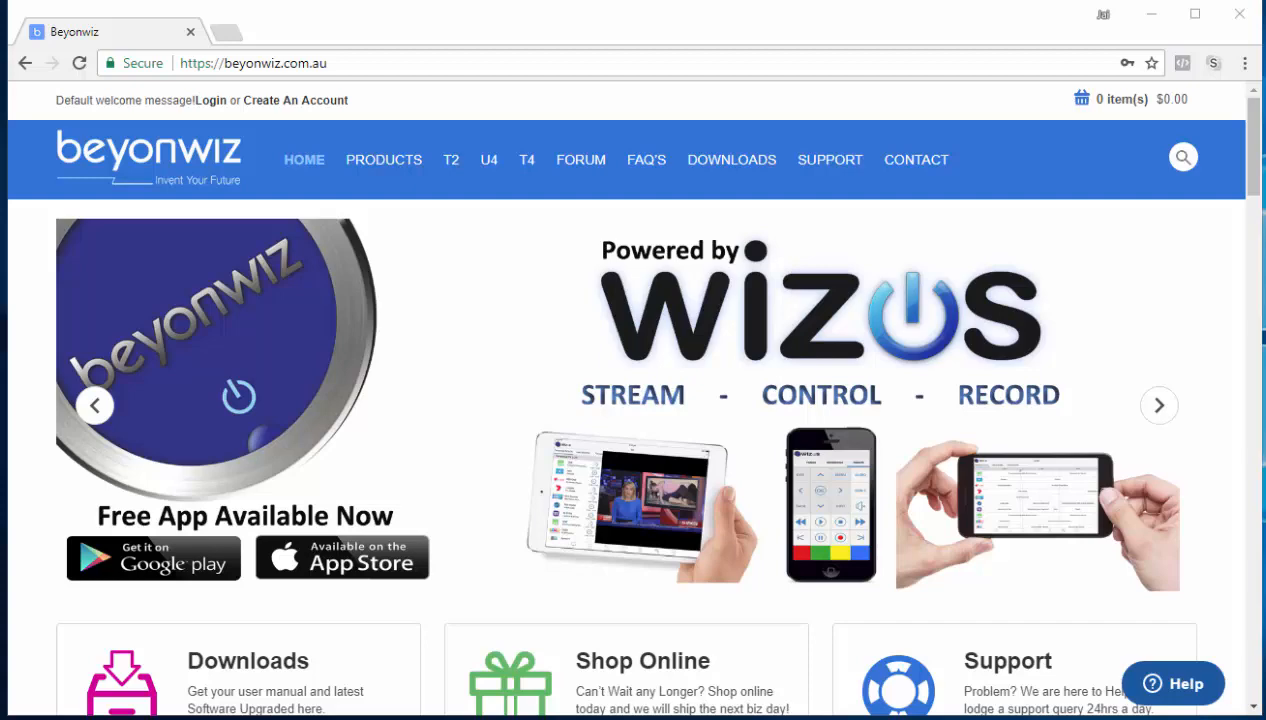
pyautogui.click(1158, 404)
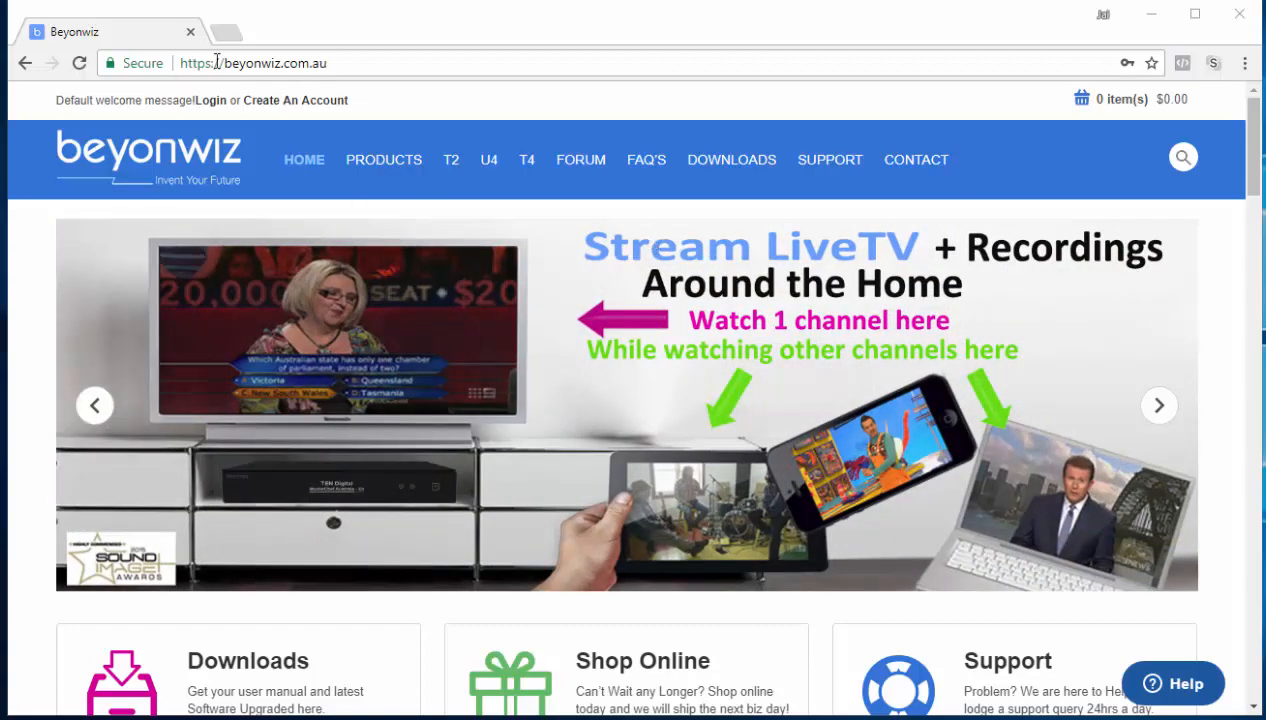
pyautogui.moveTo(730, 160)
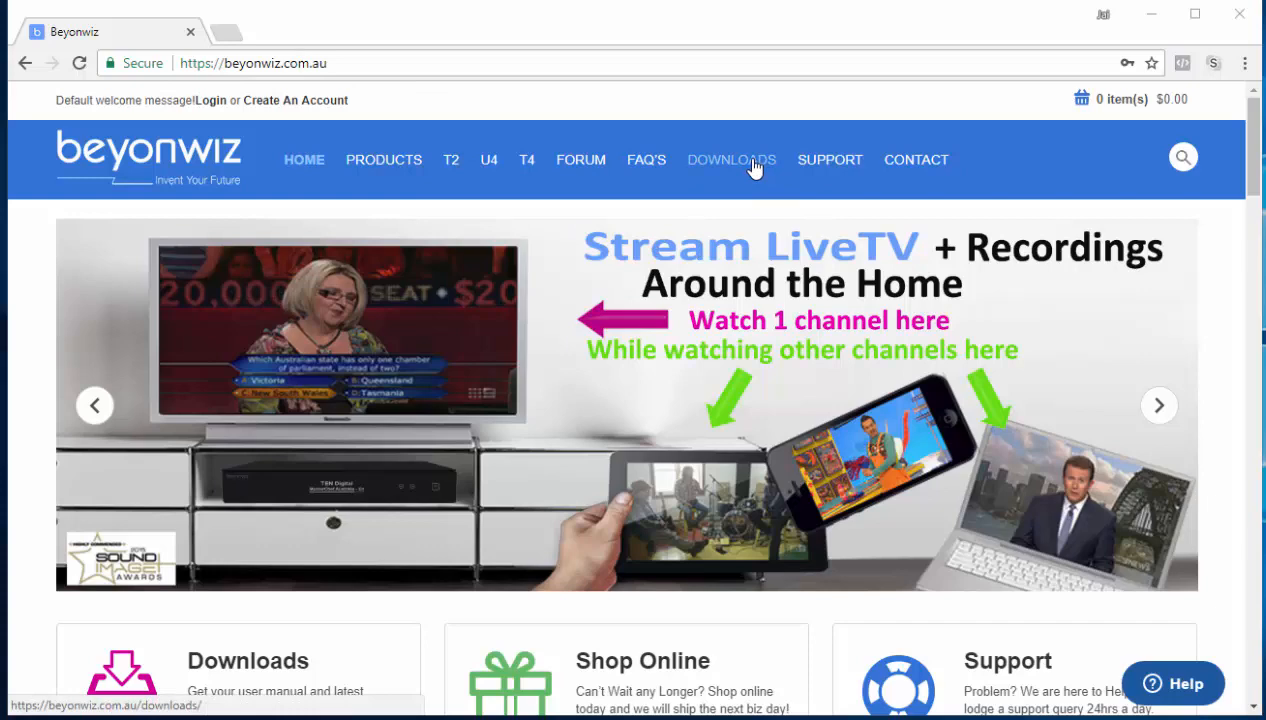
# Step: Go to the Downloads page and expand the U4 section with its firmware and user manual
pyautogui.click(732, 160)
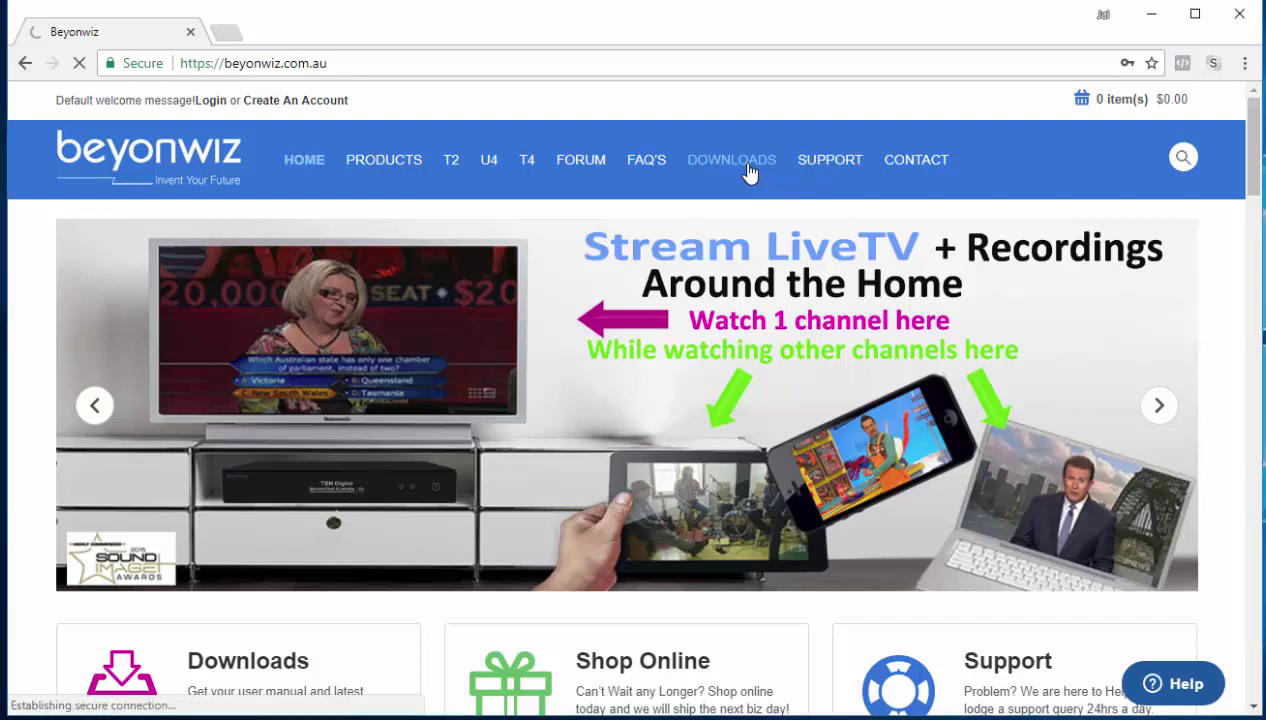
pyautogui.click(730, 160)
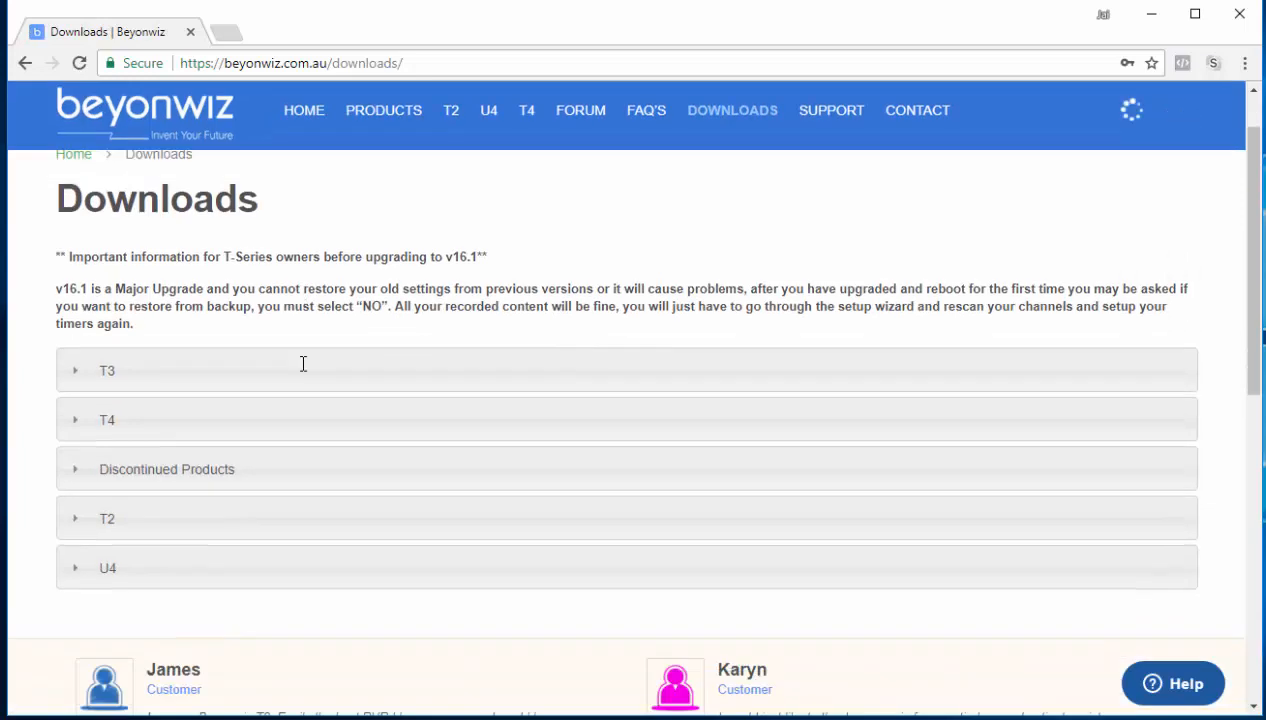
pyautogui.scroll(-3)
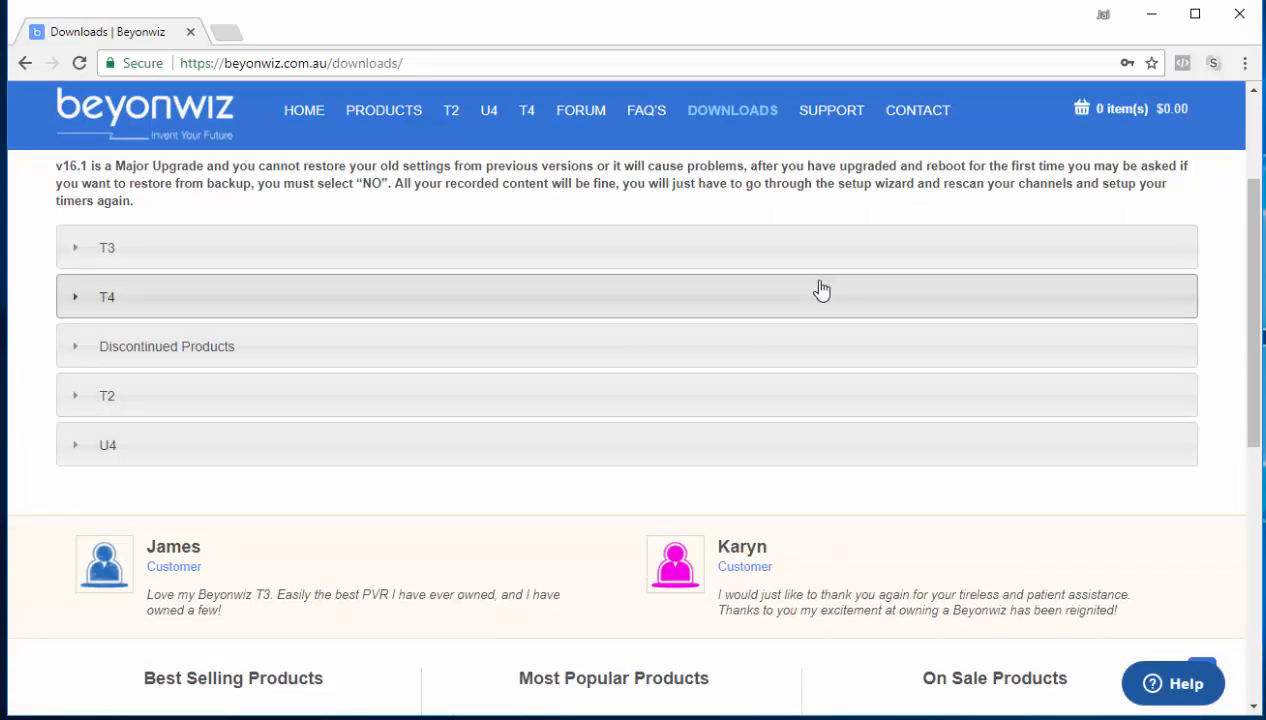
pyautogui.scroll(3)
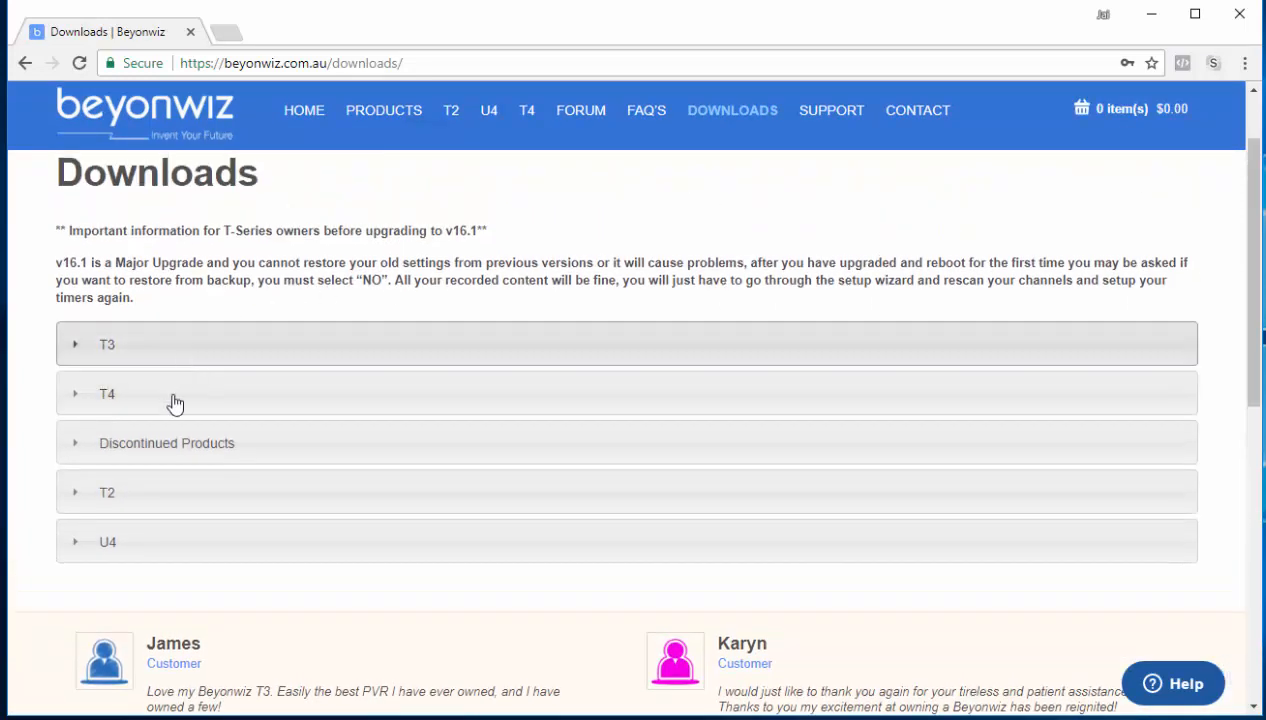
pyautogui.moveTo(172, 492)
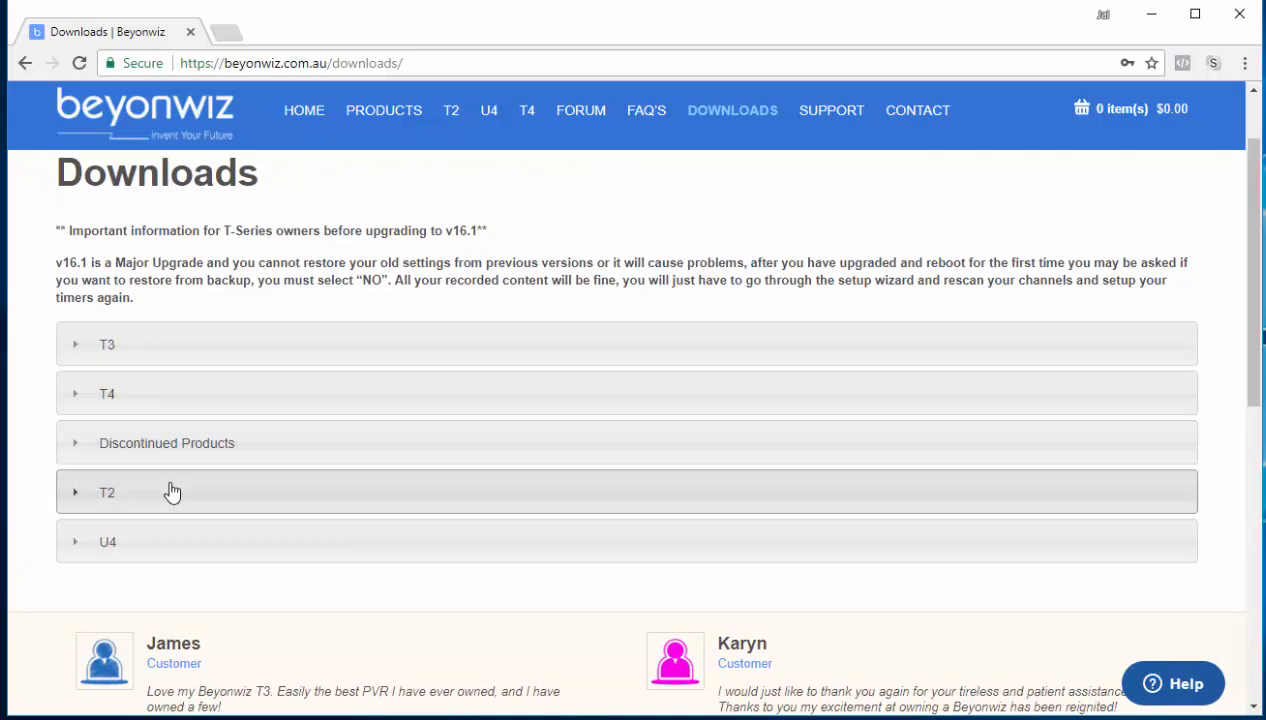
pyautogui.scroll(-3)
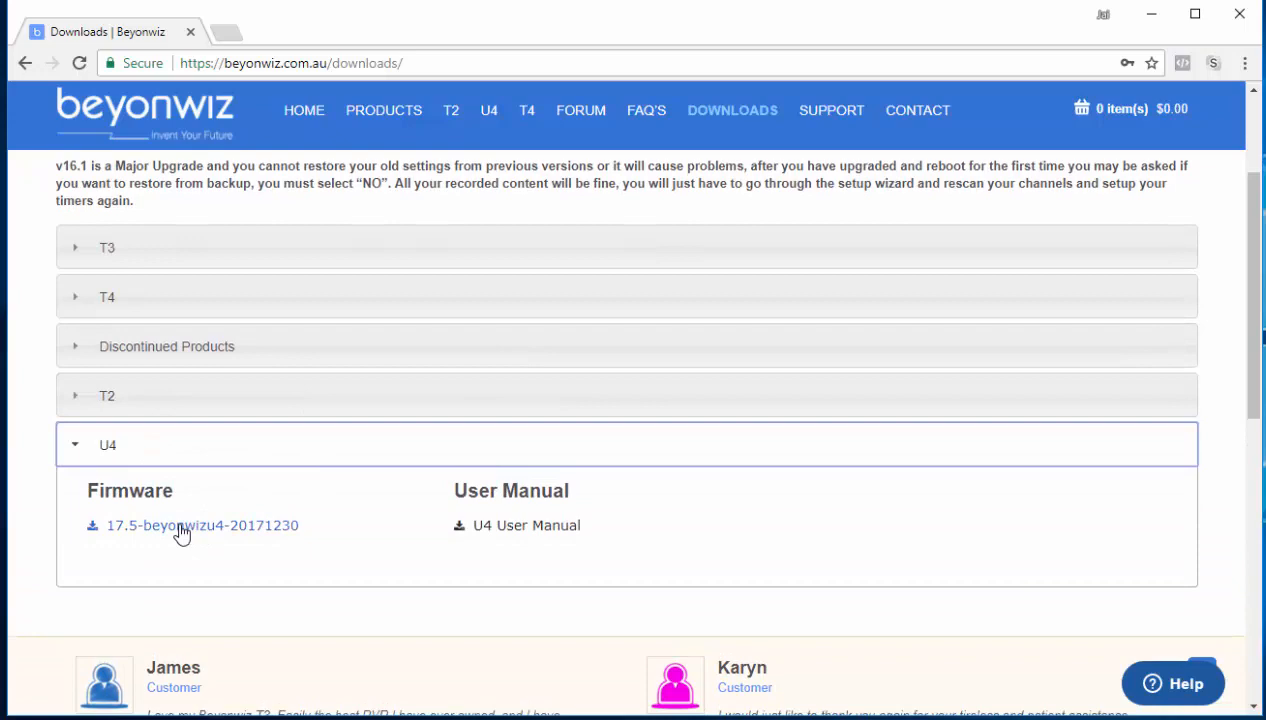
pyautogui.moveTo(148, 532)
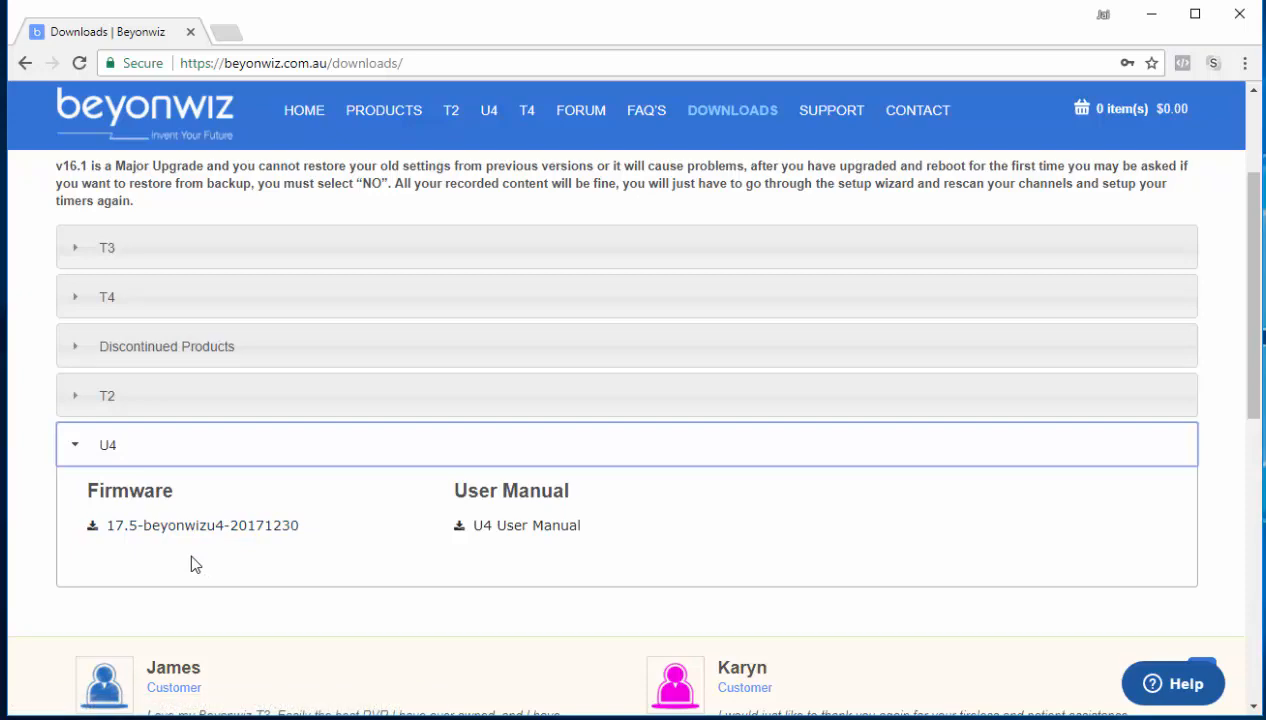
pyautogui.moveTo(202, 524)
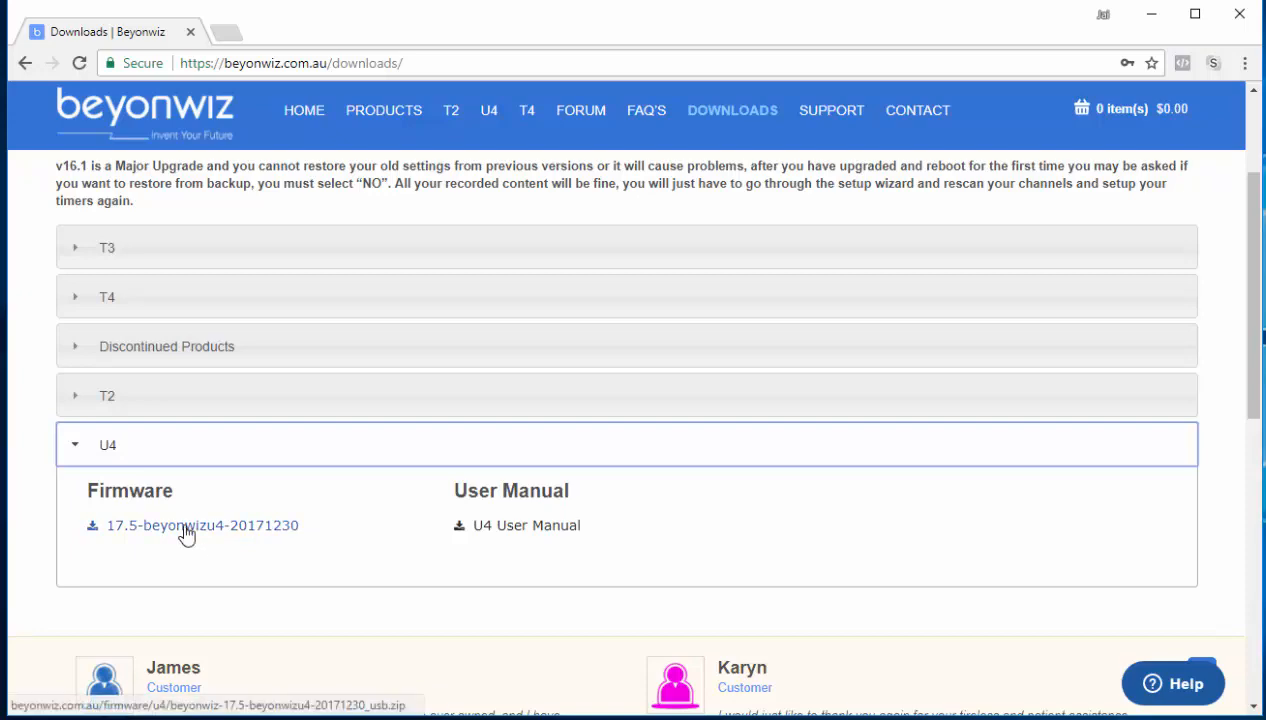
# Step: Start downloading the U4 firmware 17.5-beyonwizu4-20171230
pyautogui.click(202, 524)
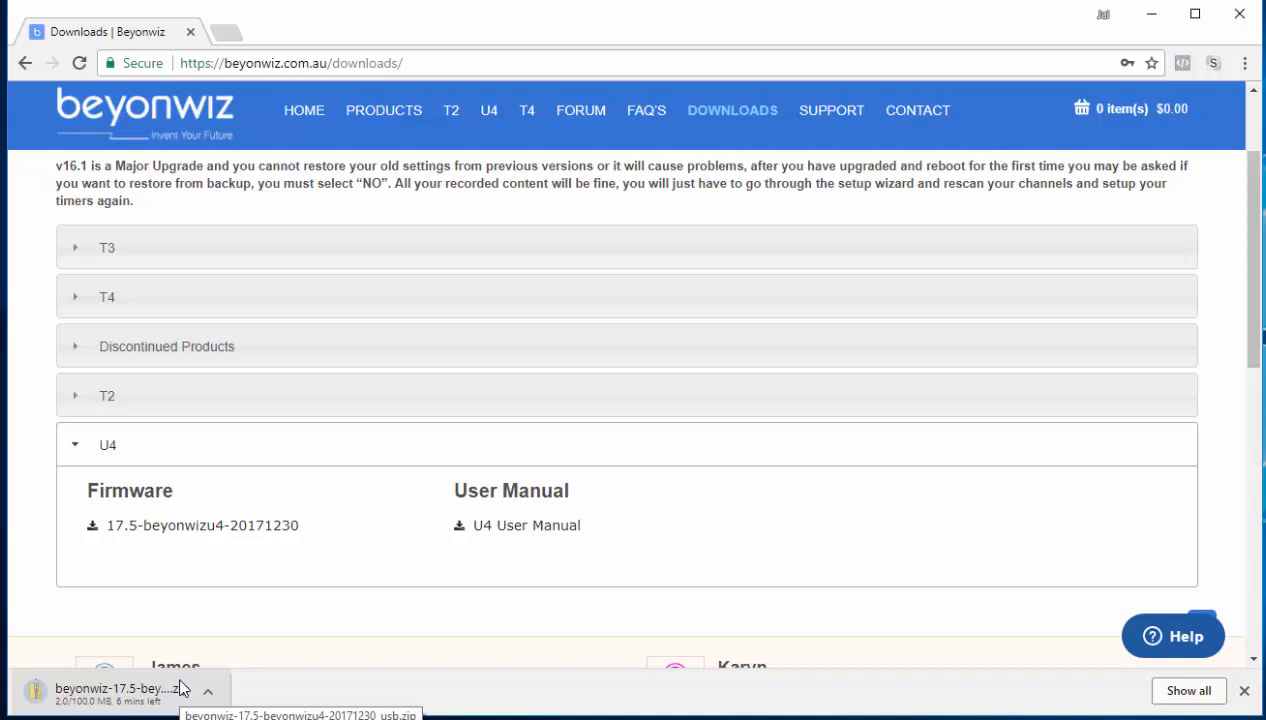
pyautogui.moveTo(540, 552)
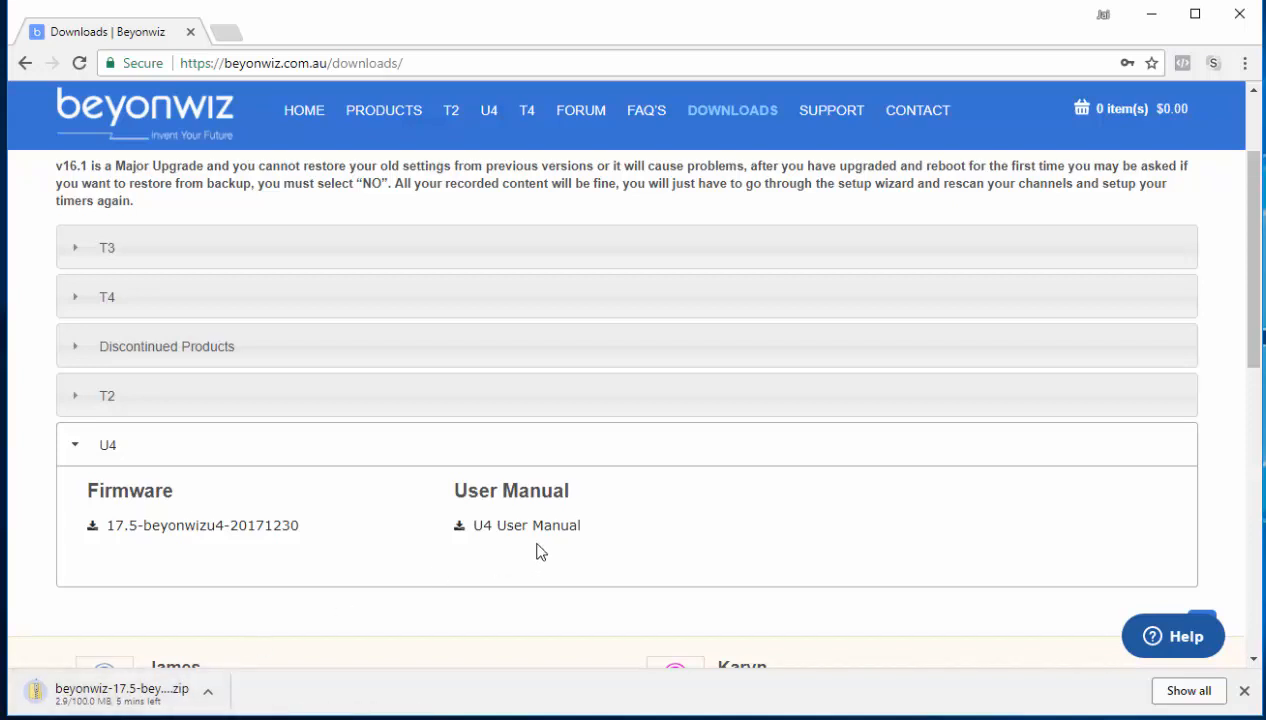
pyautogui.moveTo(708, 664)
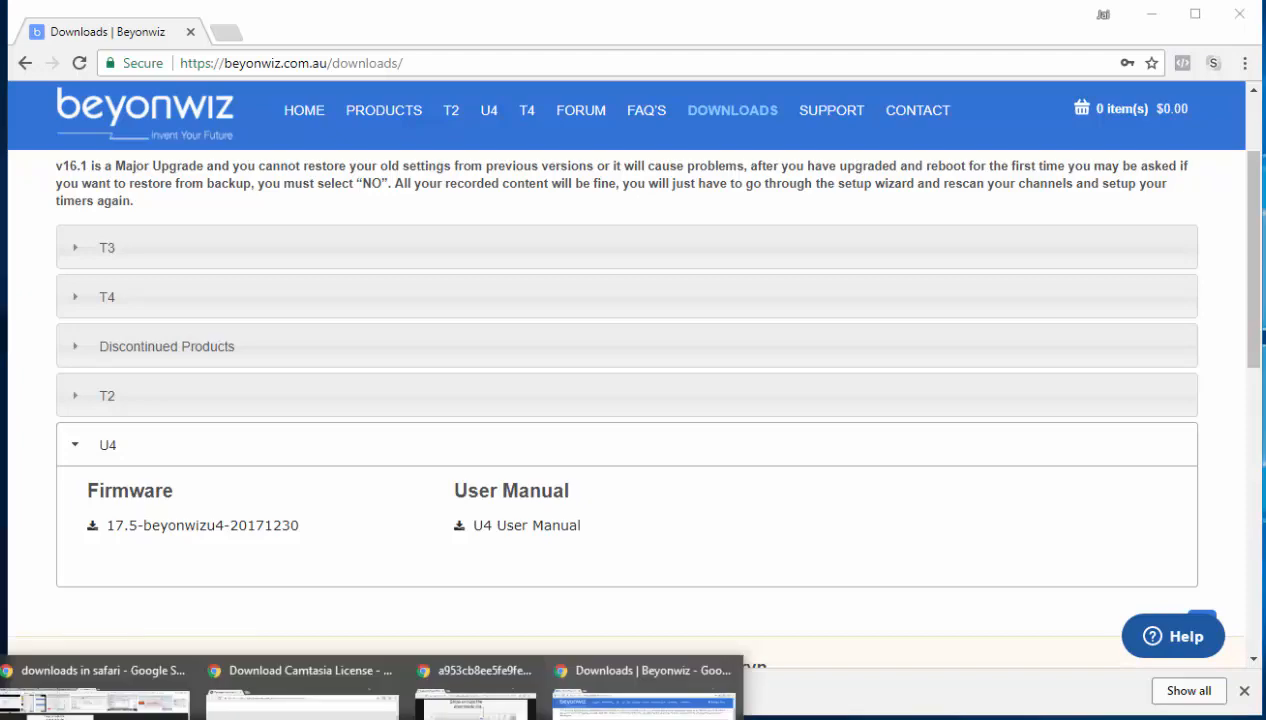
# Step: Bring up the other Chrome window while the firmware zip keeps downloading
pyautogui.click(302, 670)
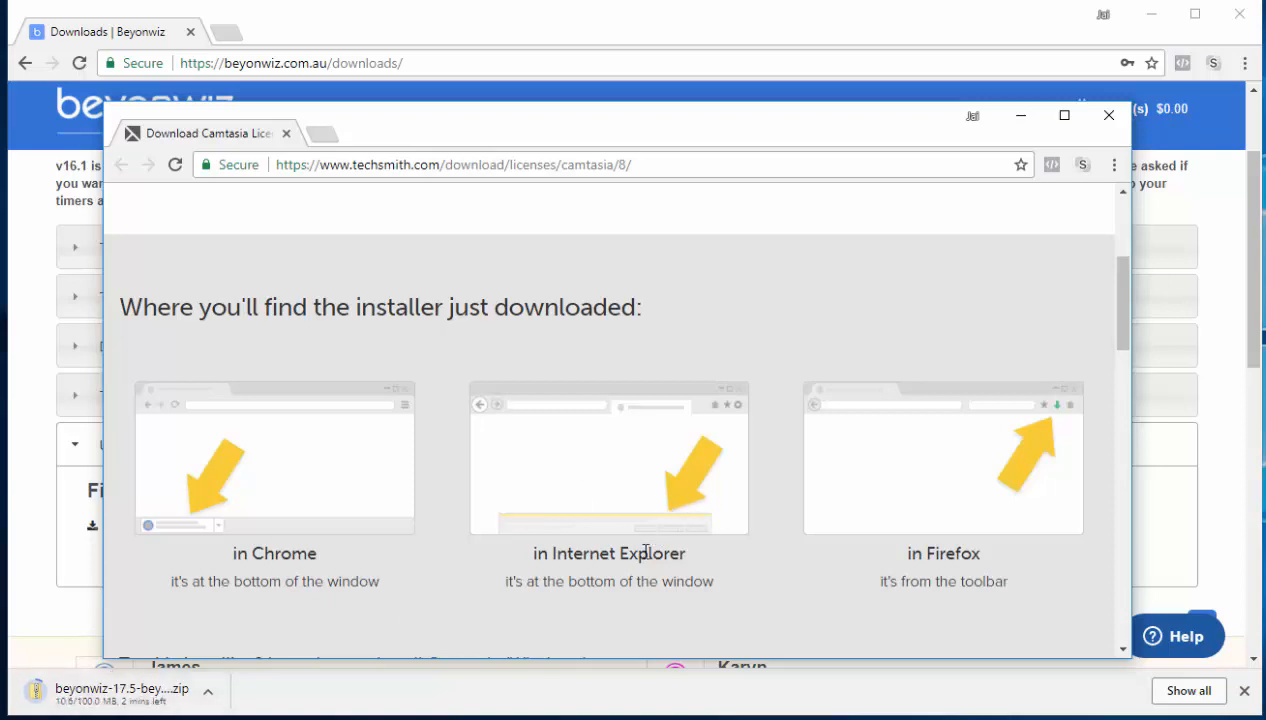
pyautogui.moveTo(512, 540)
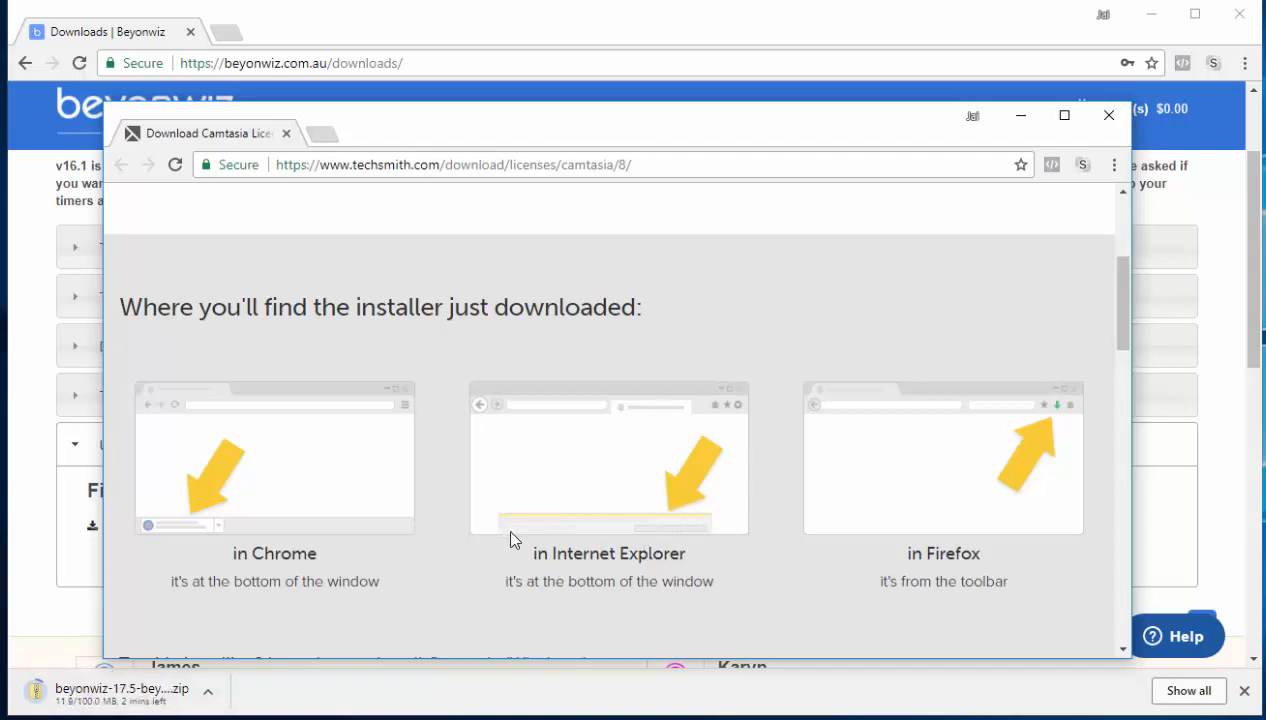
pyautogui.moveTo(1064, 412)
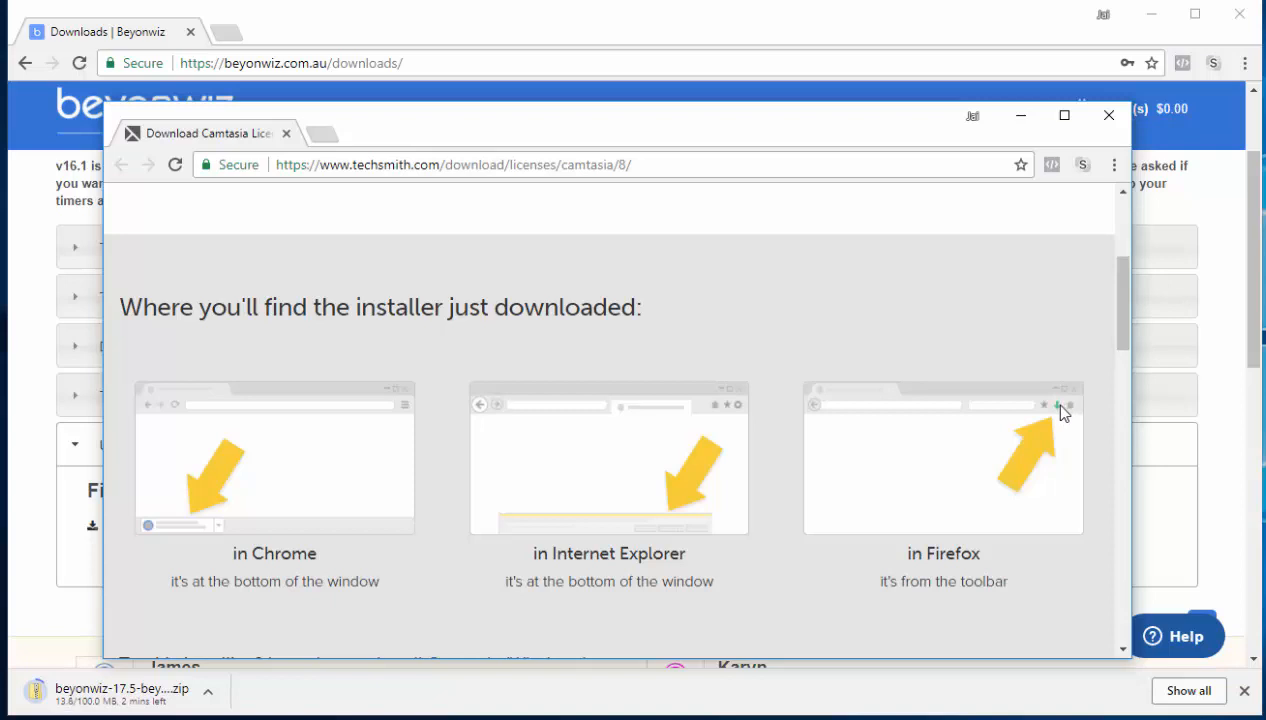
pyautogui.moveTo(826, 488)
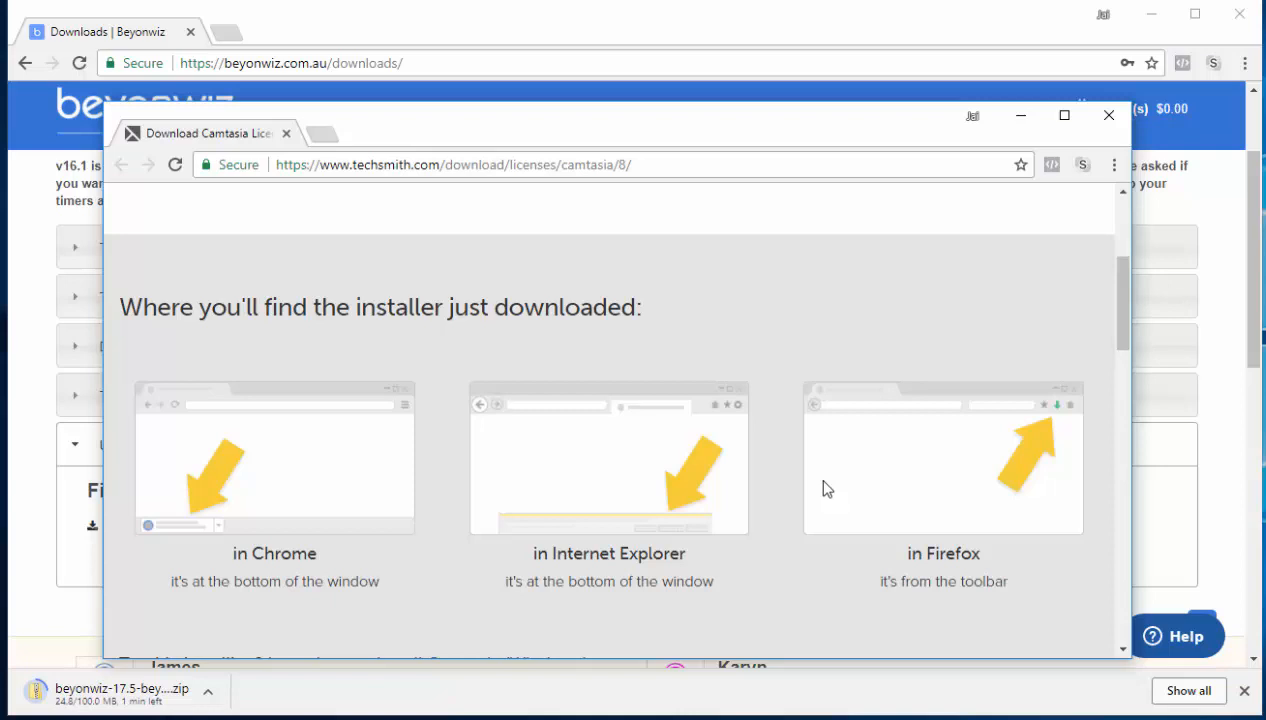
pyautogui.moveTo(984, 394)
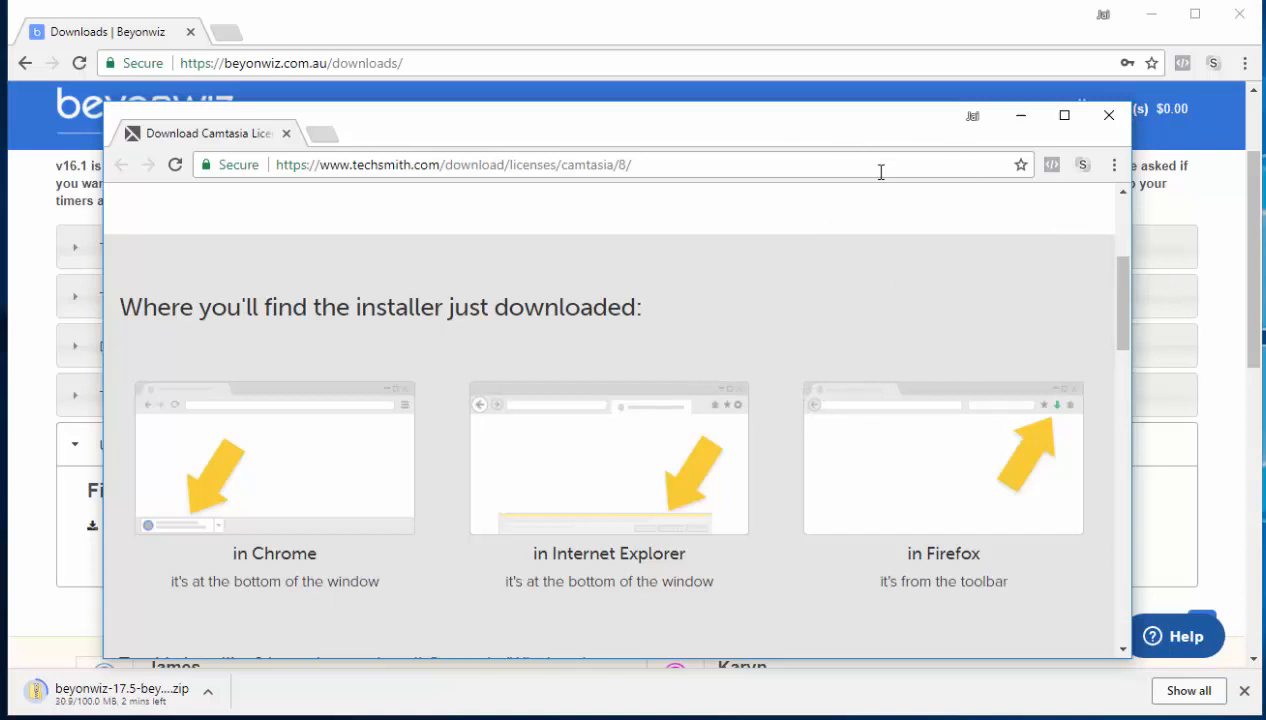
pyautogui.moveTo(848, 216)
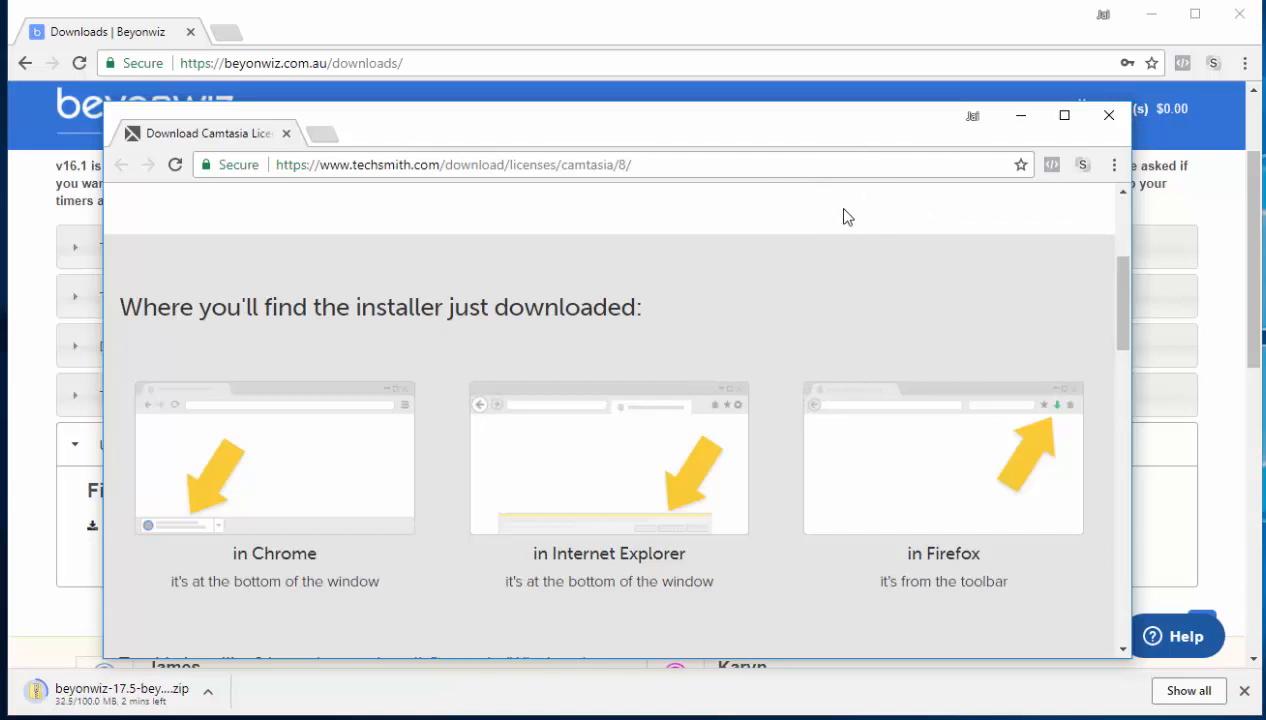
pyautogui.moveTo(596, 308)
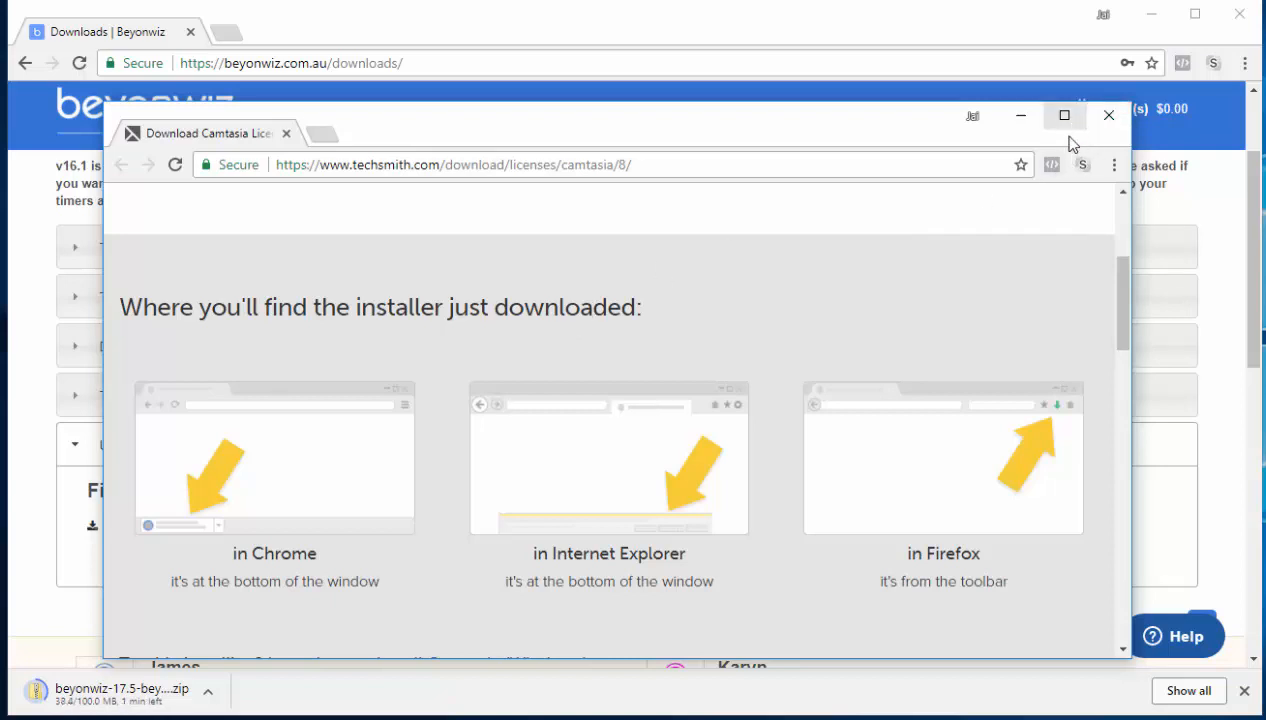
pyautogui.moveTo(950, 218)
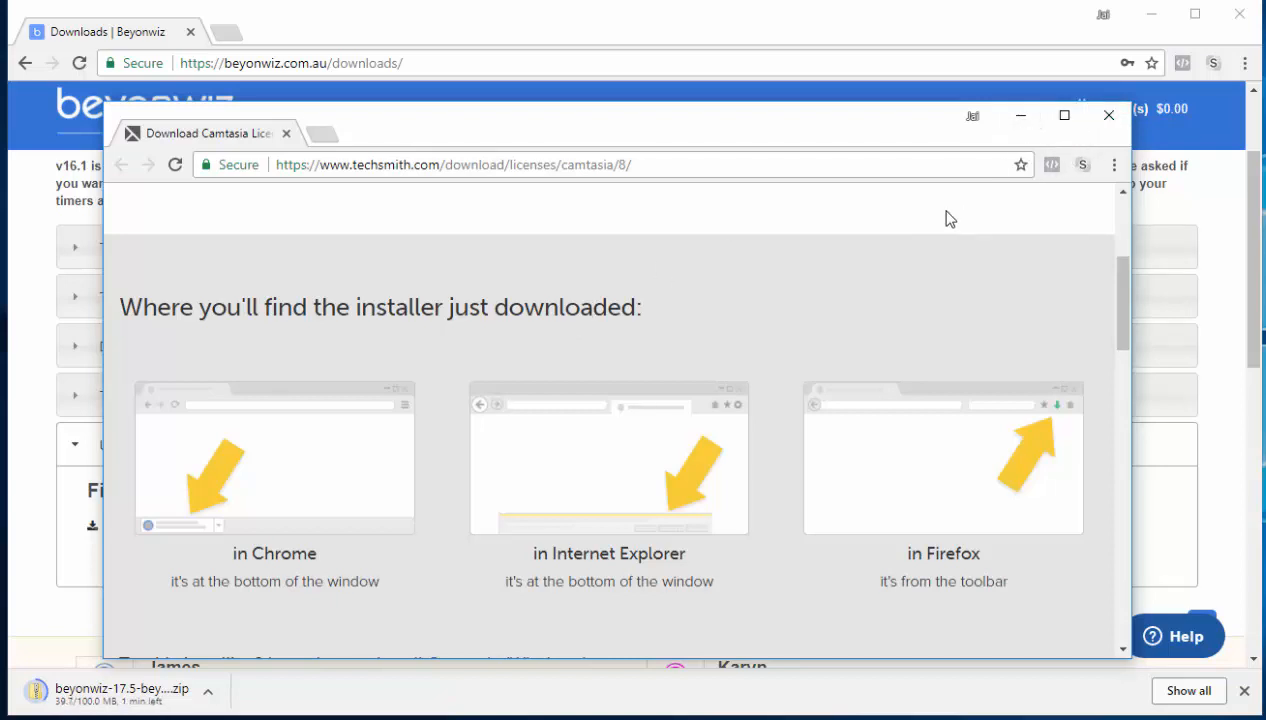
pyautogui.moveTo(64, 696)
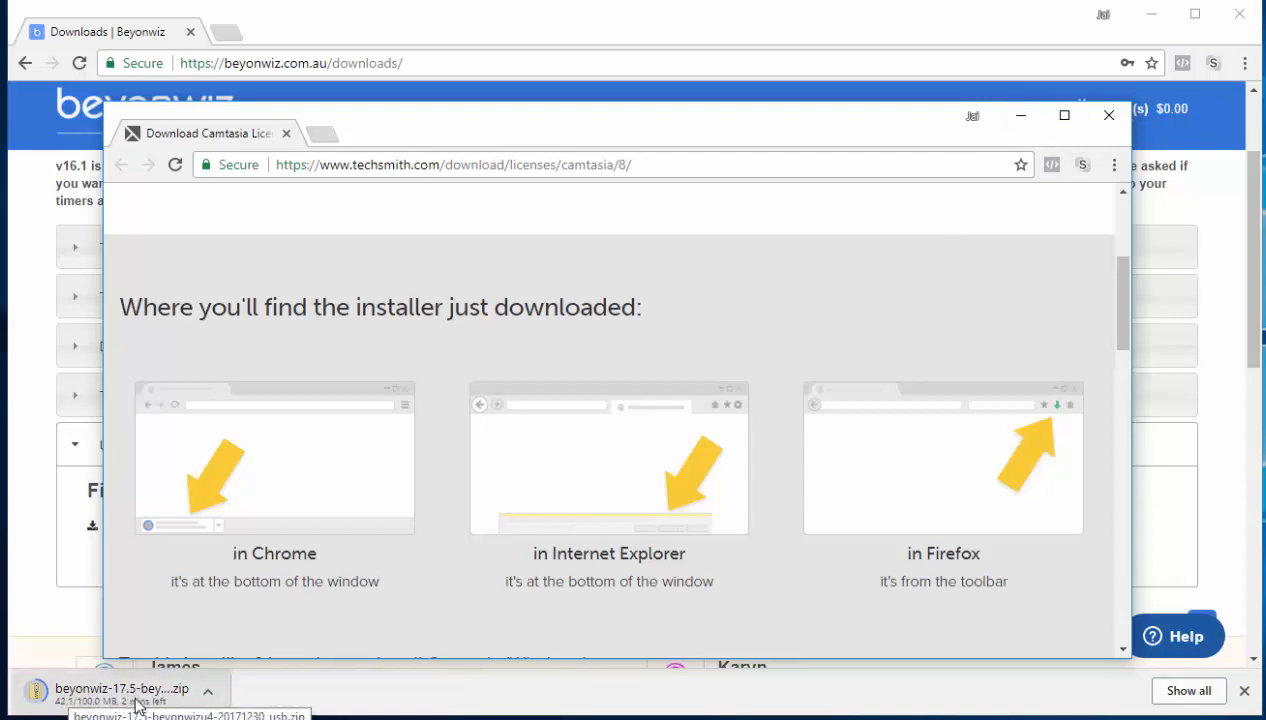
pyautogui.moveTo(1020, 156)
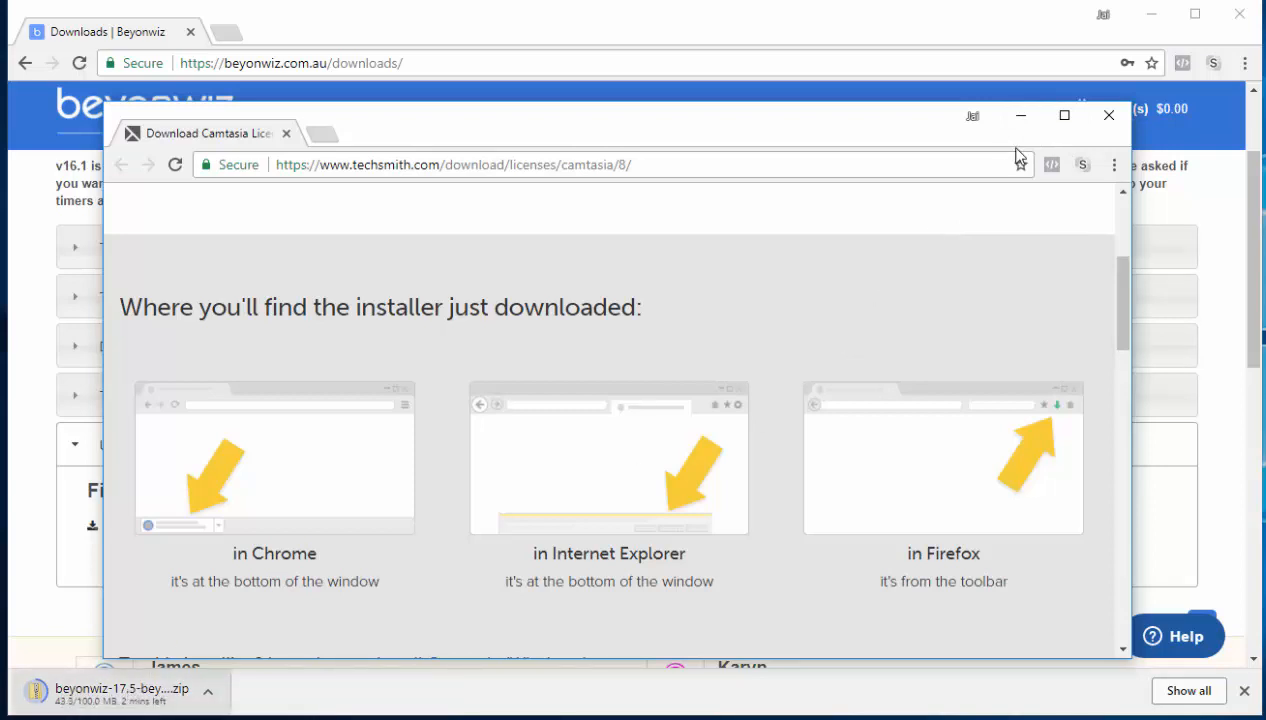
# Step: Minimize the Camtasia download window, leaving the Beyonwiz Downloads page
pyautogui.click(1108, 114)
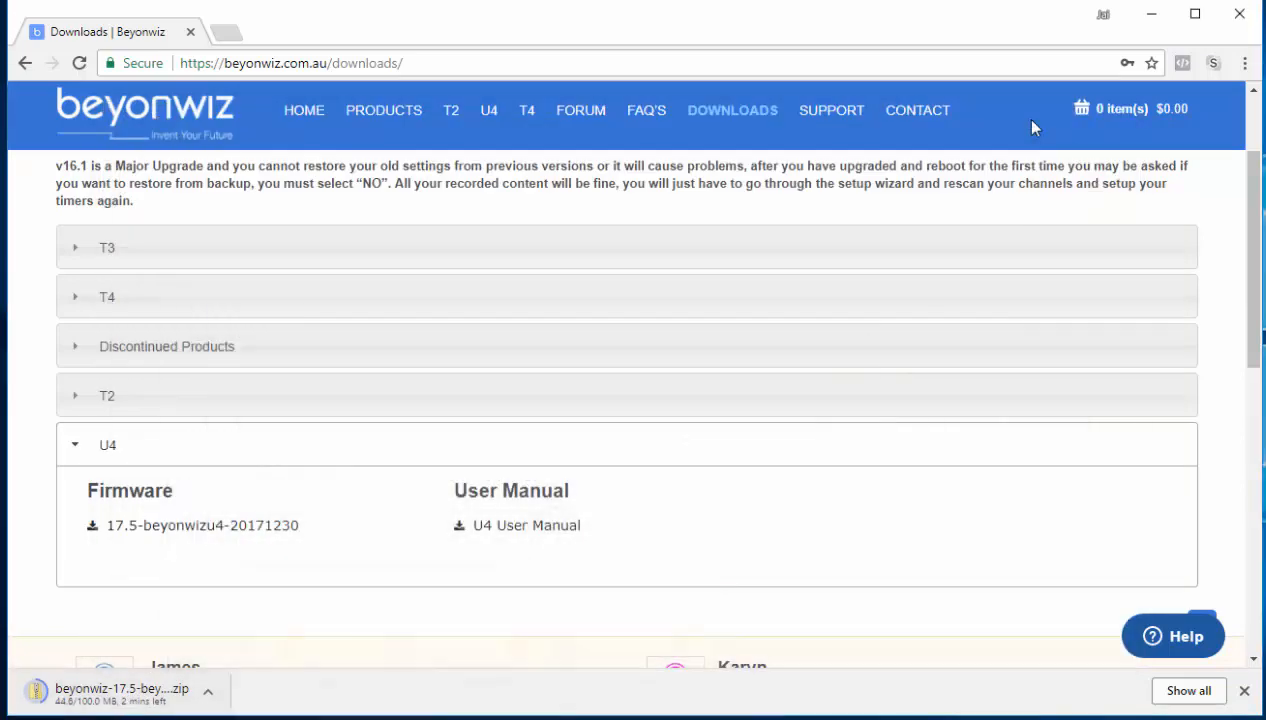
pyautogui.moveTo(830, 110)
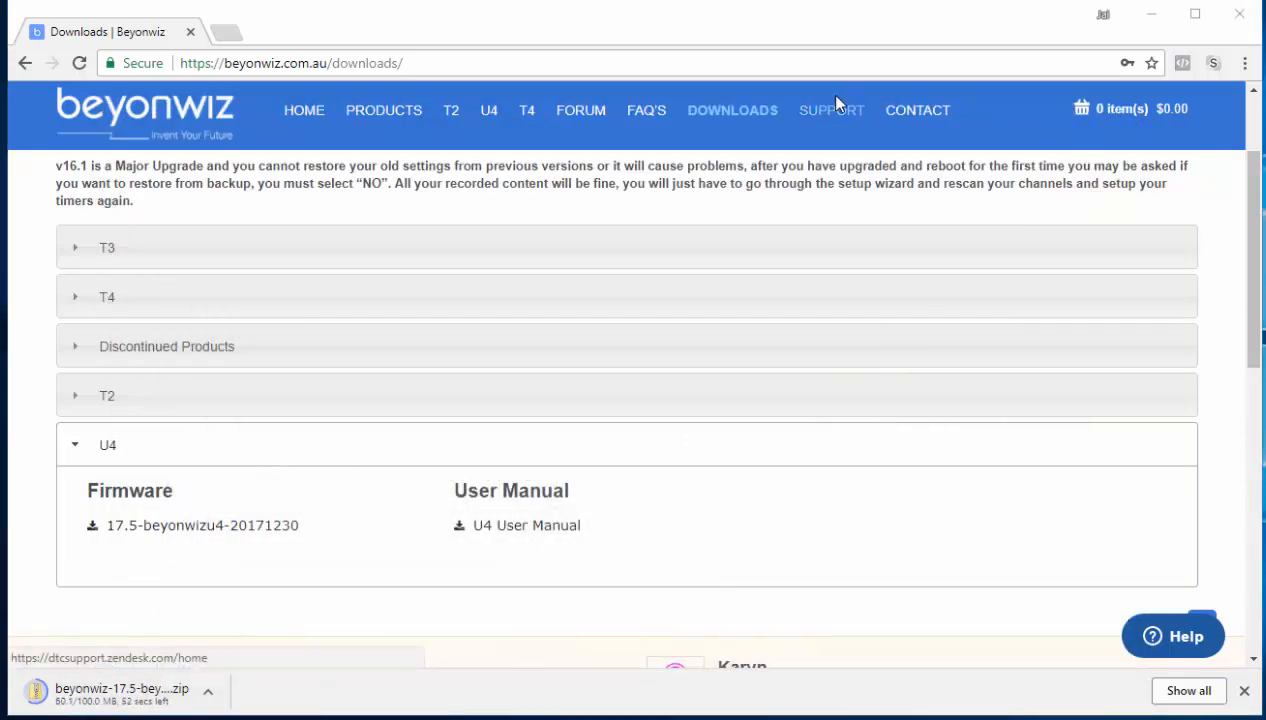
pyautogui.moveTo(428, 318)
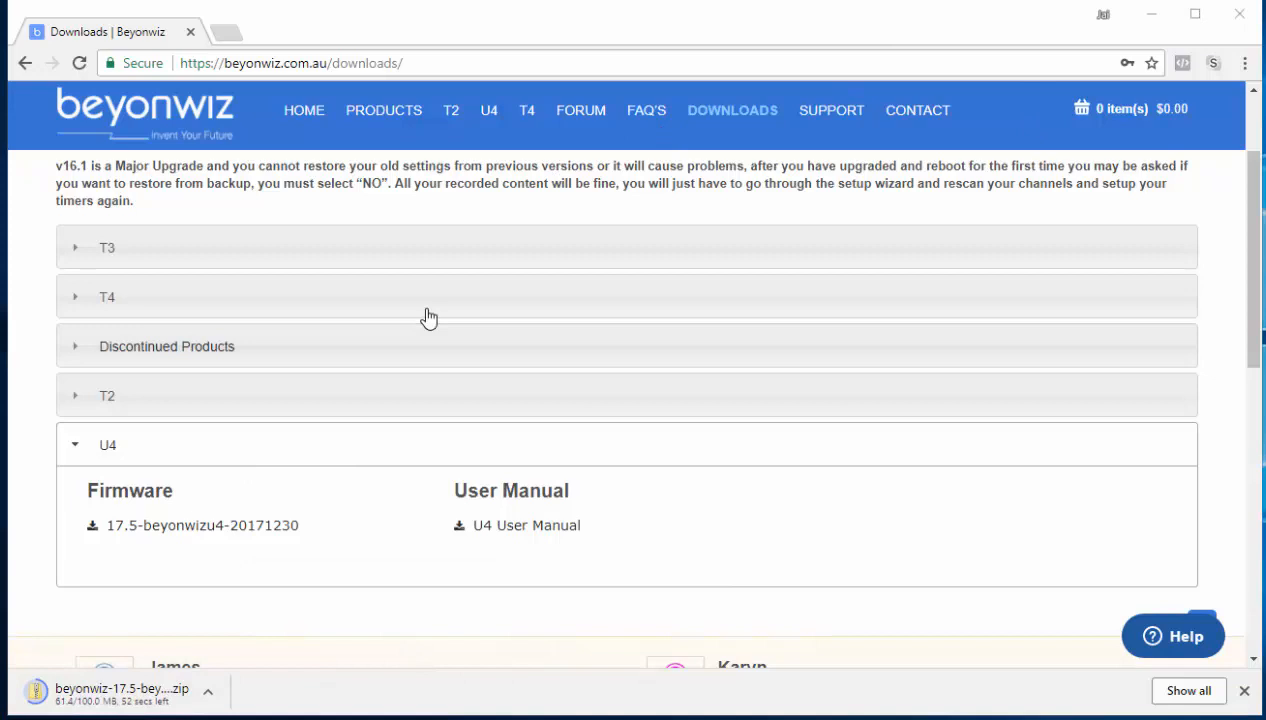
pyautogui.moveTo(428, 318)
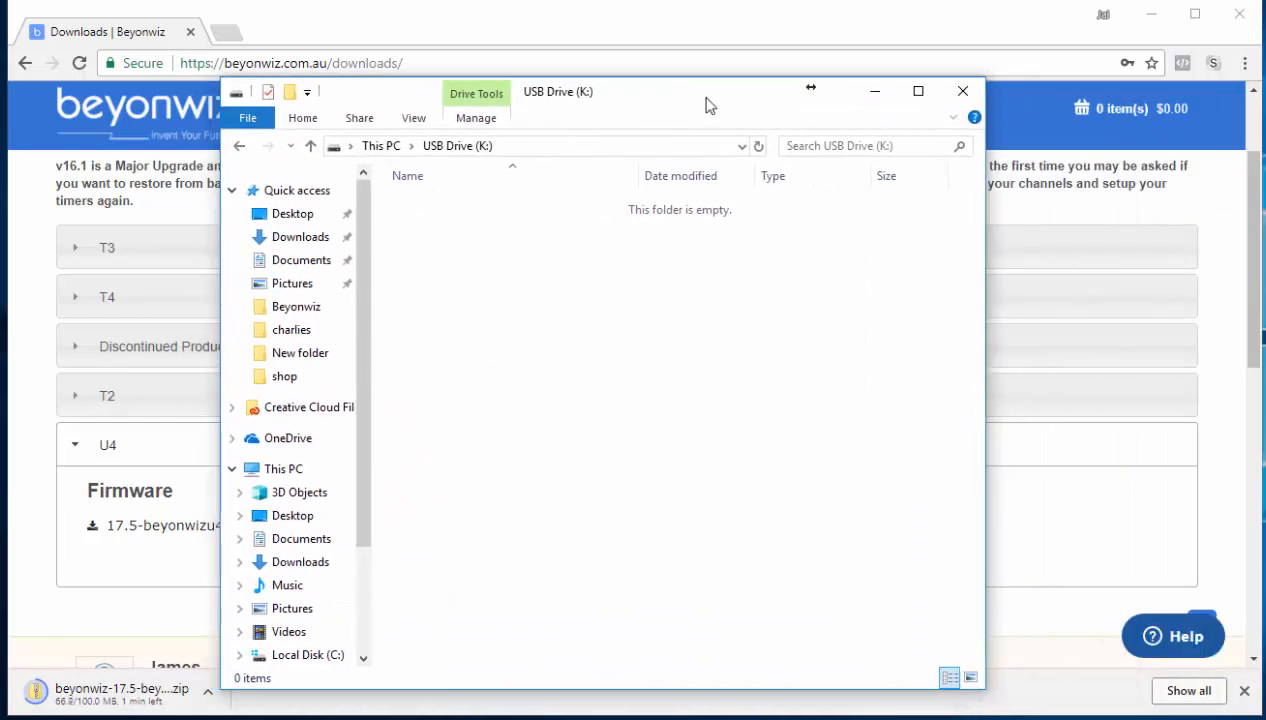
# Step: Open File Explorer on the empty USB Drive (K:) beside the downloads page
pyautogui.scroll(-3)
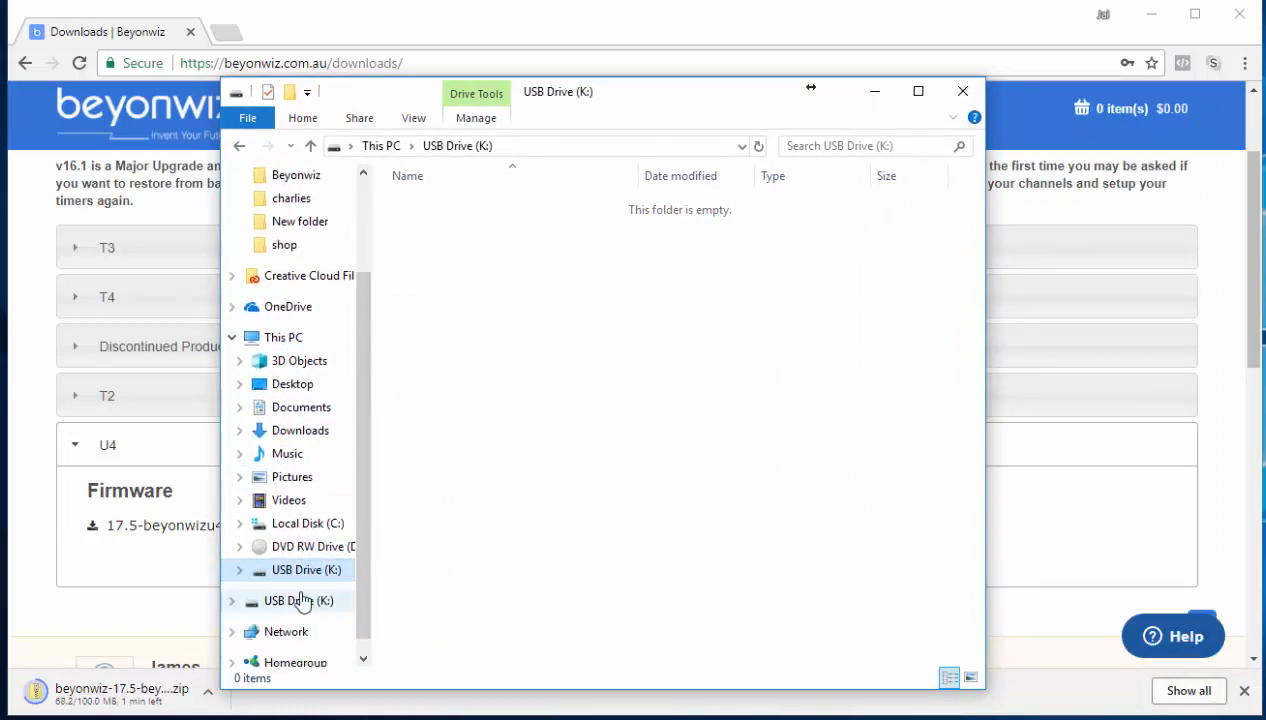
pyautogui.moveTo(290, 588)
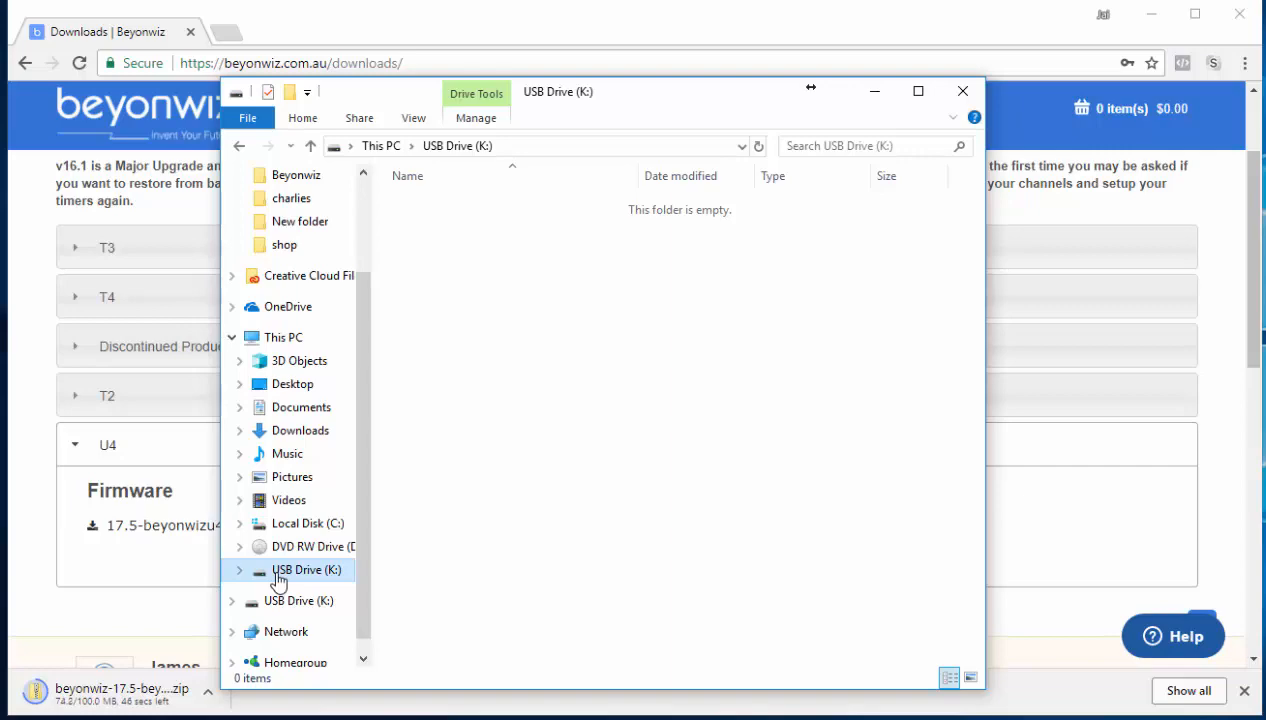
pyautogui.moveTo(584, 268)
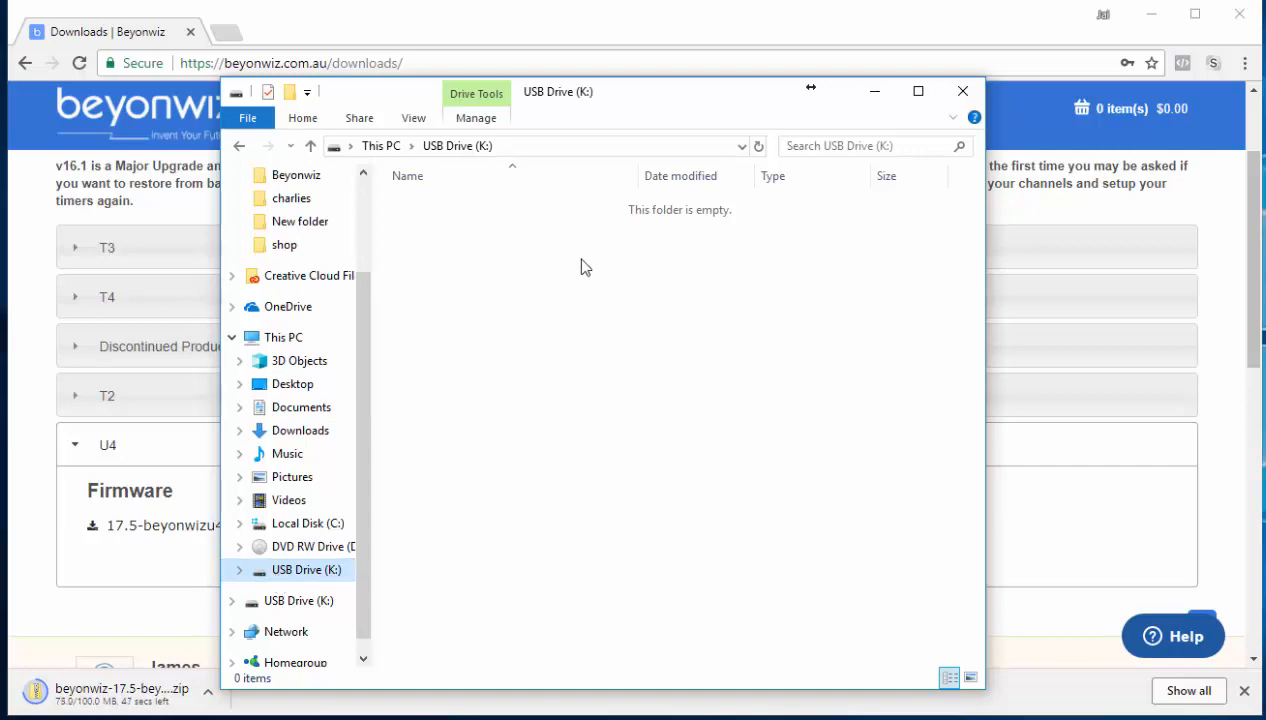
pyautogui.moveTo(592, 284)
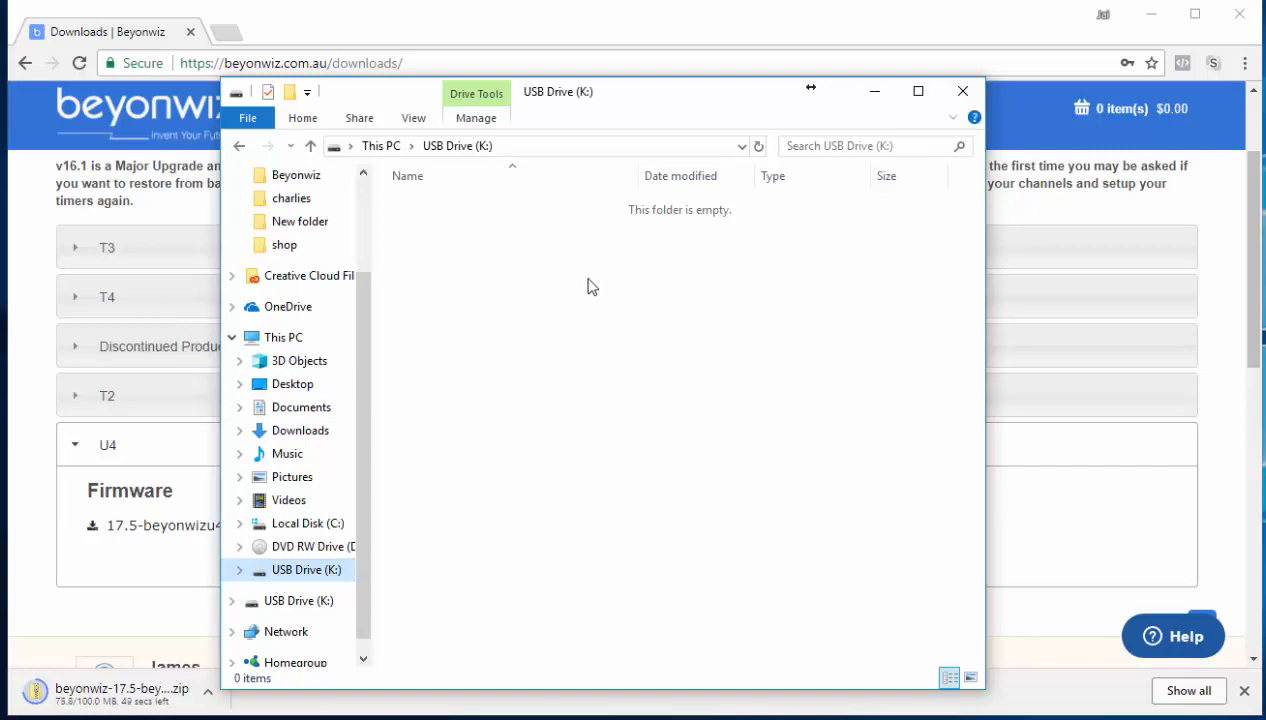
pyautogui.moveTo(528, 404)
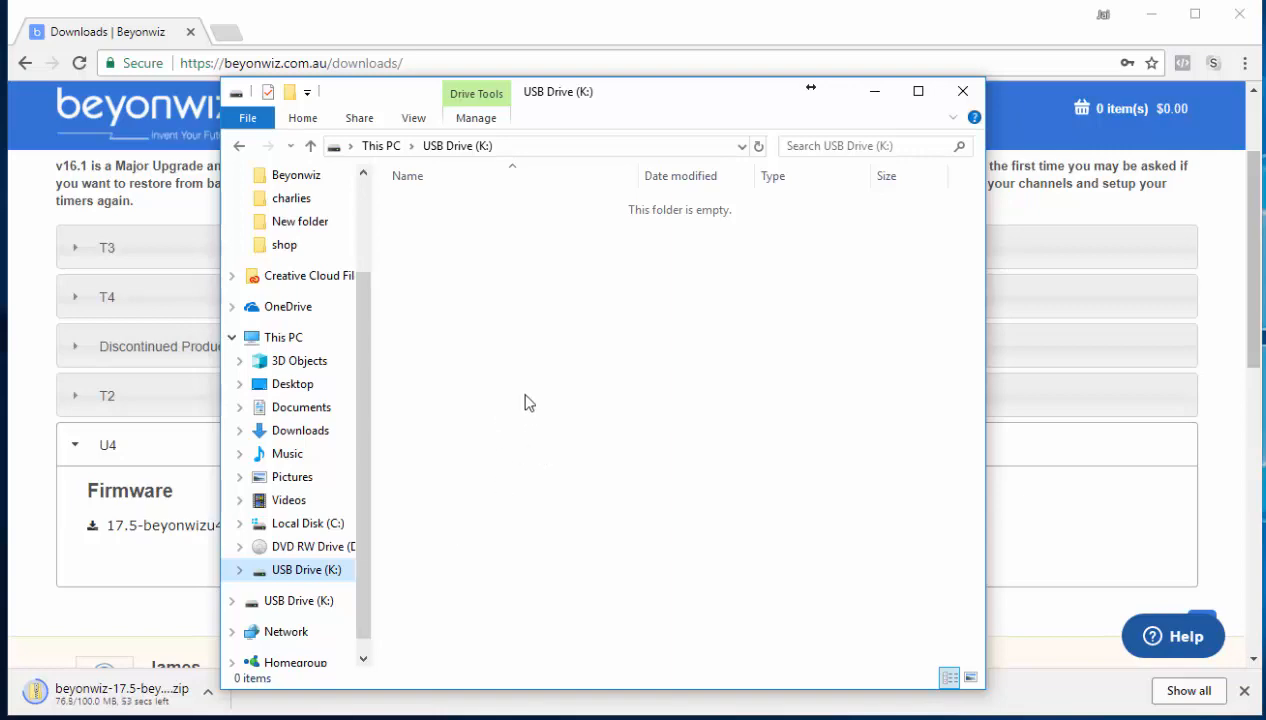
pyautogui.moveTo(688, 240)
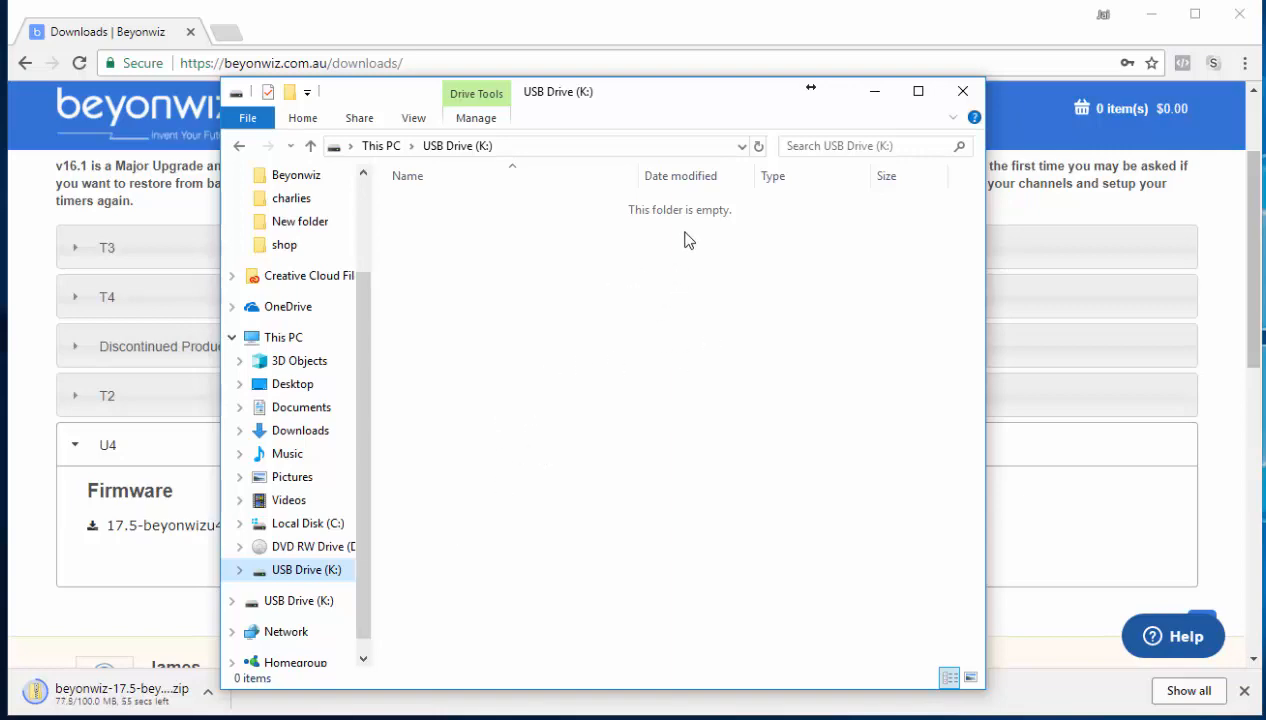
pyautogui.moveTo(548, 502)
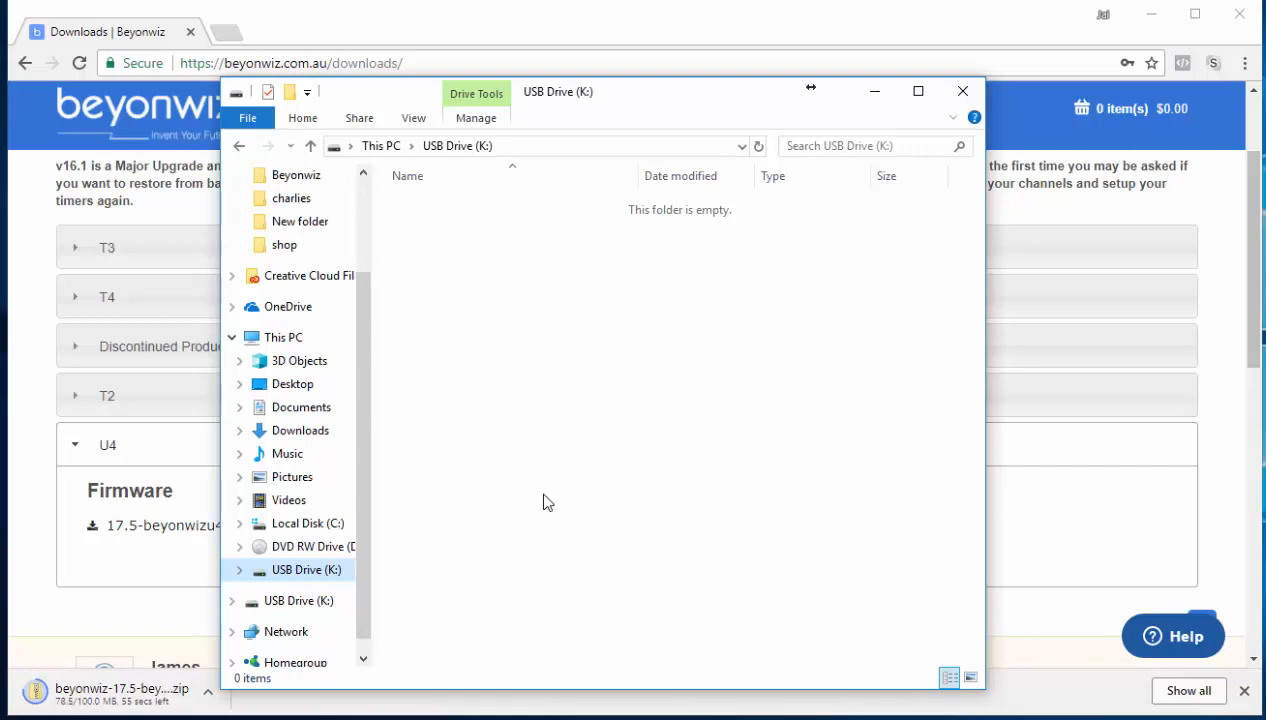
pyautogui.moveTo(118, 688)
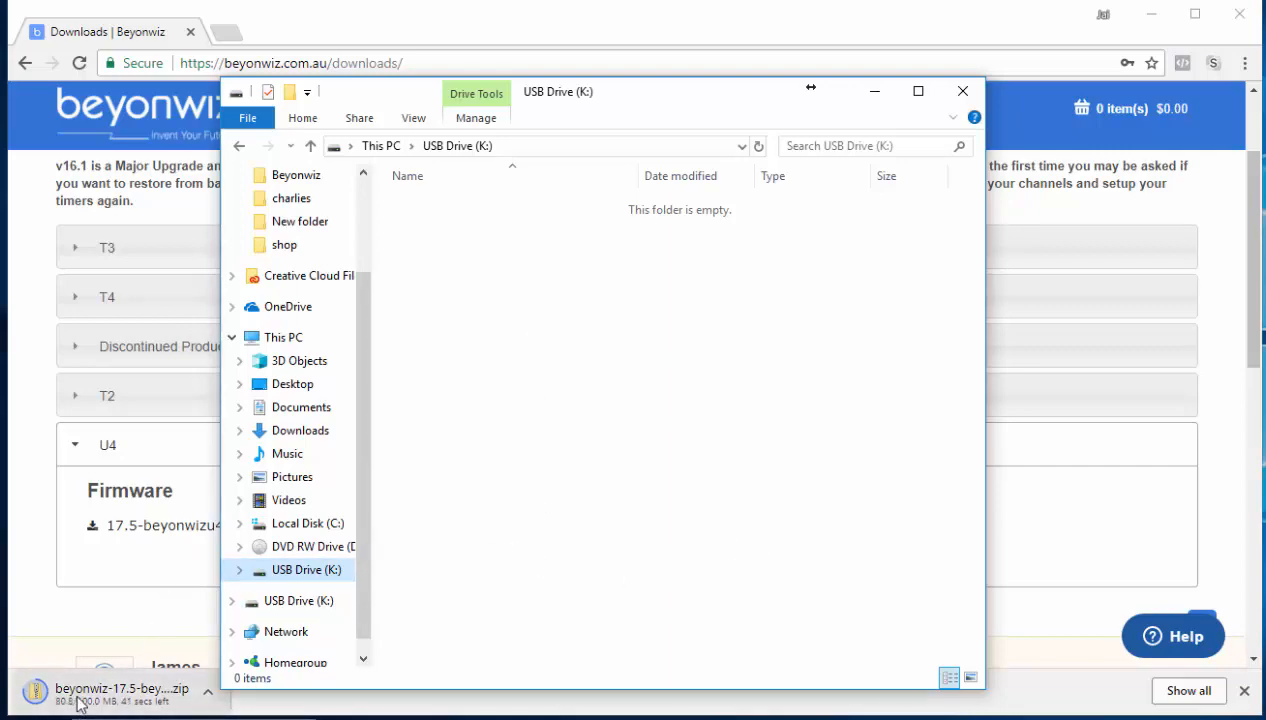
pyautogui.moveTo(548, 340)
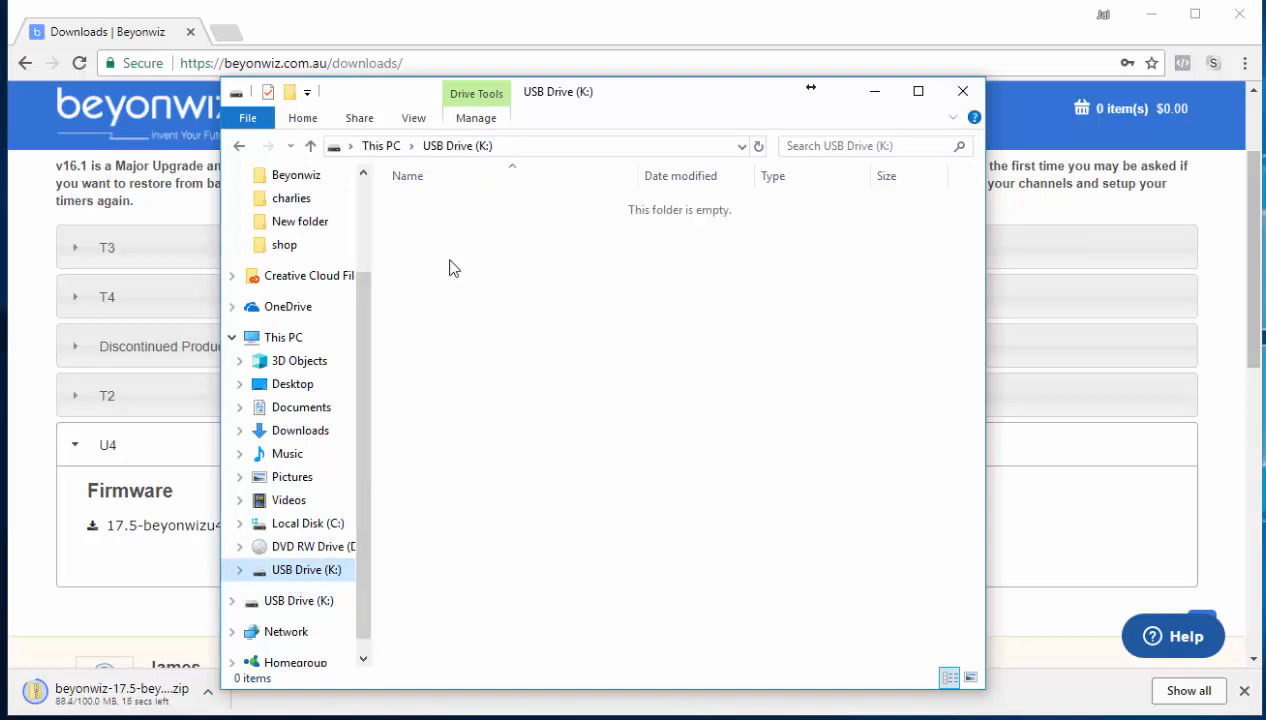
pyautogui.moveTo(462, 230)
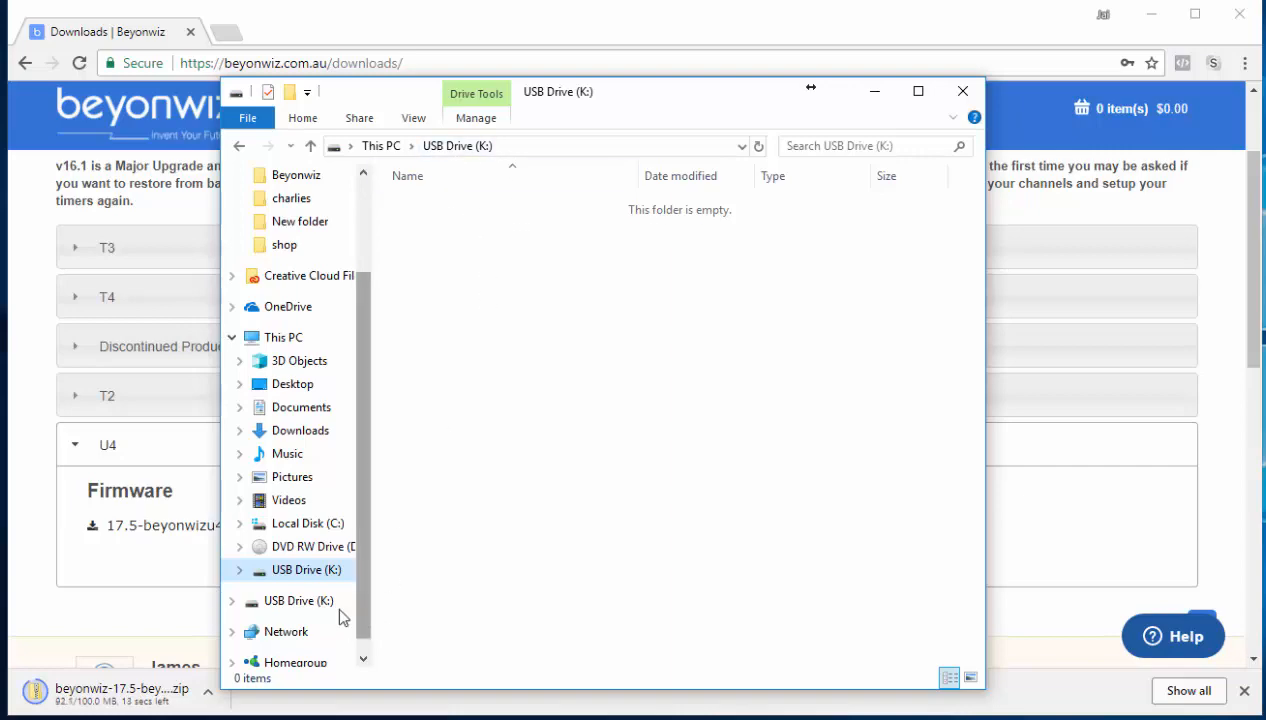
pyautogui.rightClick(308, 568)
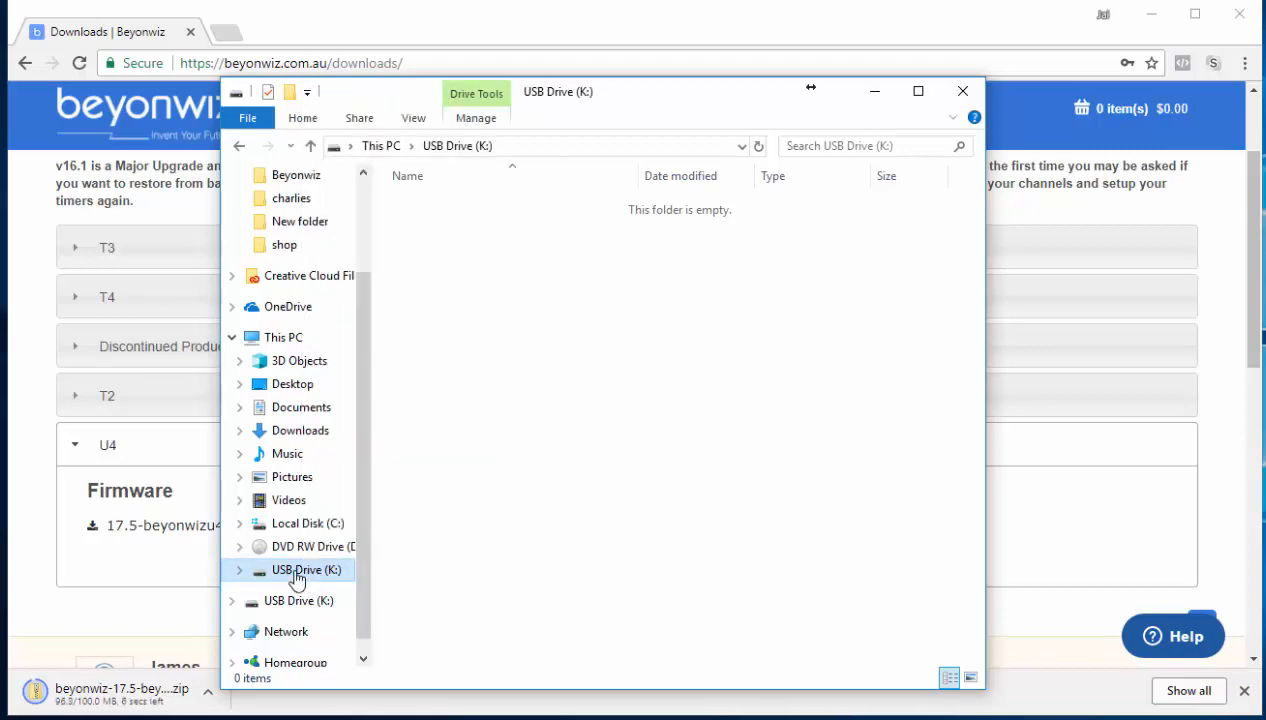
pyautogui.rightClick(296, 568)
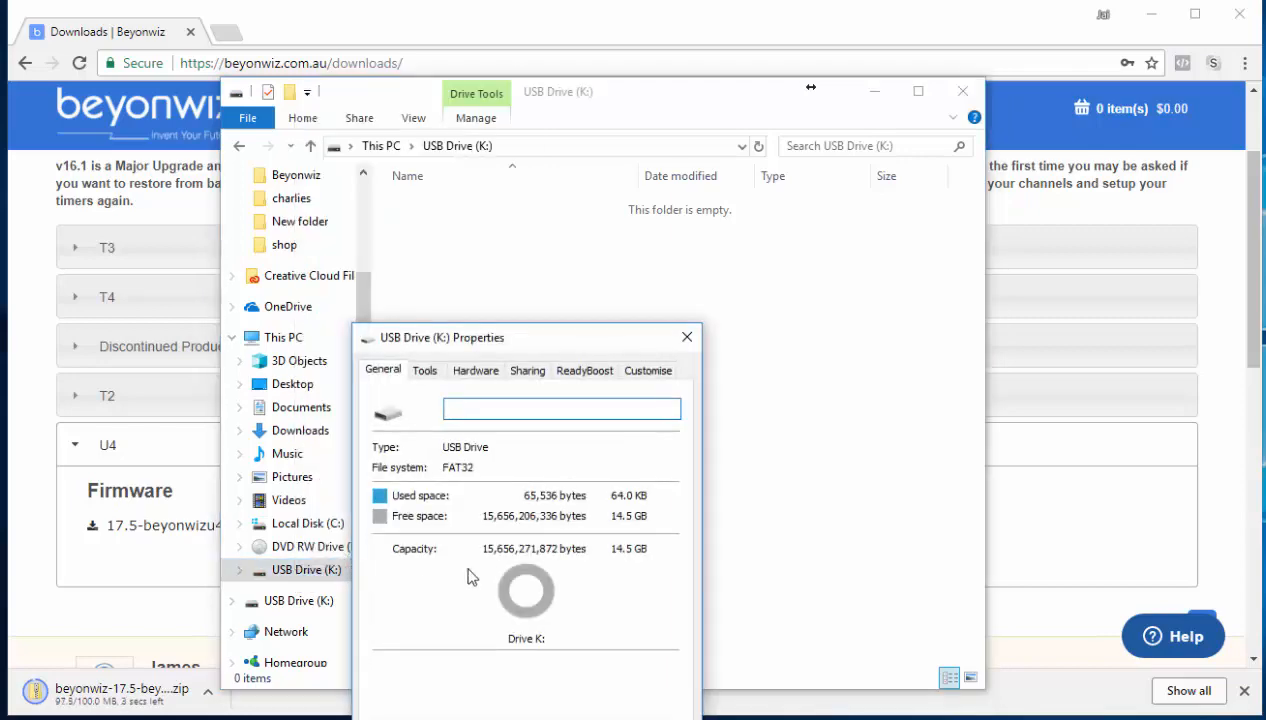
pyautogui.moveTo(420, 496)
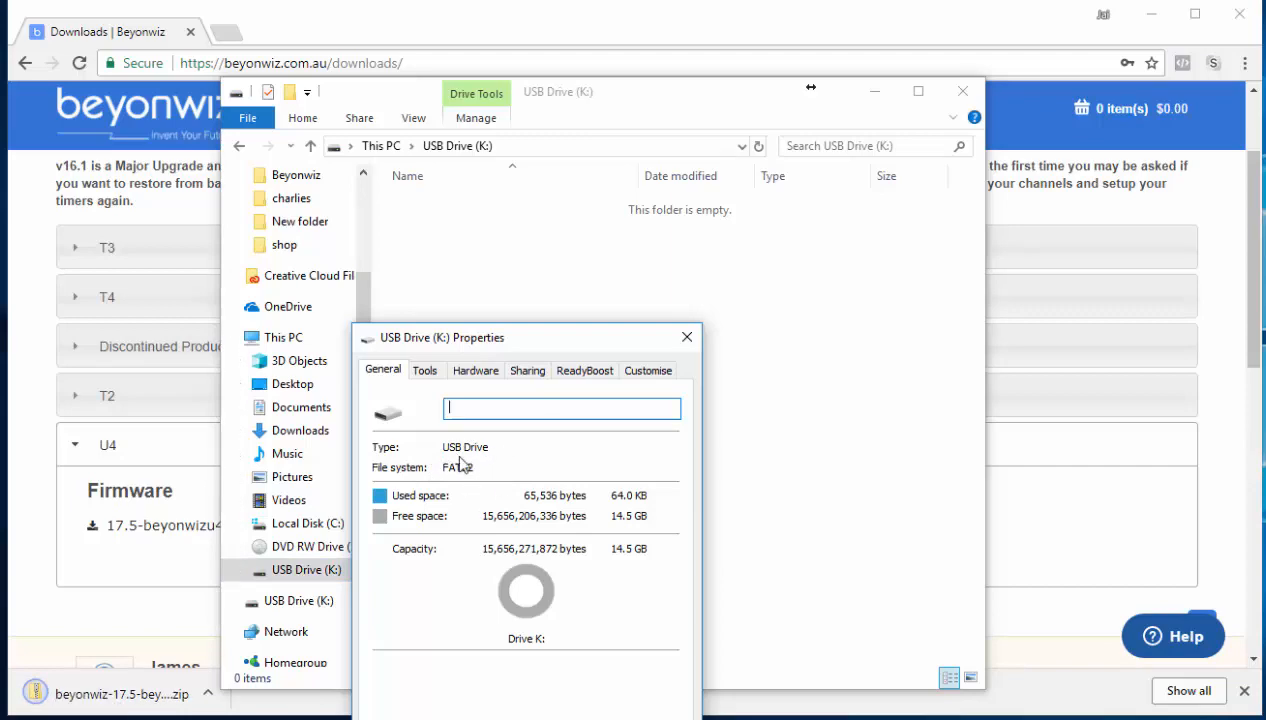
pyautogui.click(688, 336)
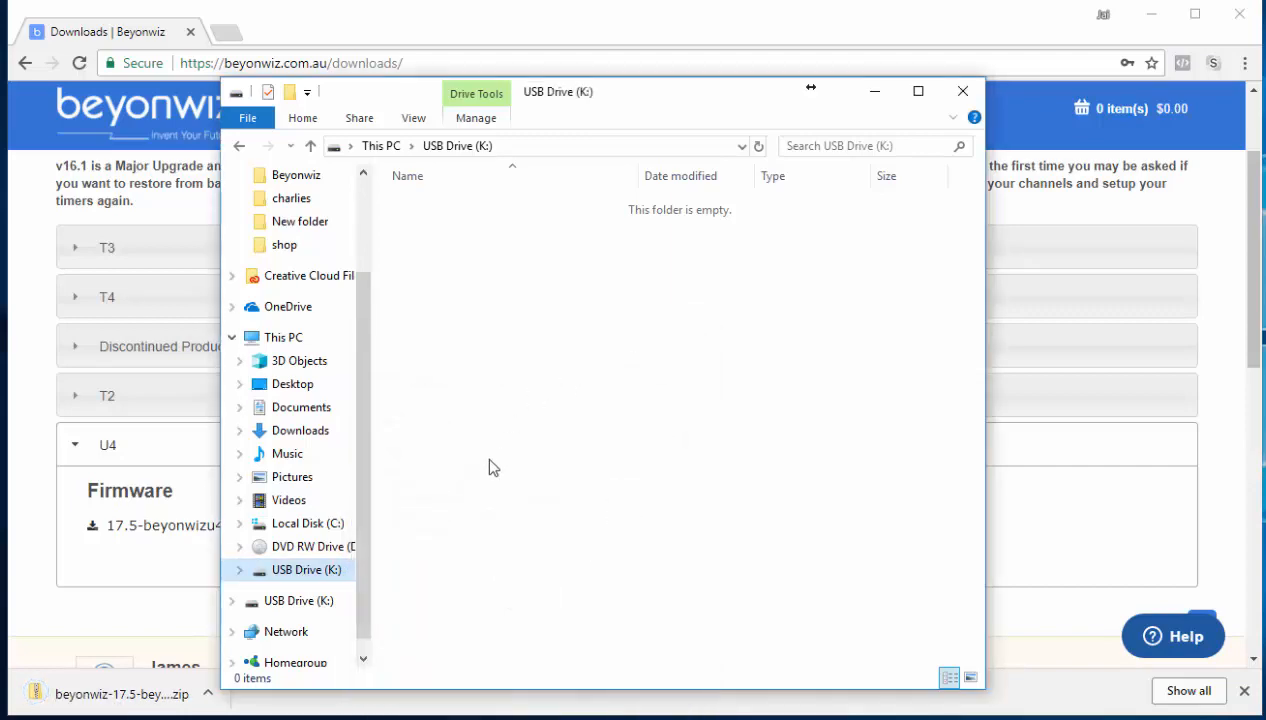
pyautogui.moveTo(548, 458)
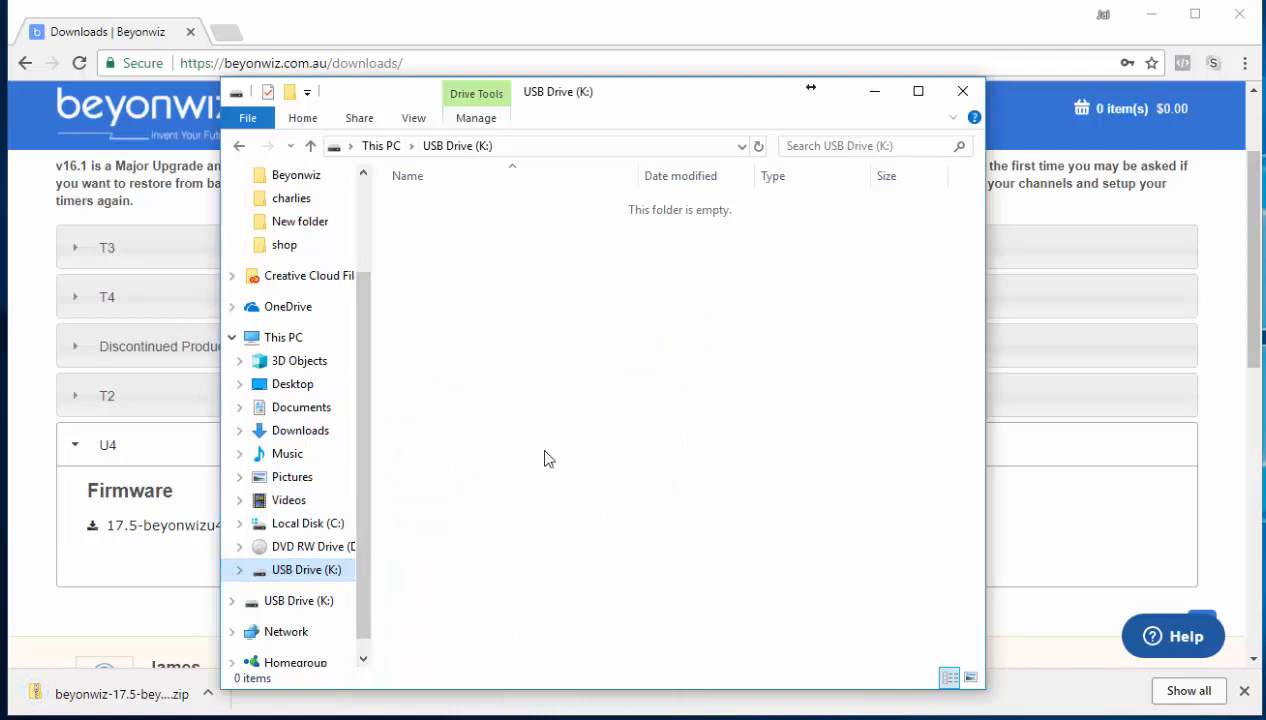
pyautogui.moveTo(464, 316)
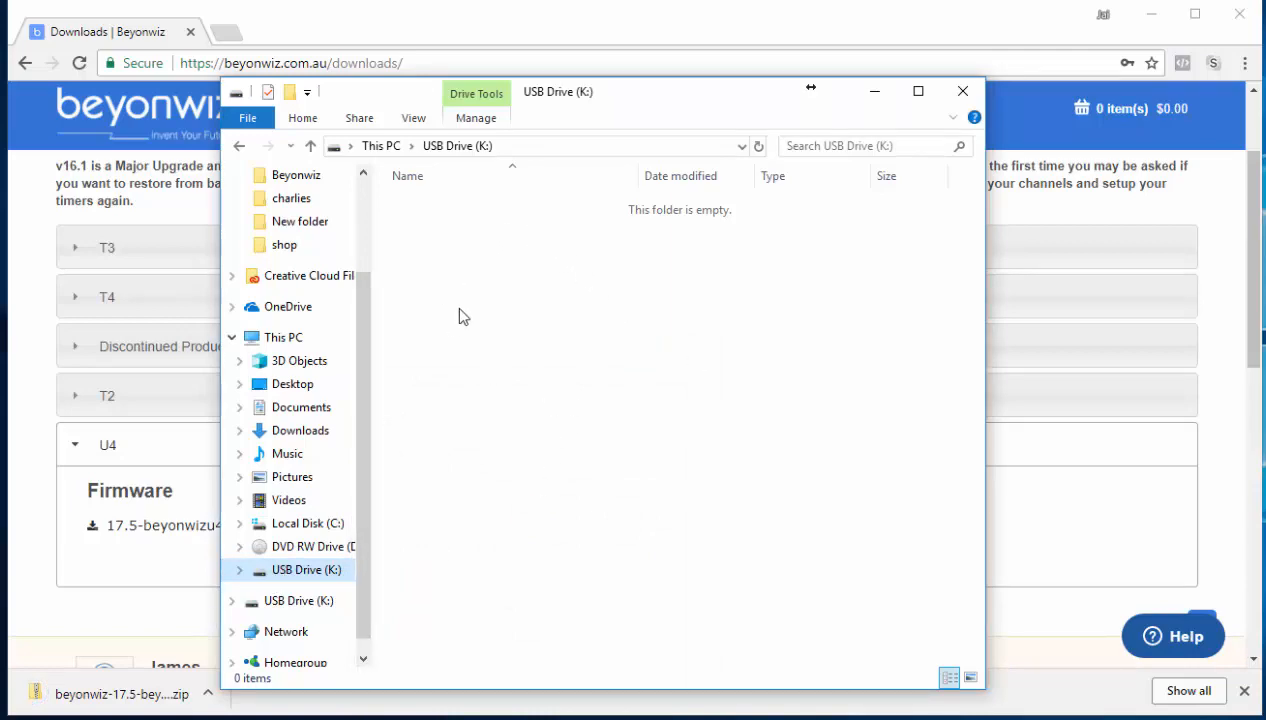
pyautogui.moveTo(400, 264)
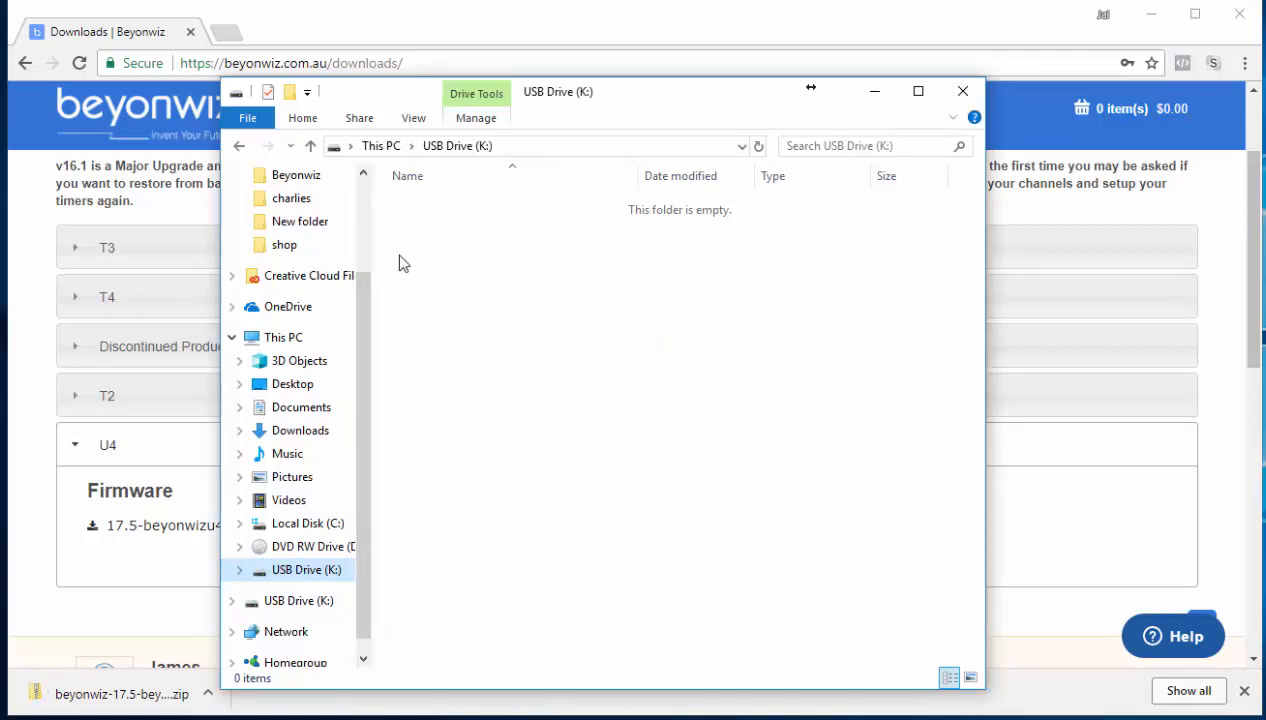
# Step: Quick-format USB Drive (K:) as FAT32, confirming the erase warning and completion notice
pyautogui.rightClick(304, 568)
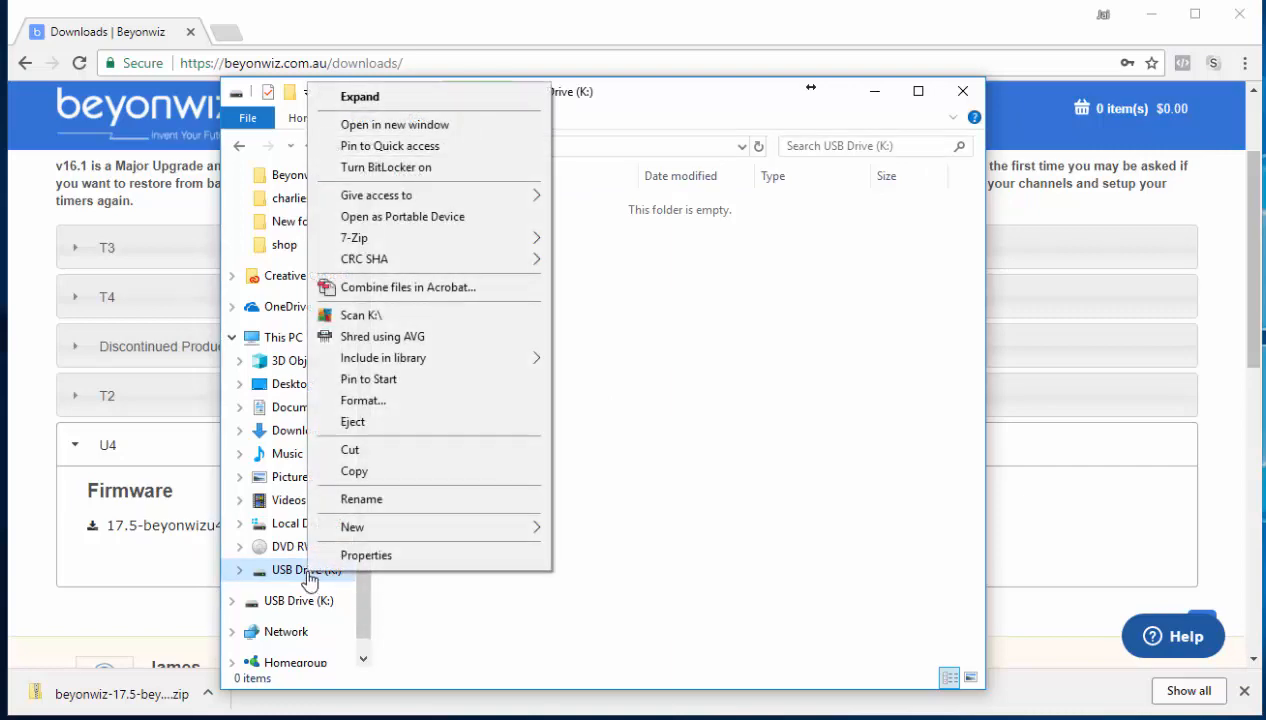
pyautogui.moveTo(304, 576)
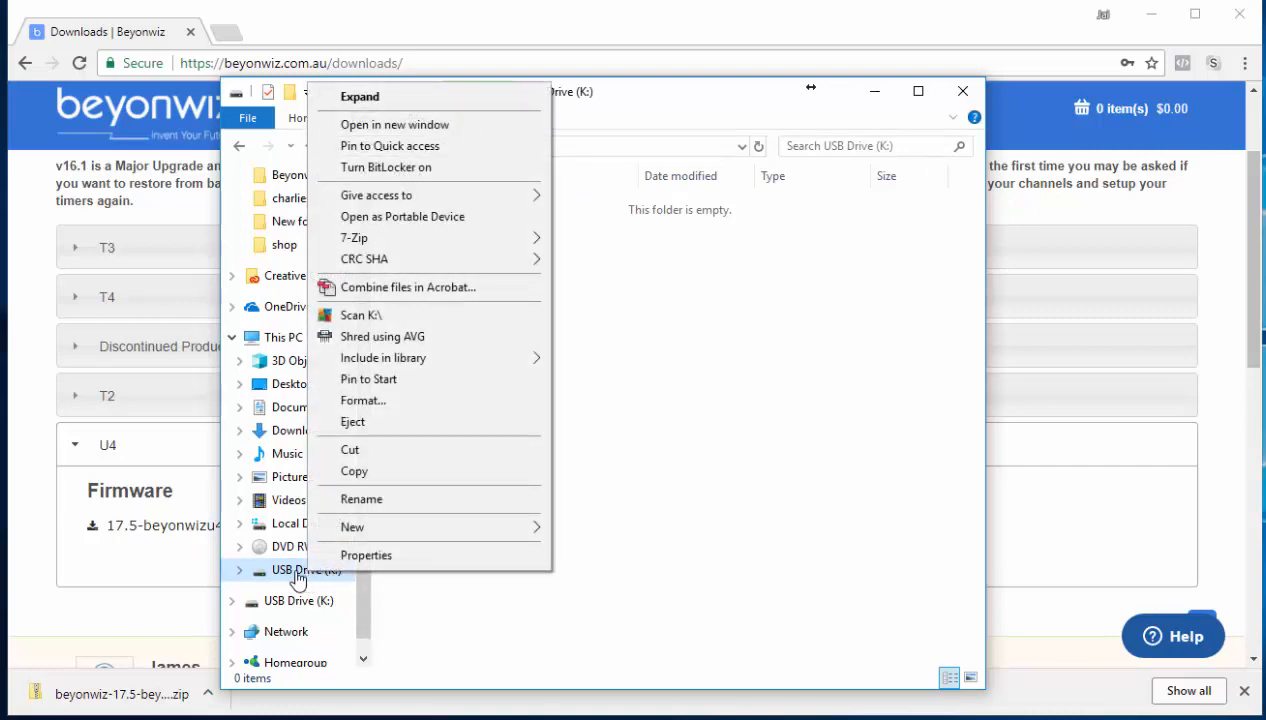
pyautogui.moveTo(390, 448)
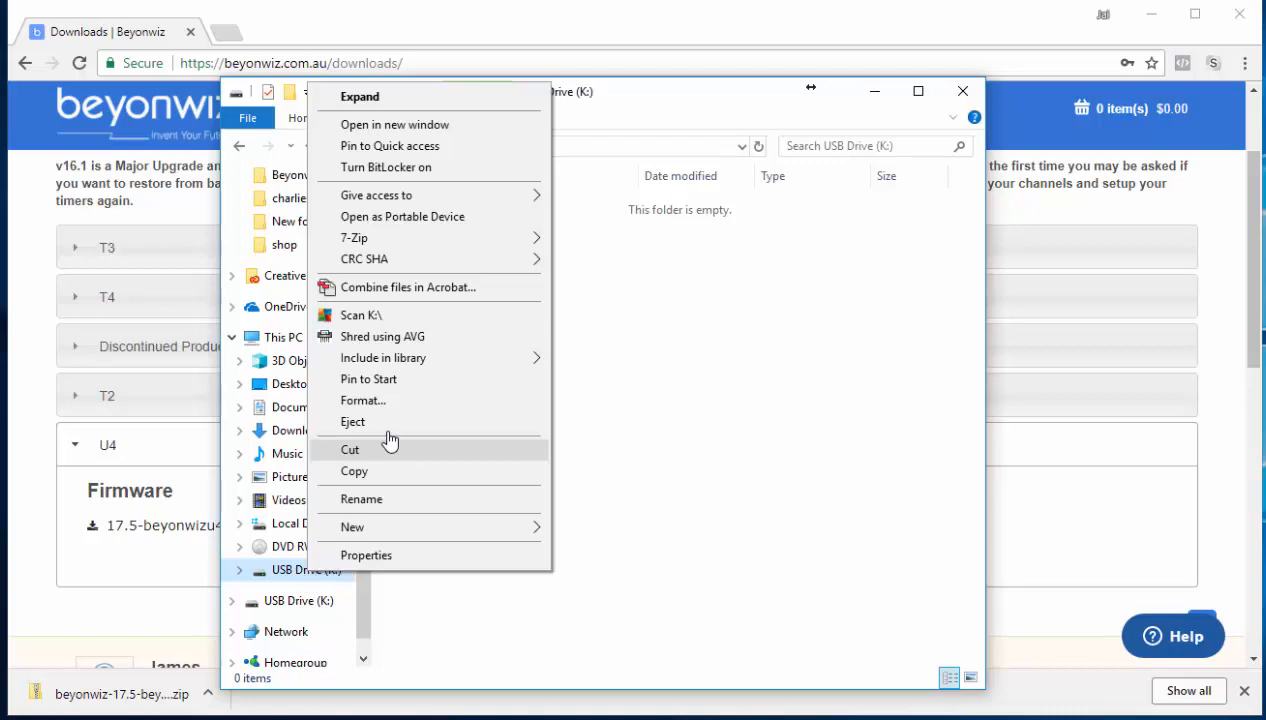
pyautogui.click(364, 400)
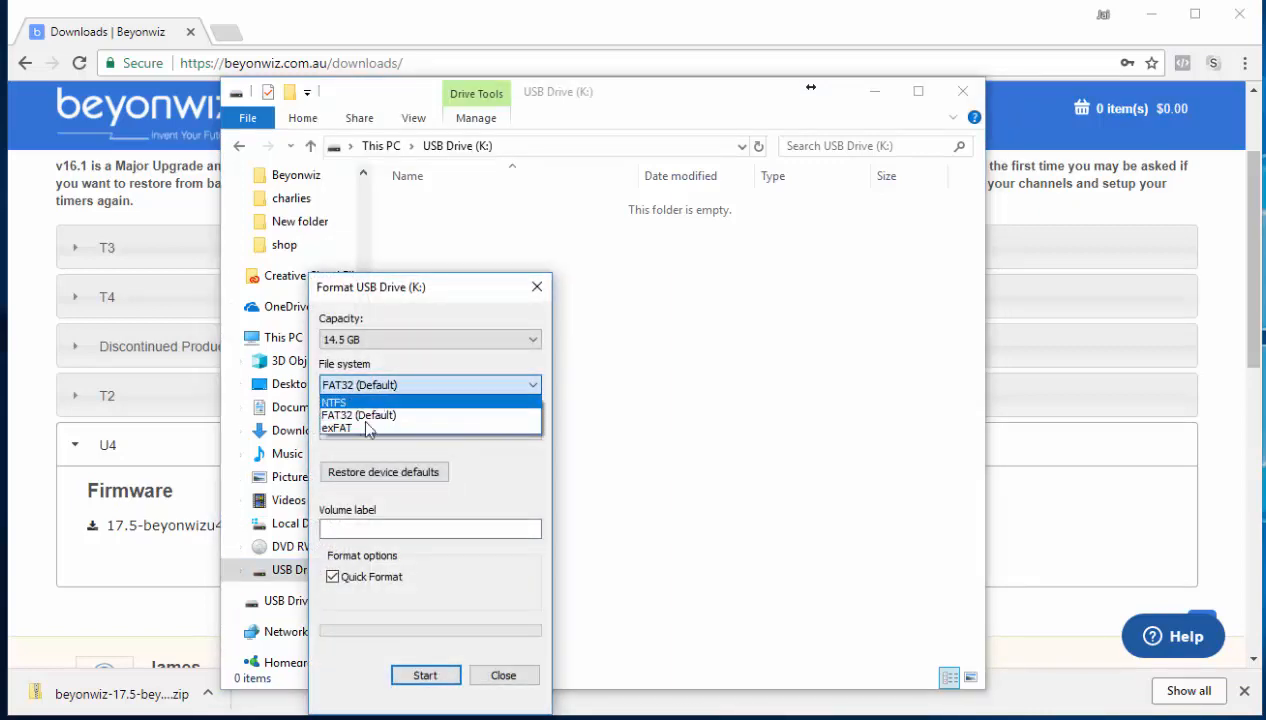
pyautogui.moveTo(358, 414)
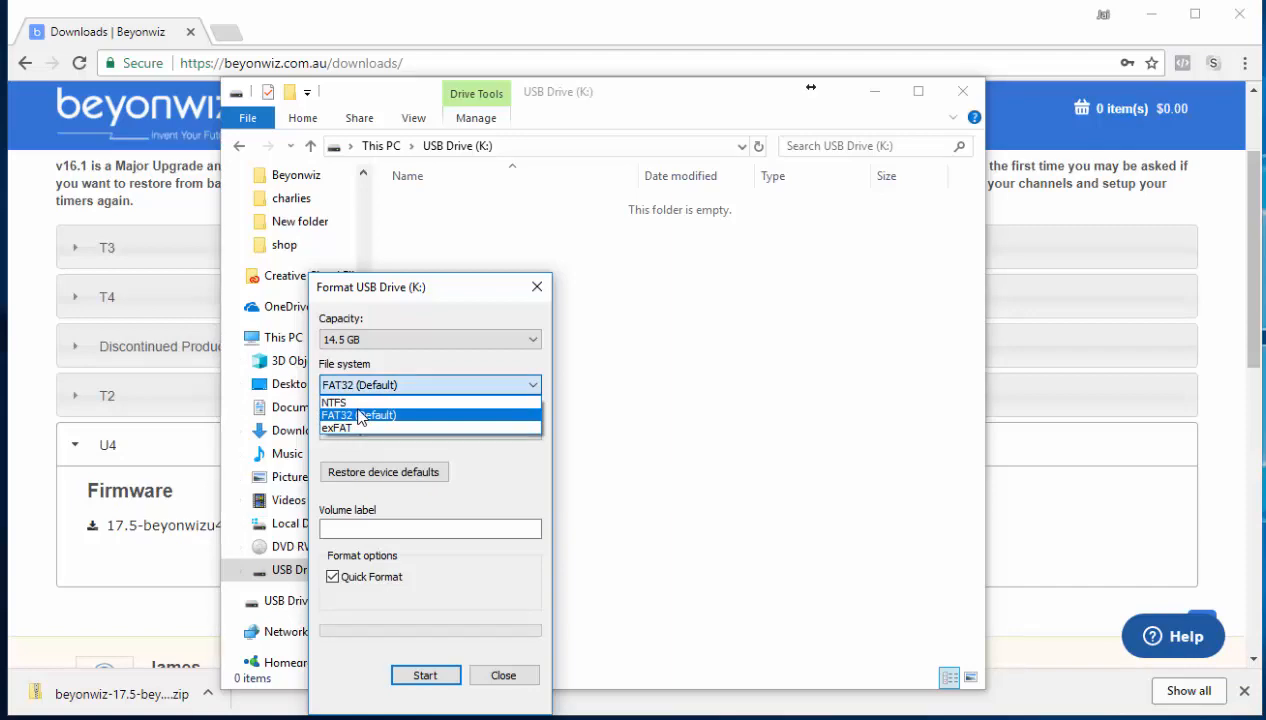
pyautogui.moveTo(360, 402)
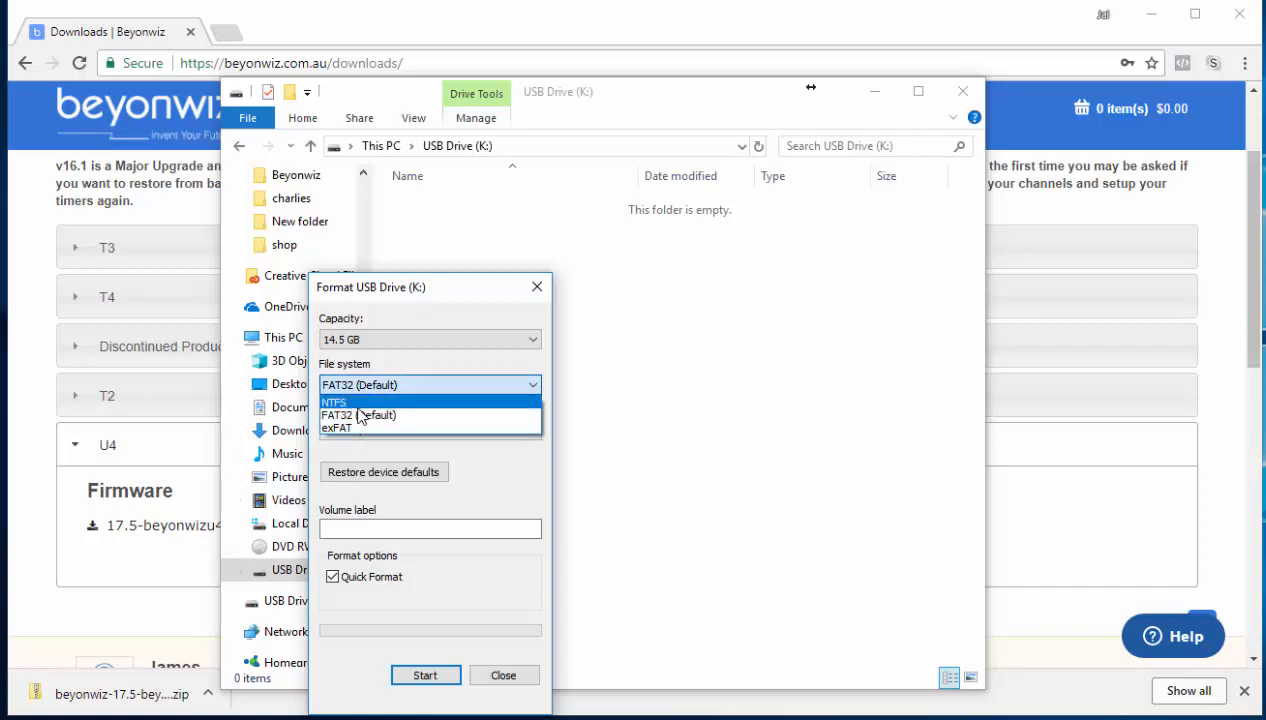
pyautogui.moveTo(358, 414)
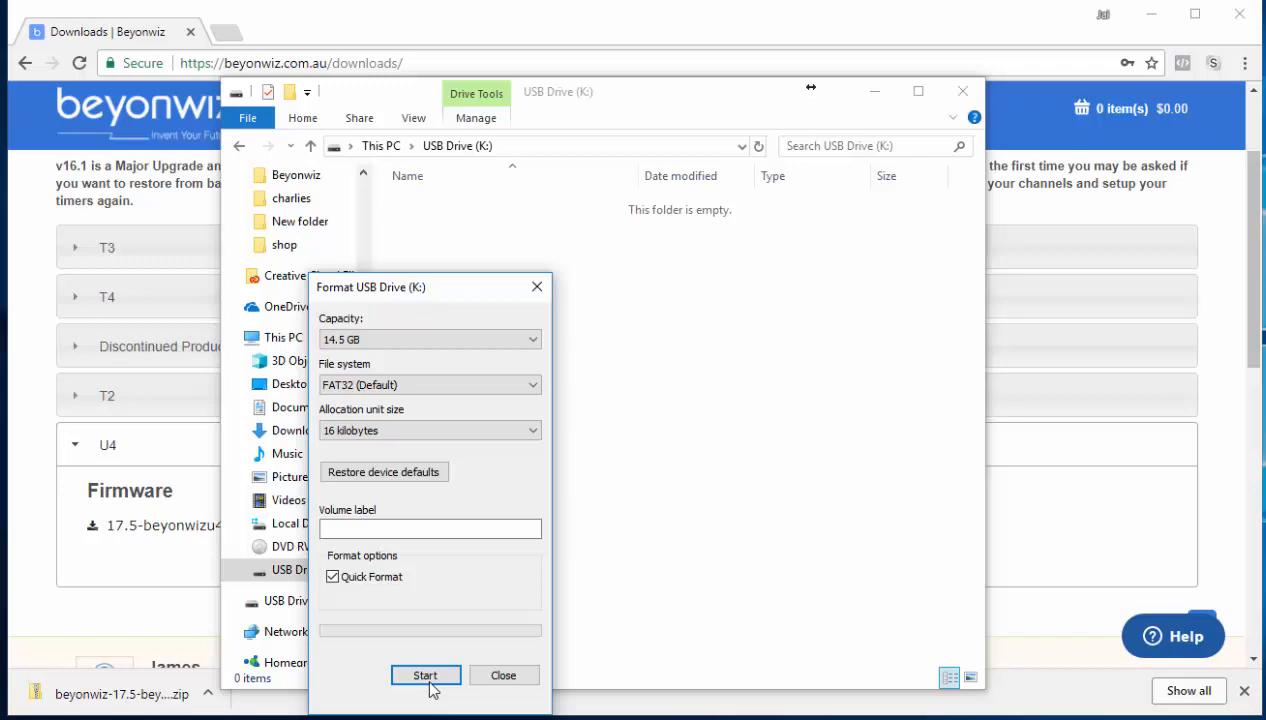
pyautogui.click(424, 676)
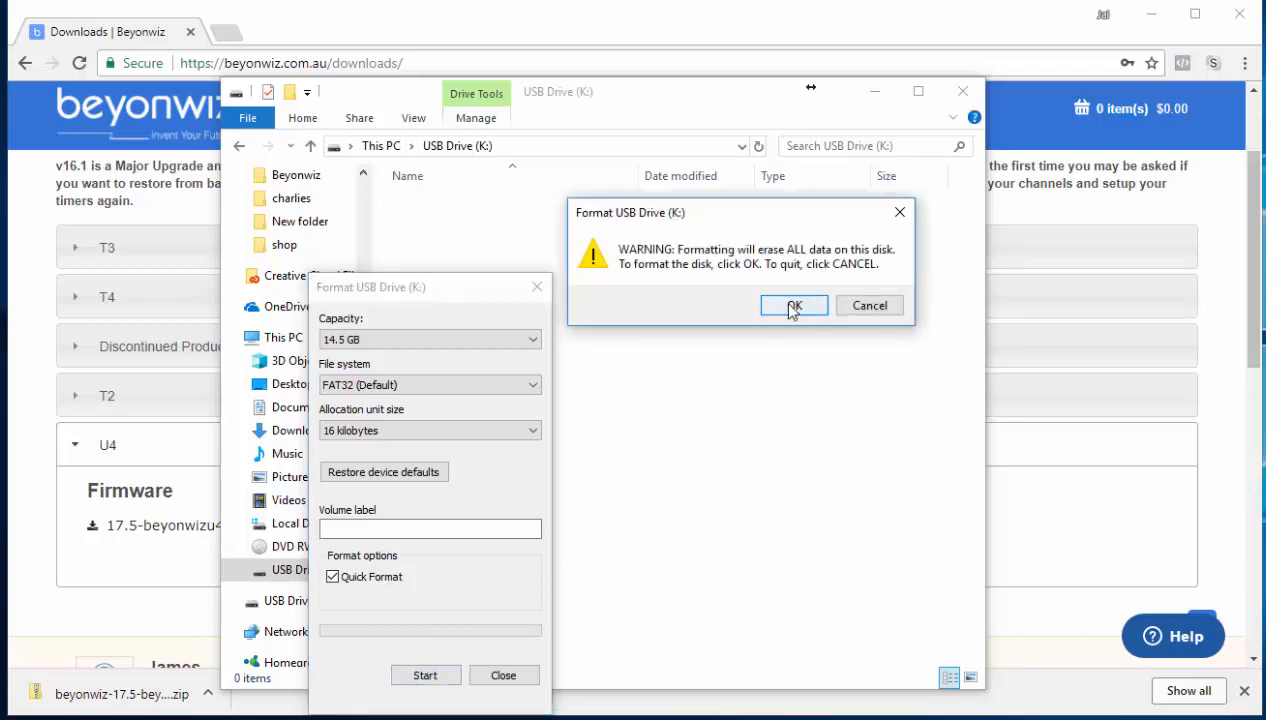
pyautogui.click(794, 304)
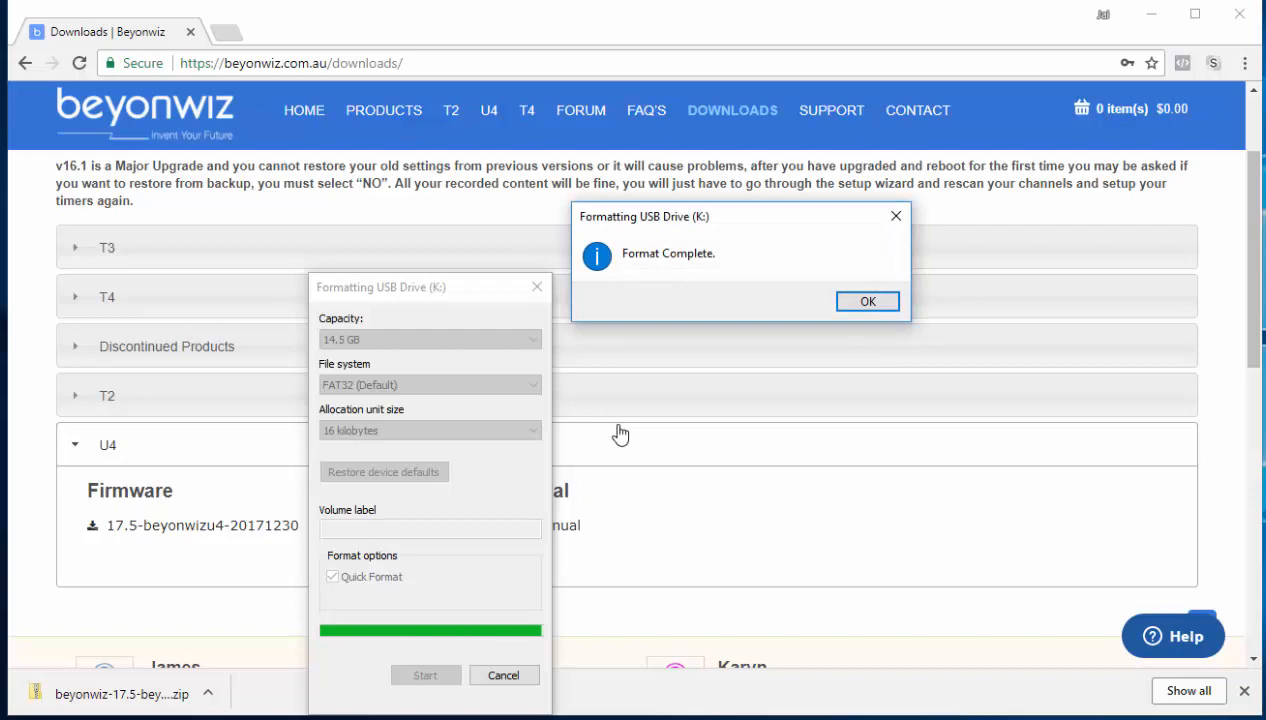
pyautogui.moveTo(868, 300)
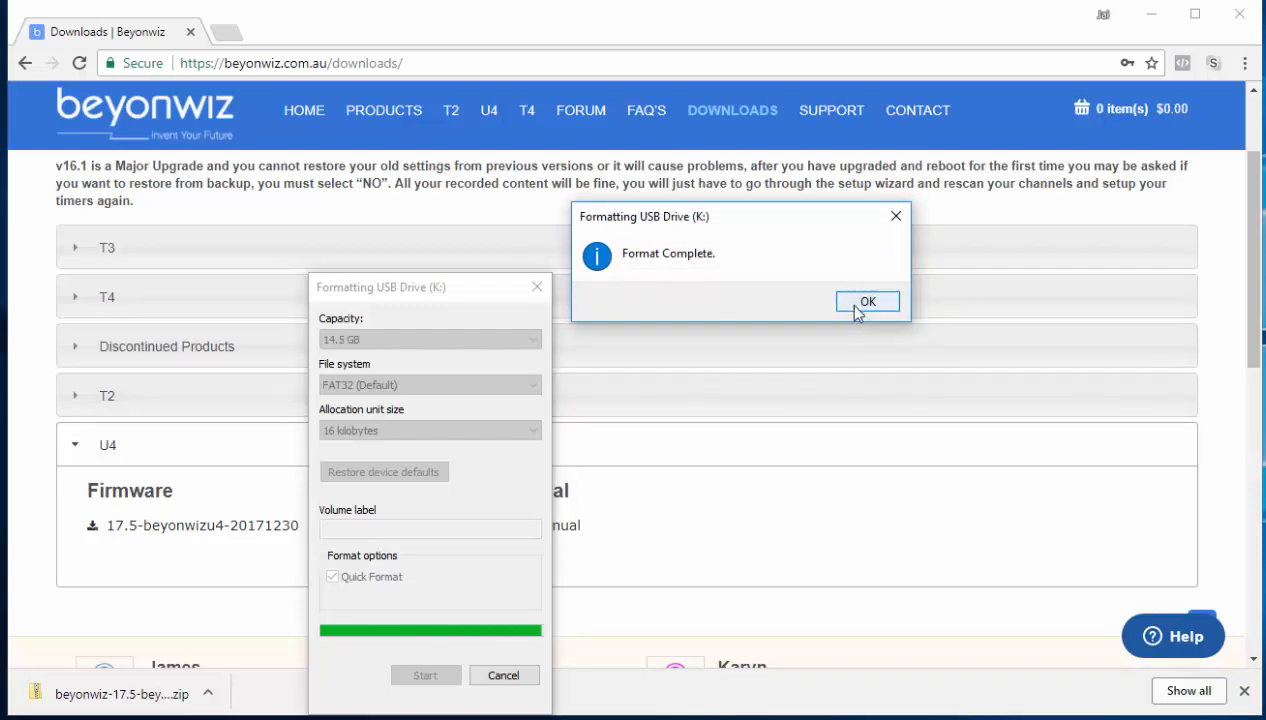
pyautogui.click(868, 300)
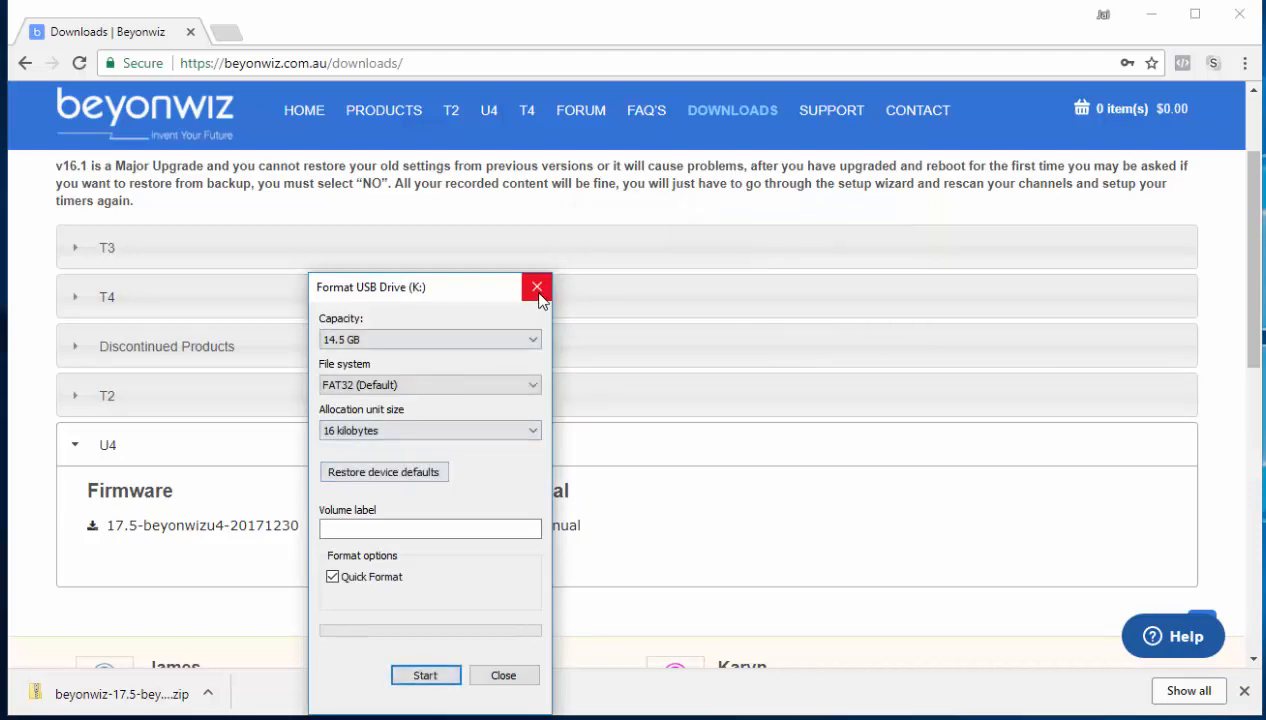
# Step: Close the Format dialog and reopen the empty USB Drive (K:)
pyautogui.click(536, 288)
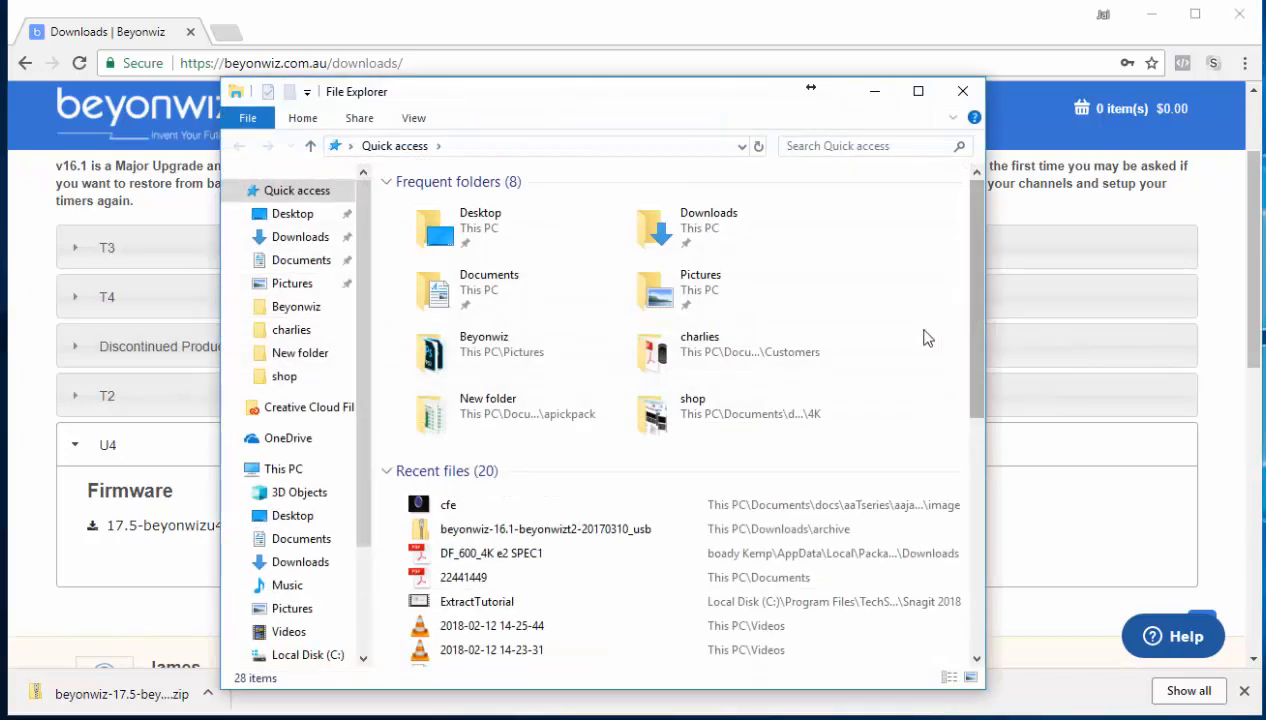
pyautogui.click(962, 92)
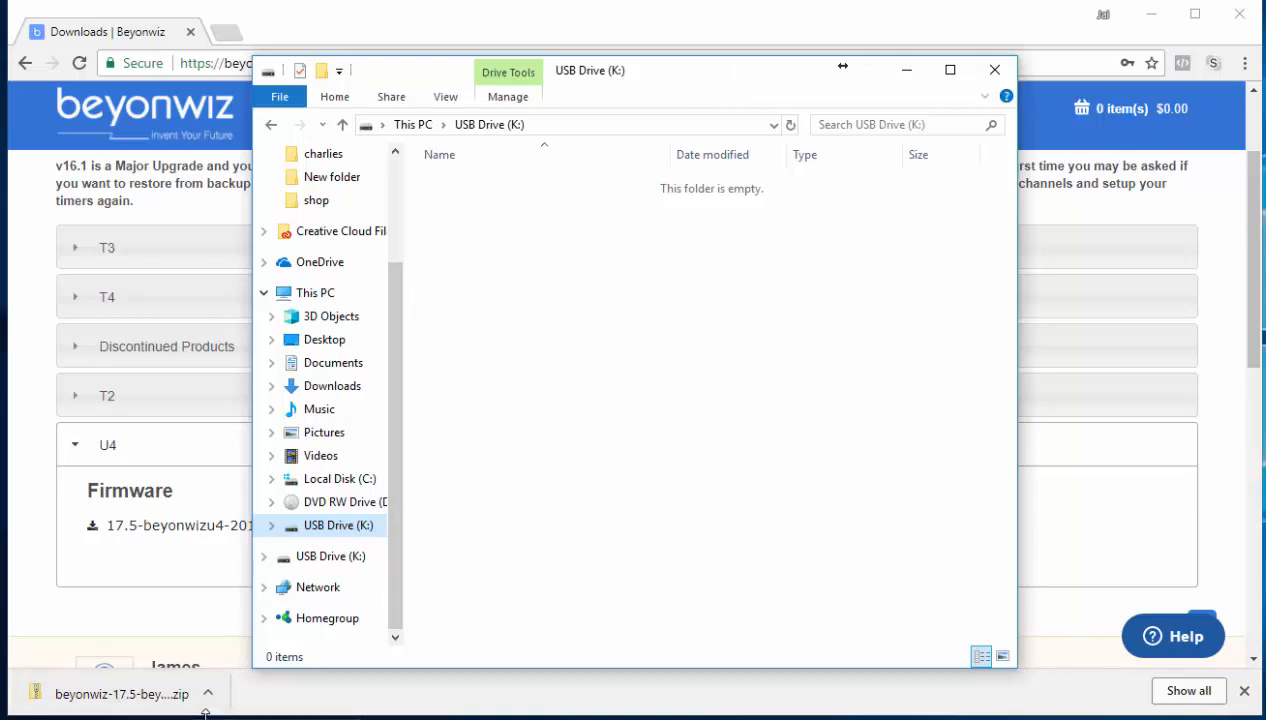
pyautogui.moveTo(80, 700)
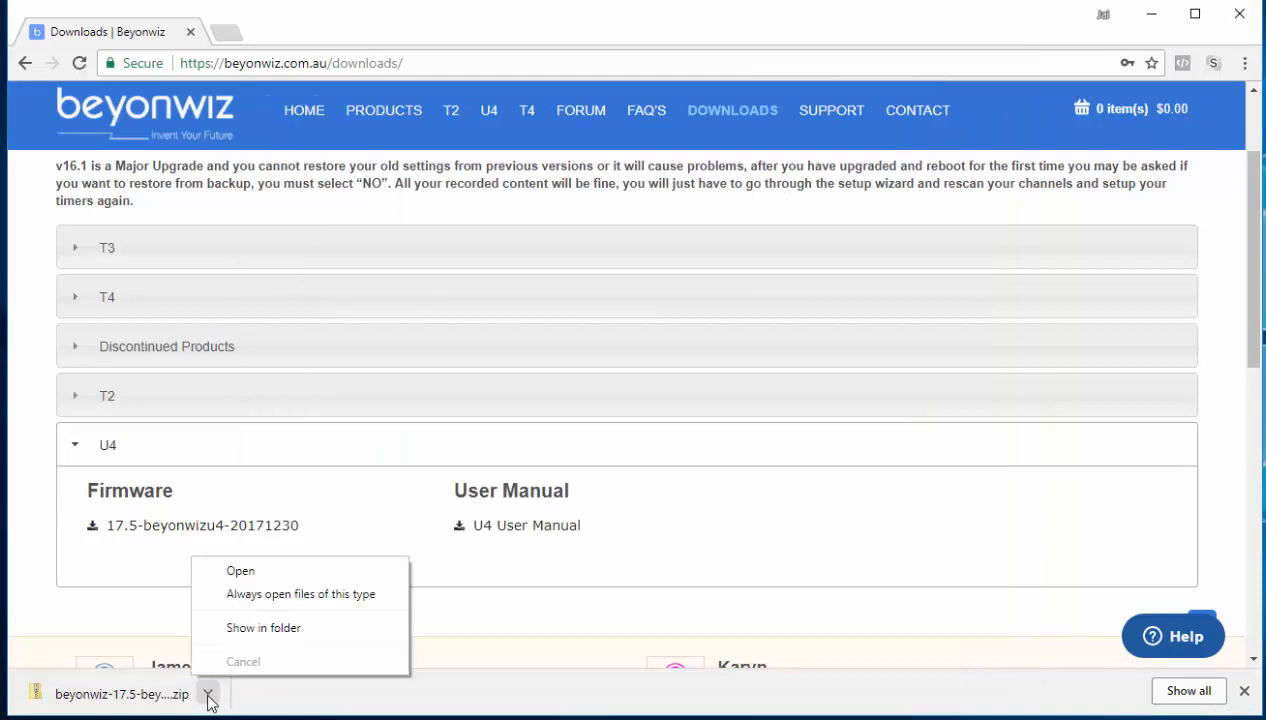
# Step: Show the downloaded firmware zip in the Downloads folder
pyautogui.click(264, 628)
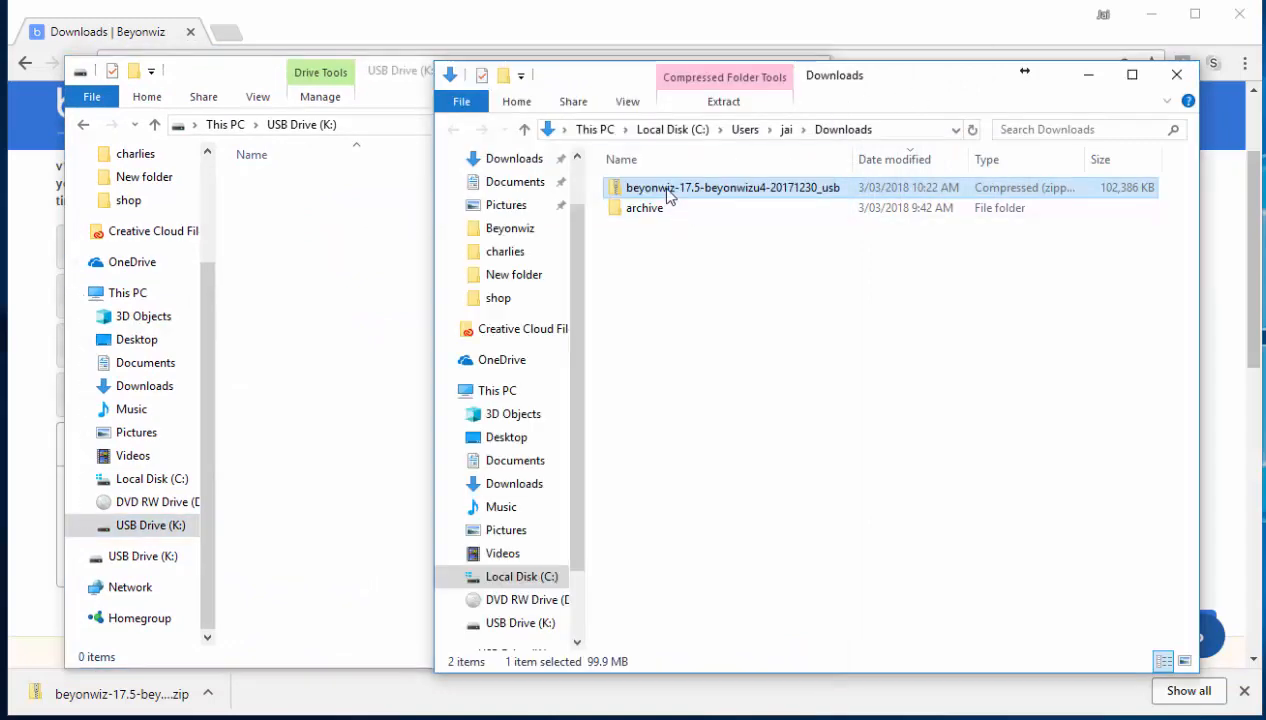
pyautogui.moveTo(668, 196)
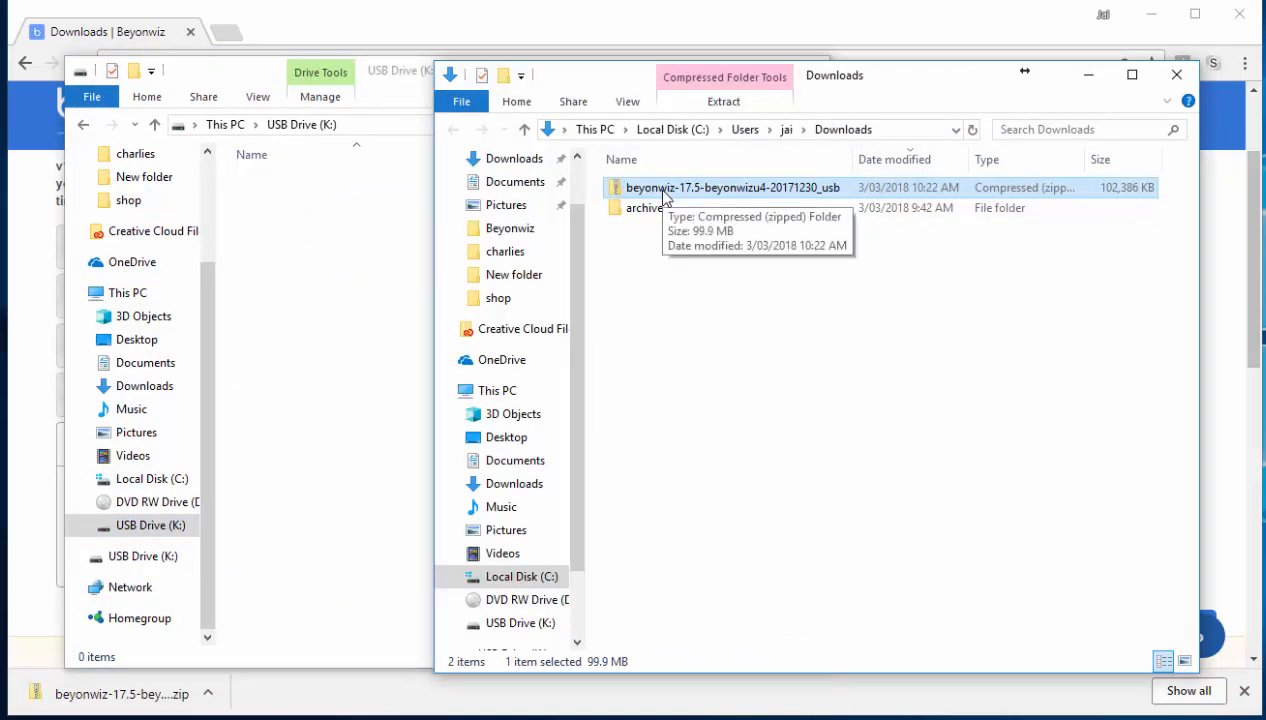
pyautogui.moveTo(740, 260)
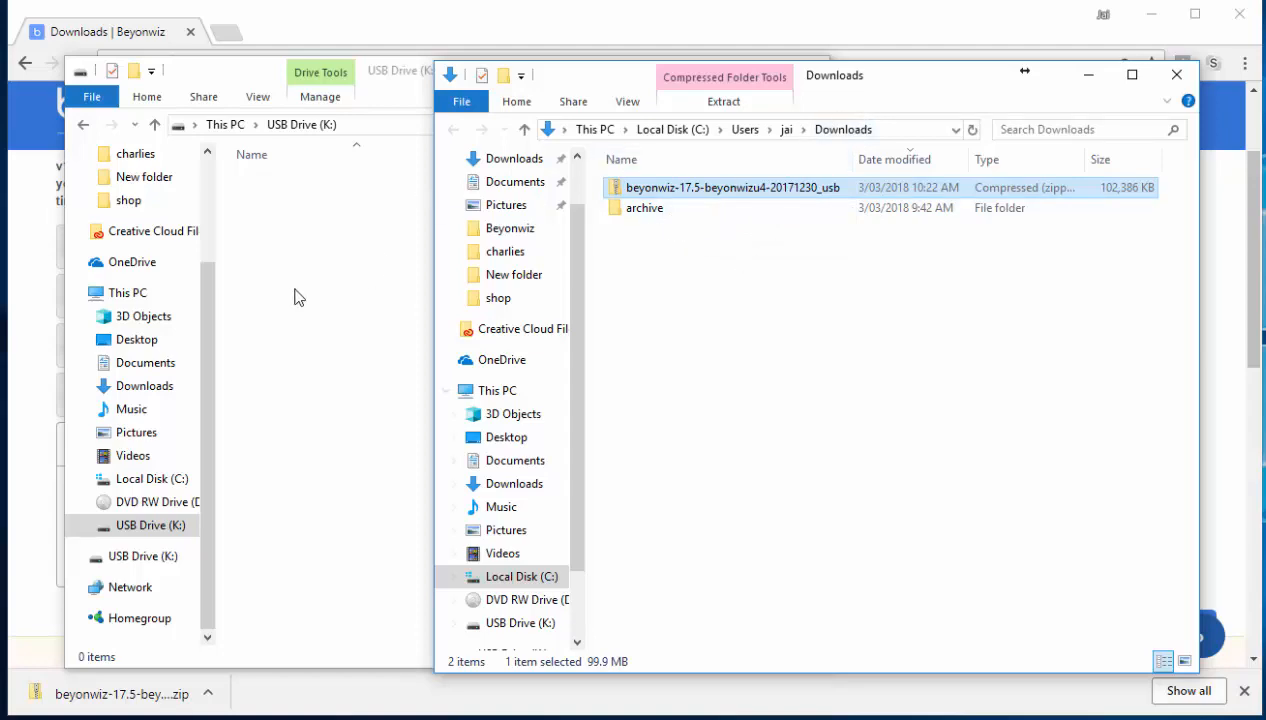
pyautogui.moveTo(808, 316)
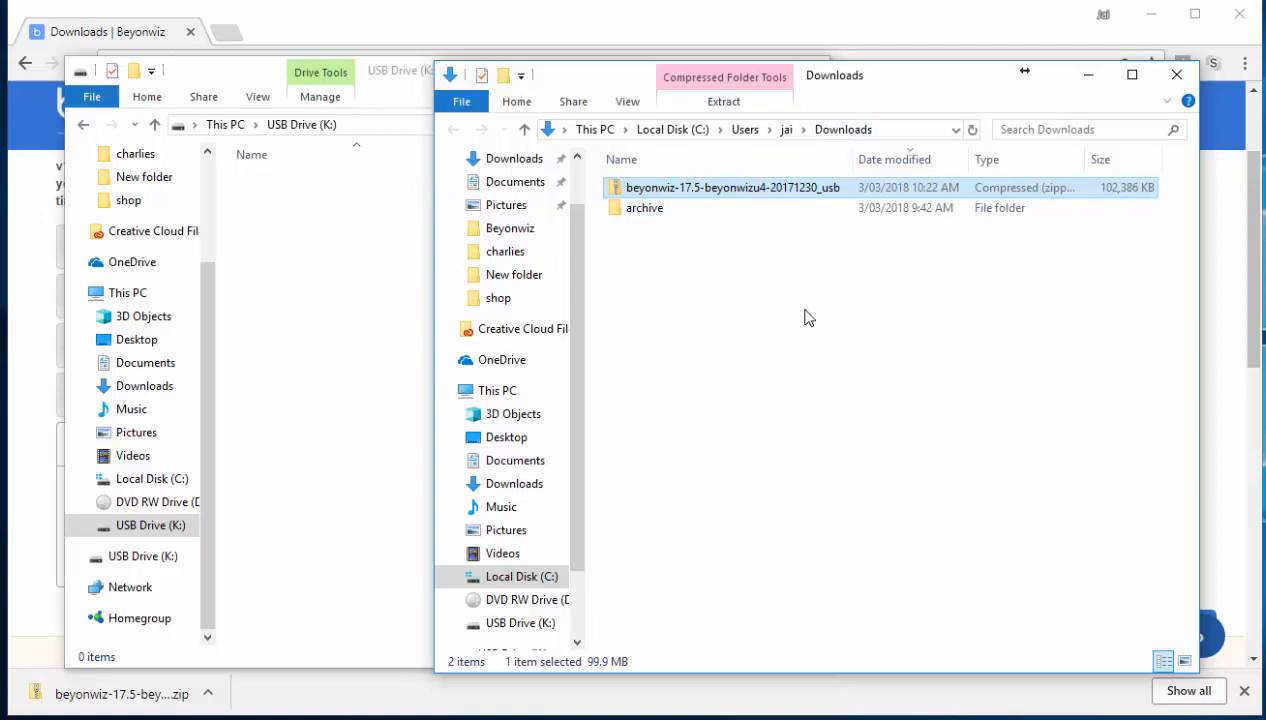
pyautogui.moveTo(716, 198)
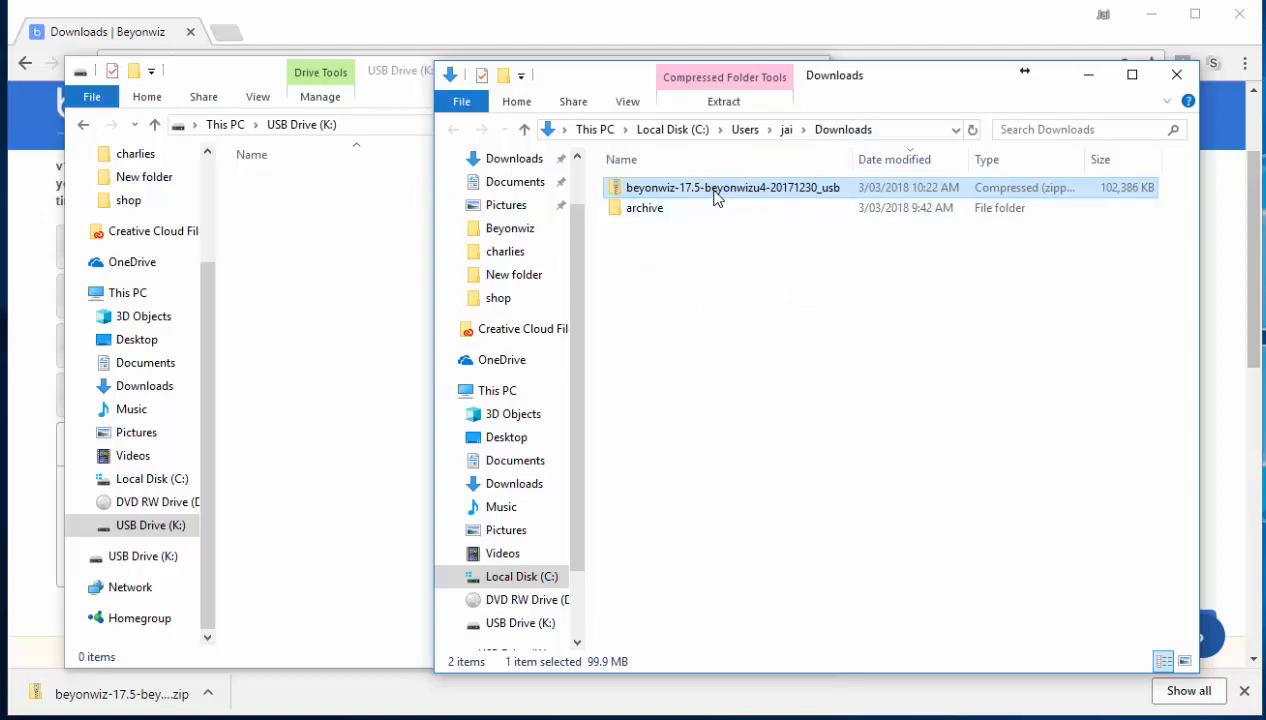
pyautogui.moveTo(716, 192)
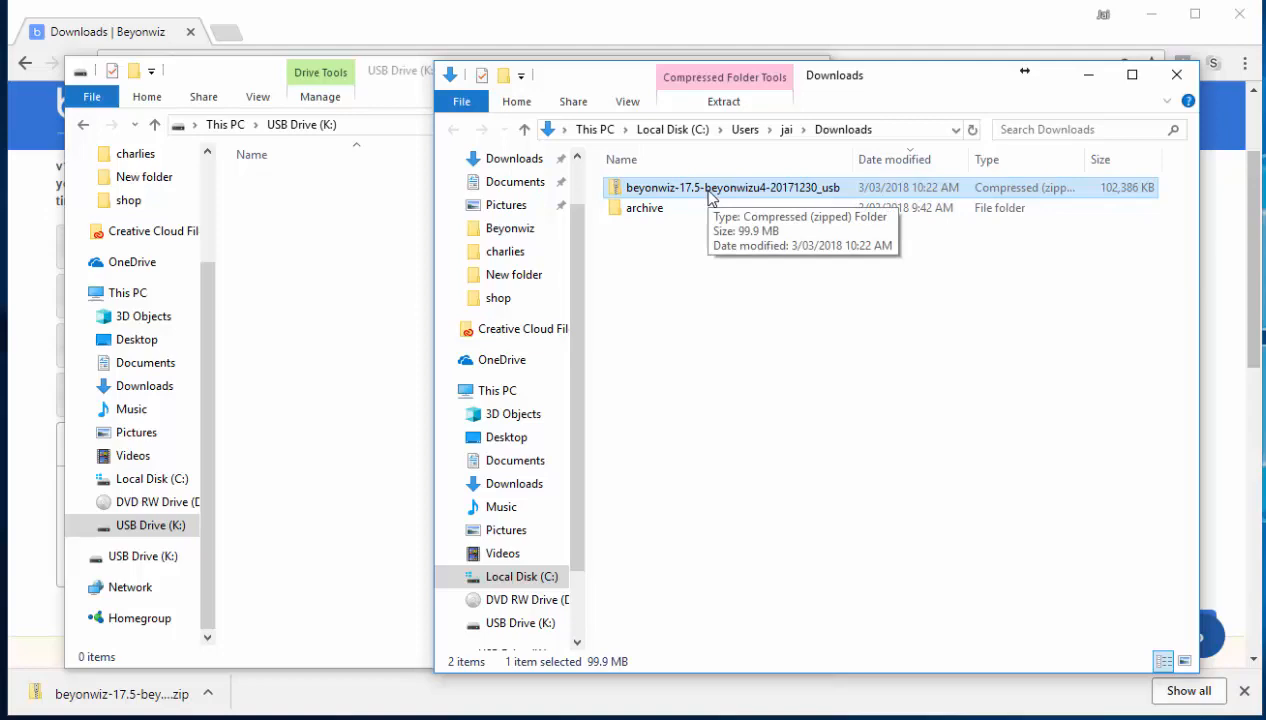
# Step: Start Extract All on the firmware zip and edit its destination path inside Downloads
pyautogui.rightClick(732, 188)
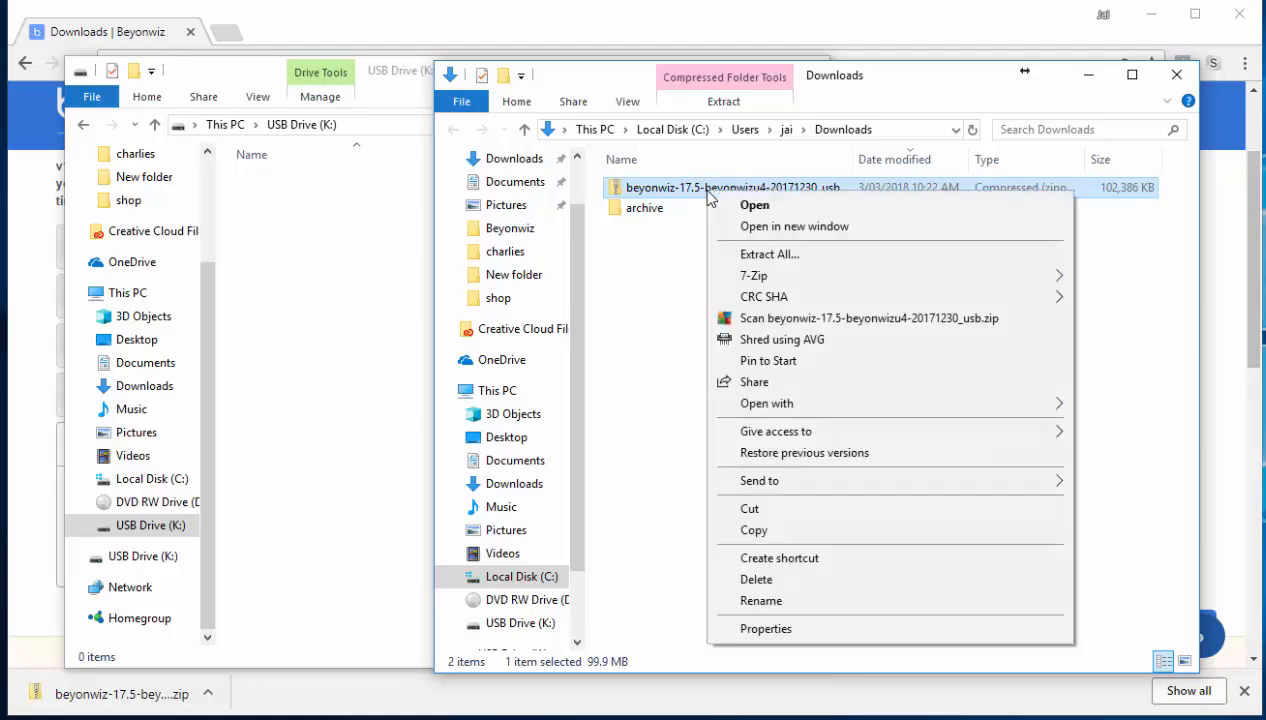
pyautogui.click(768, 254)
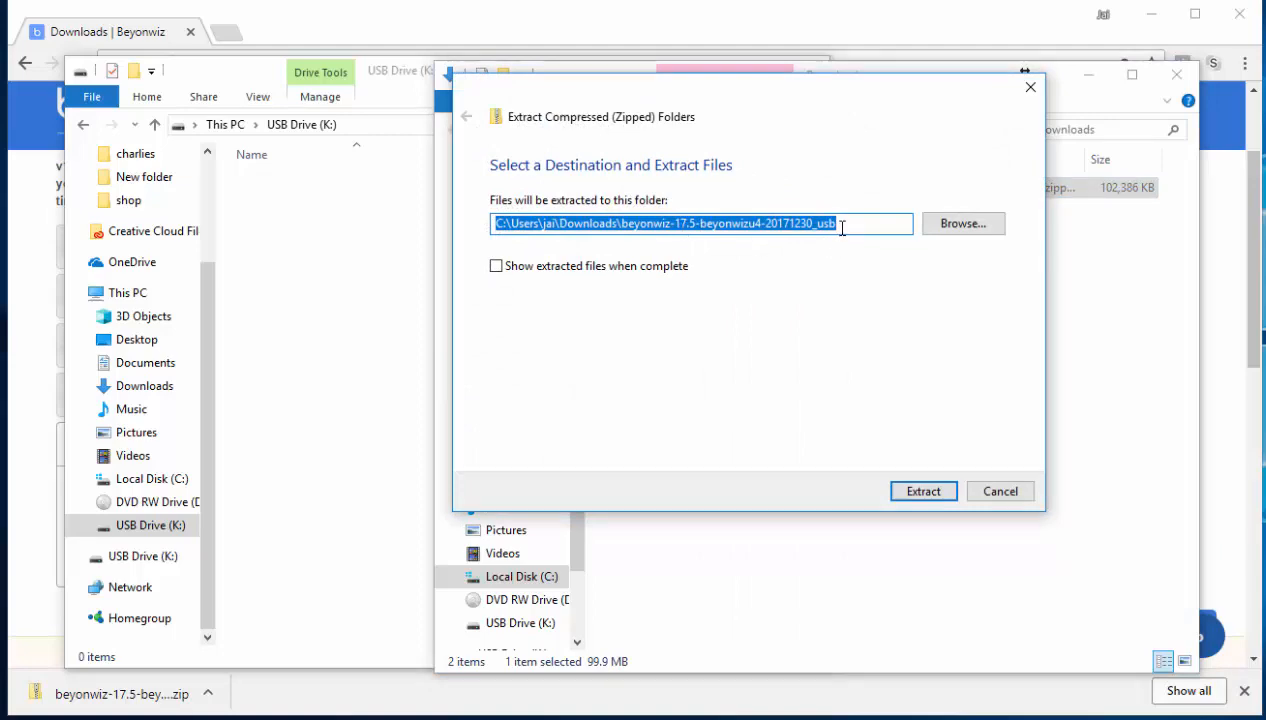
pyautogui.click(832, 224)
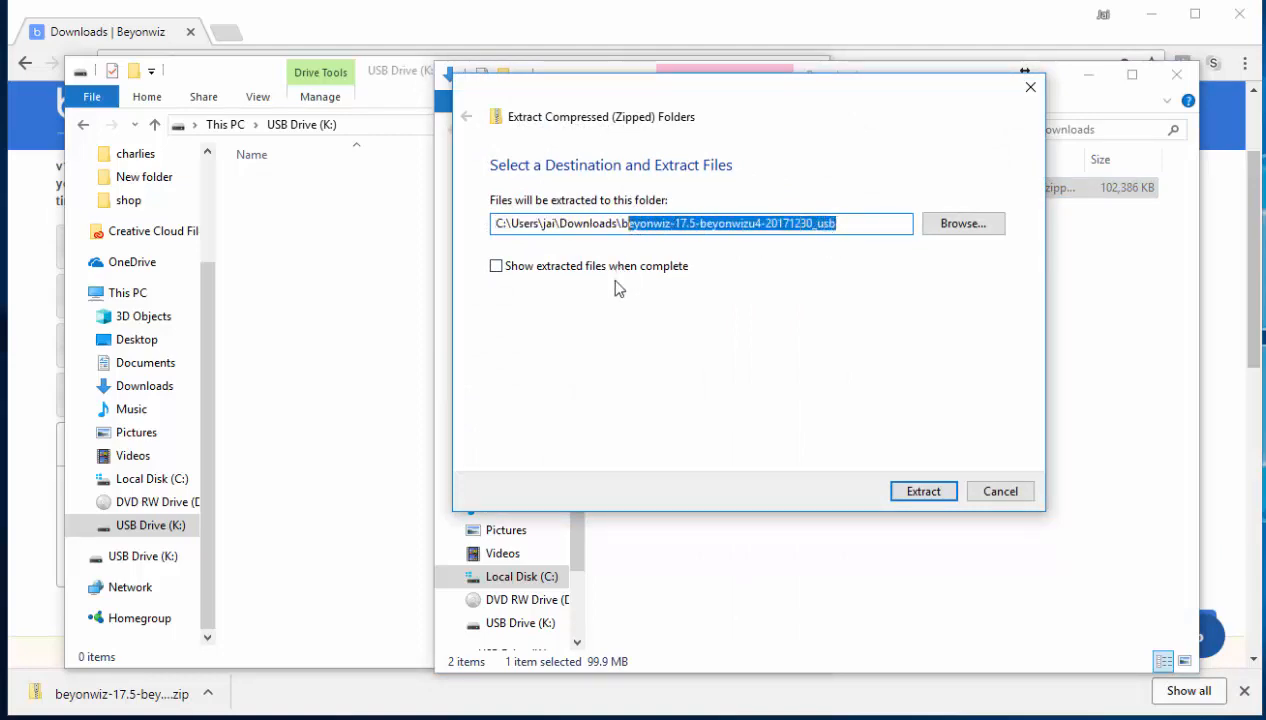
pyautogui.moveTo(794, 288)
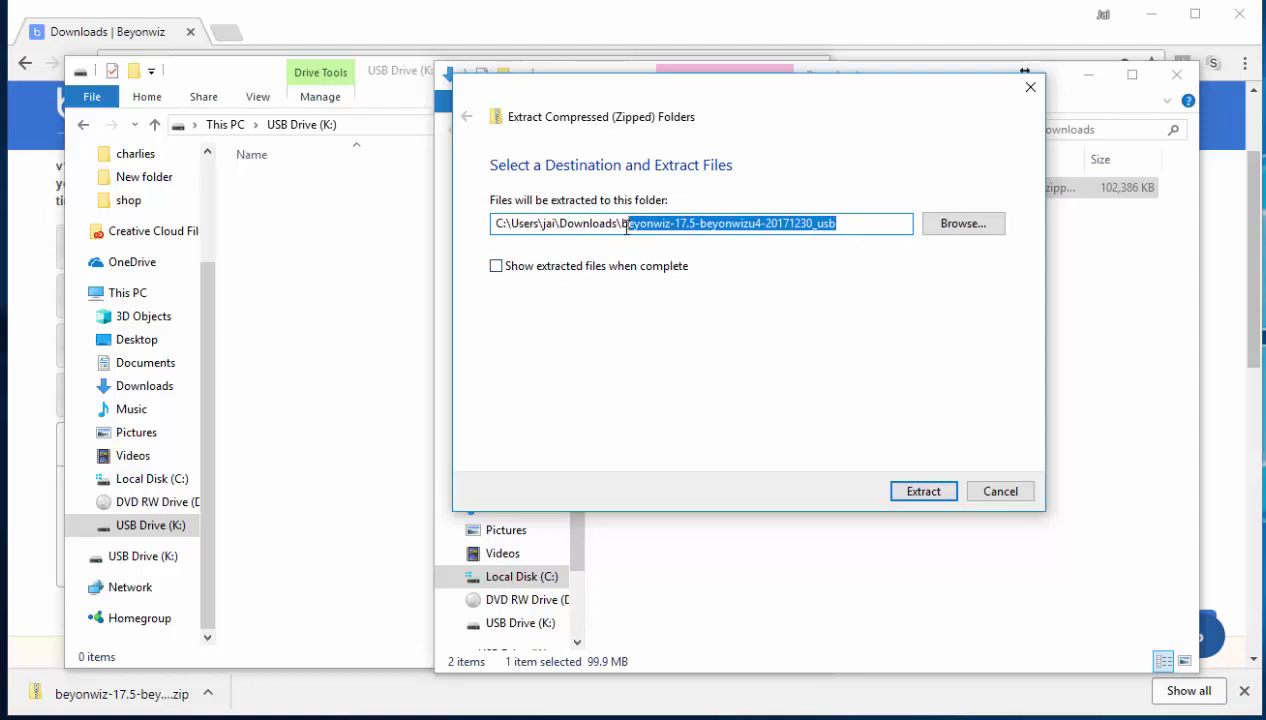
pyautogui.click(844, 224)
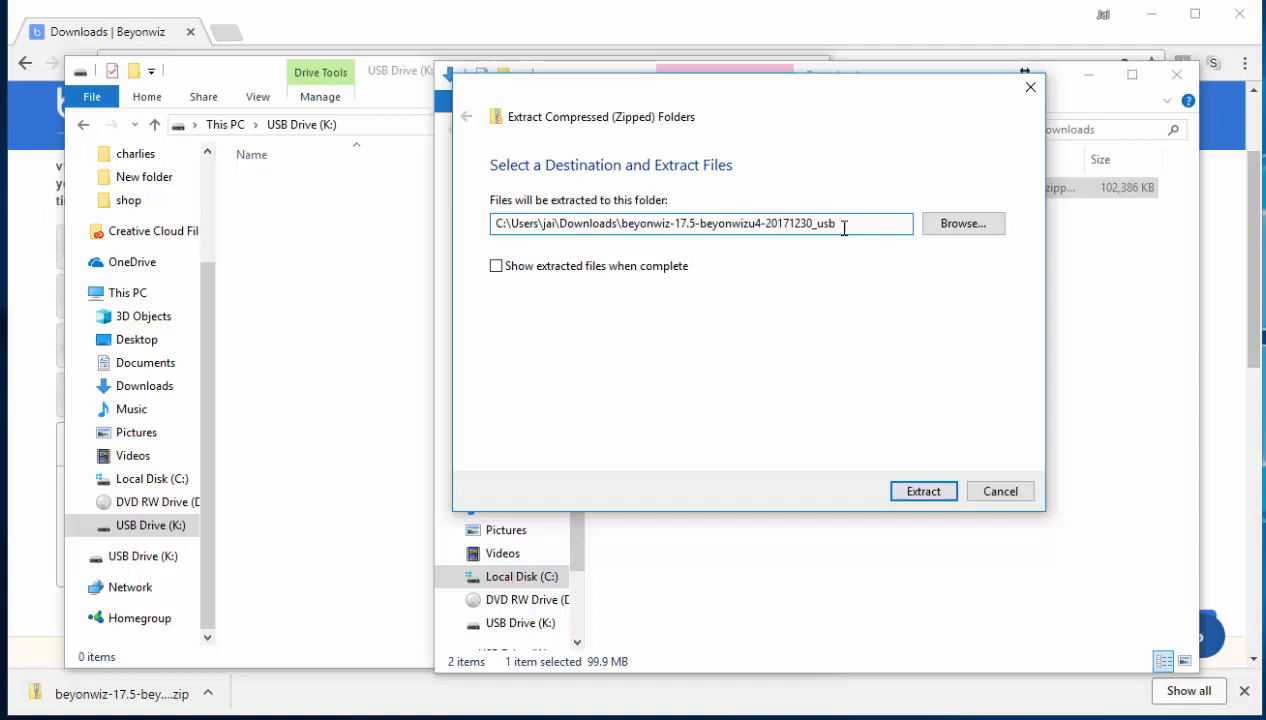
pyautogui.moveTo(850, 224)
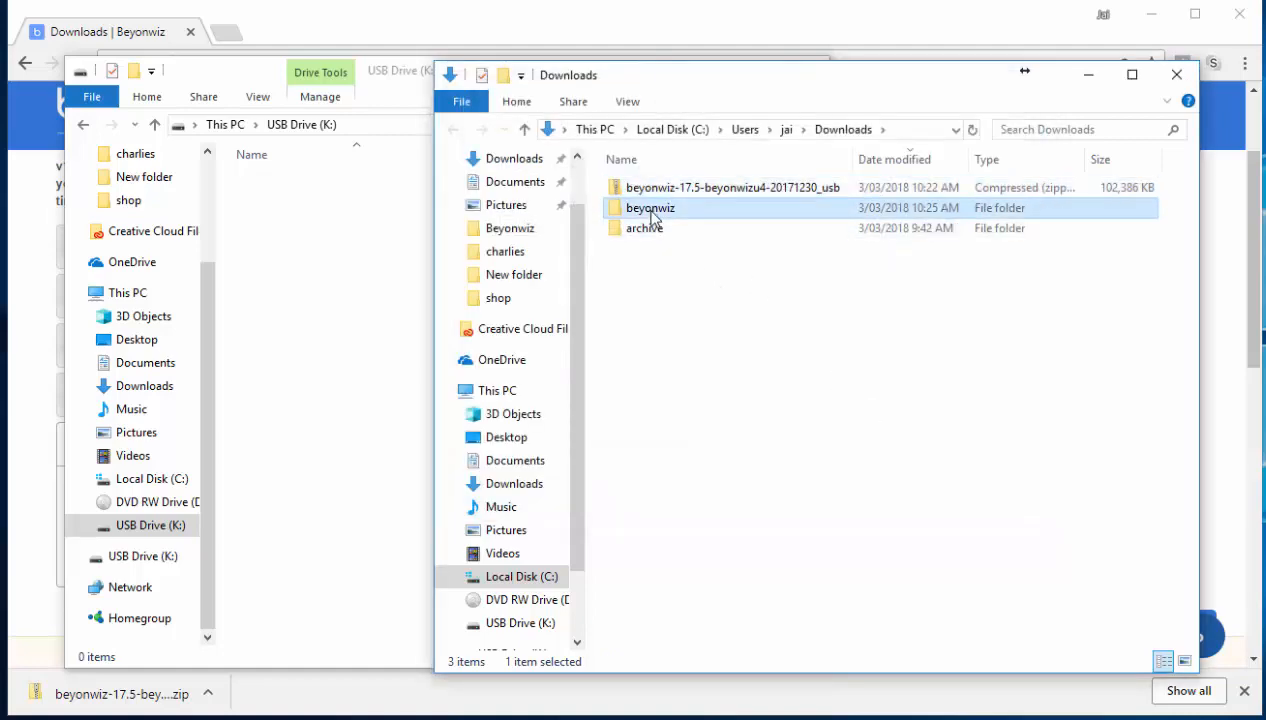
pyautogui.moveTo(676, 318)
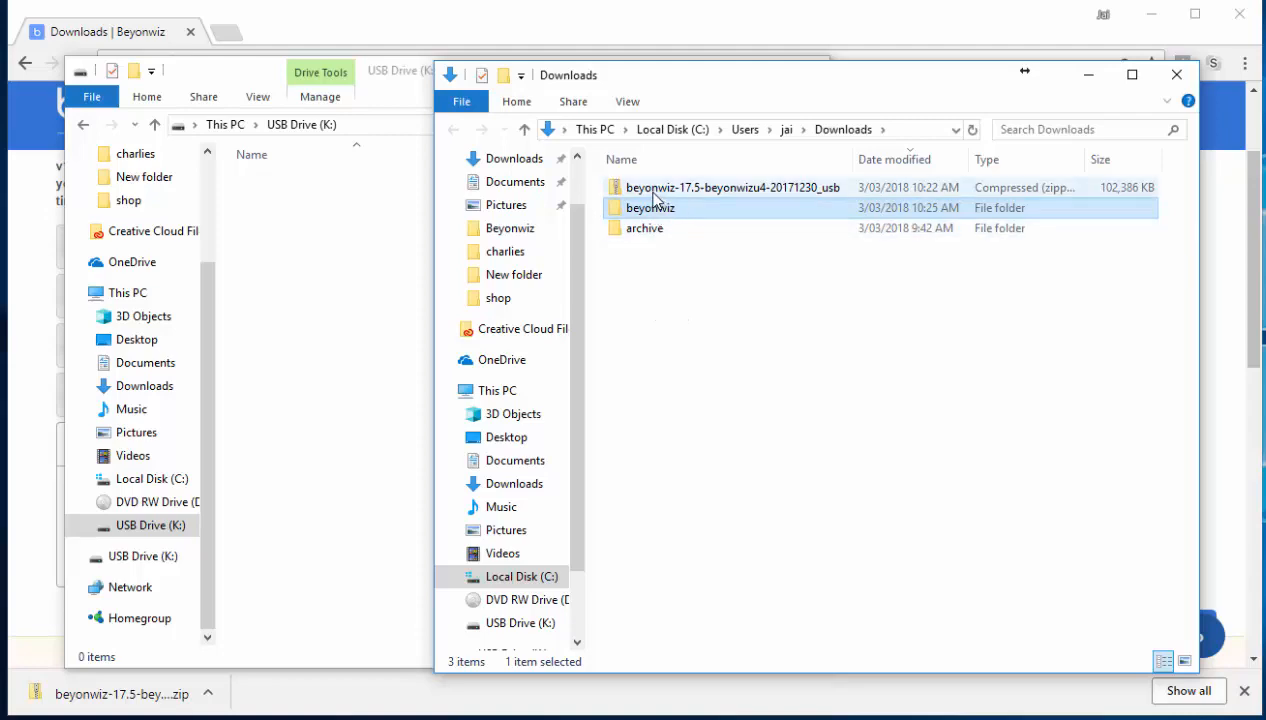
pyautogui.moveTo(650, 208)
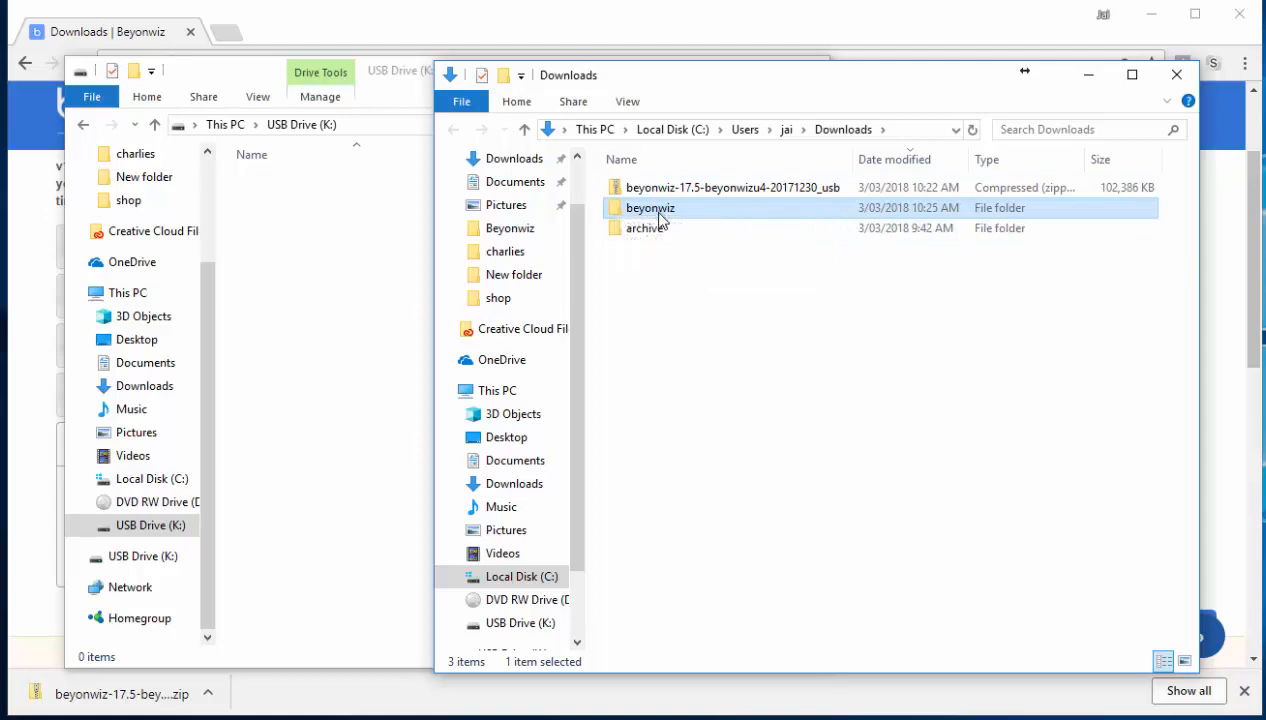
pyautogui.moveTo(672, 308)
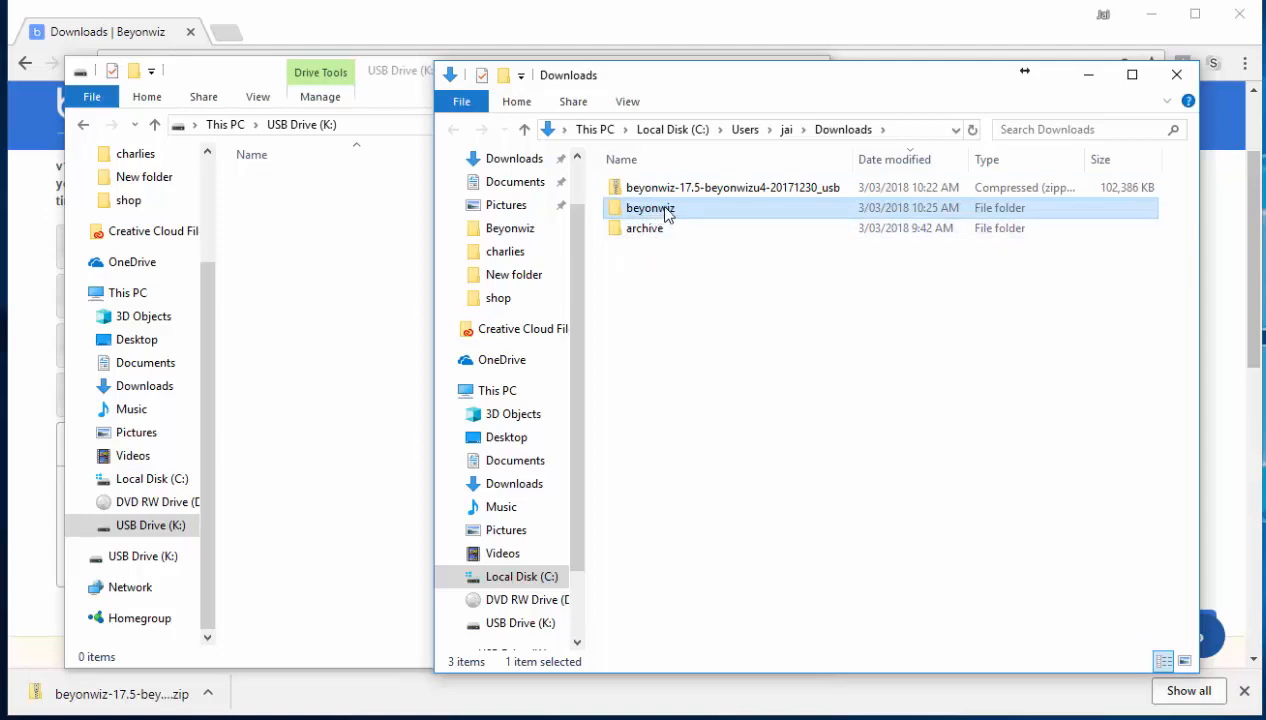
pyautogui.moveTo(696, 280)
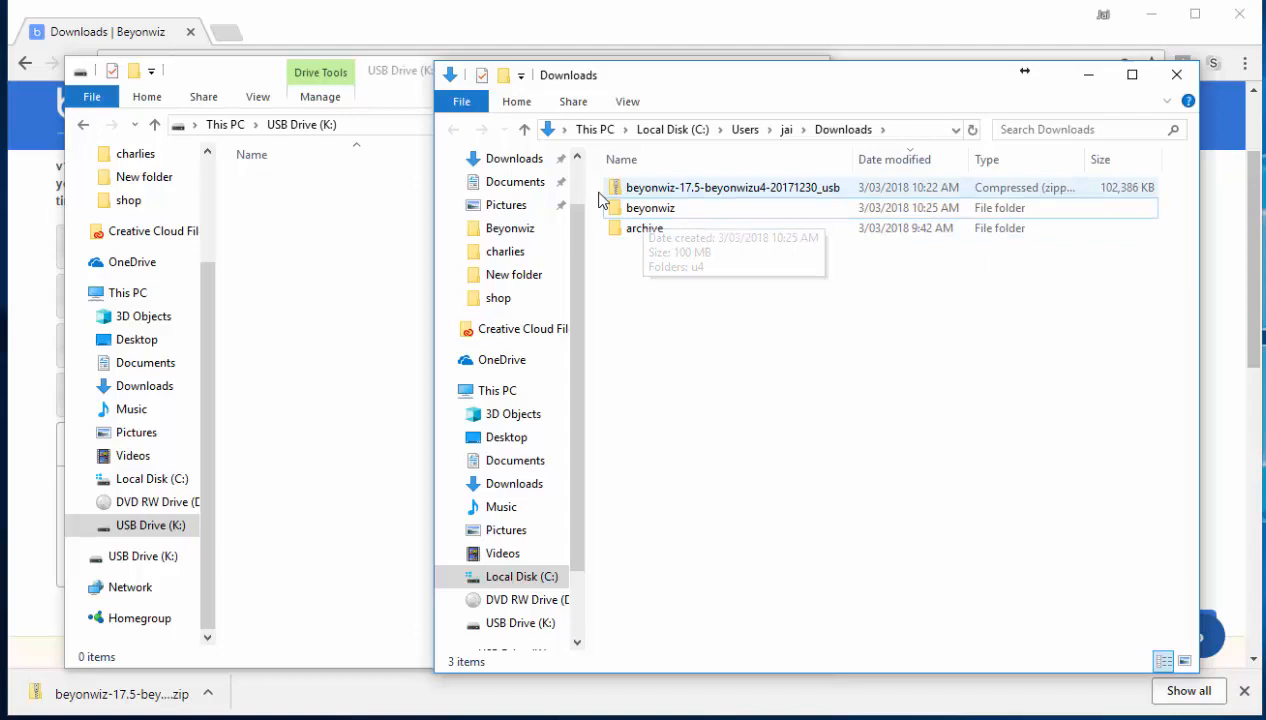
# Step: Select the newly extracted beyonwiz folder in Downloads
pyautogui.click(650, 206)
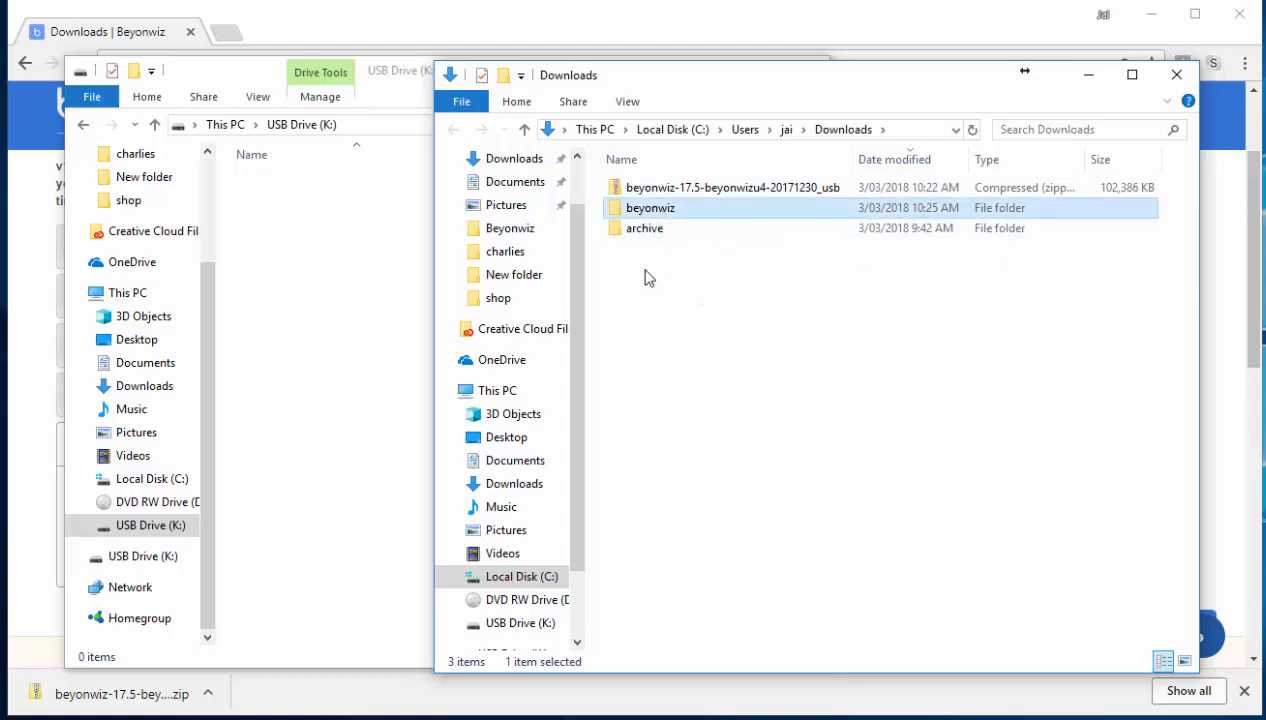
pyautogui.moveTo(616, 318)
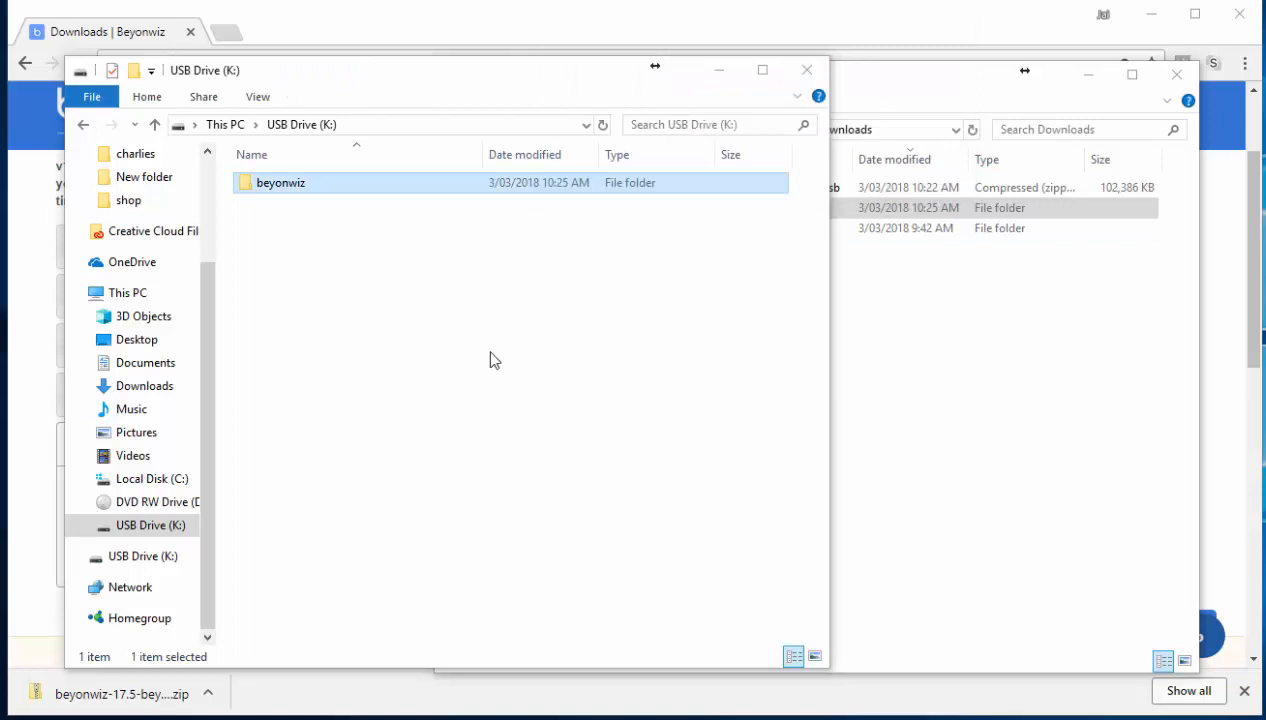
pyautogui.moveTo(250, 238)
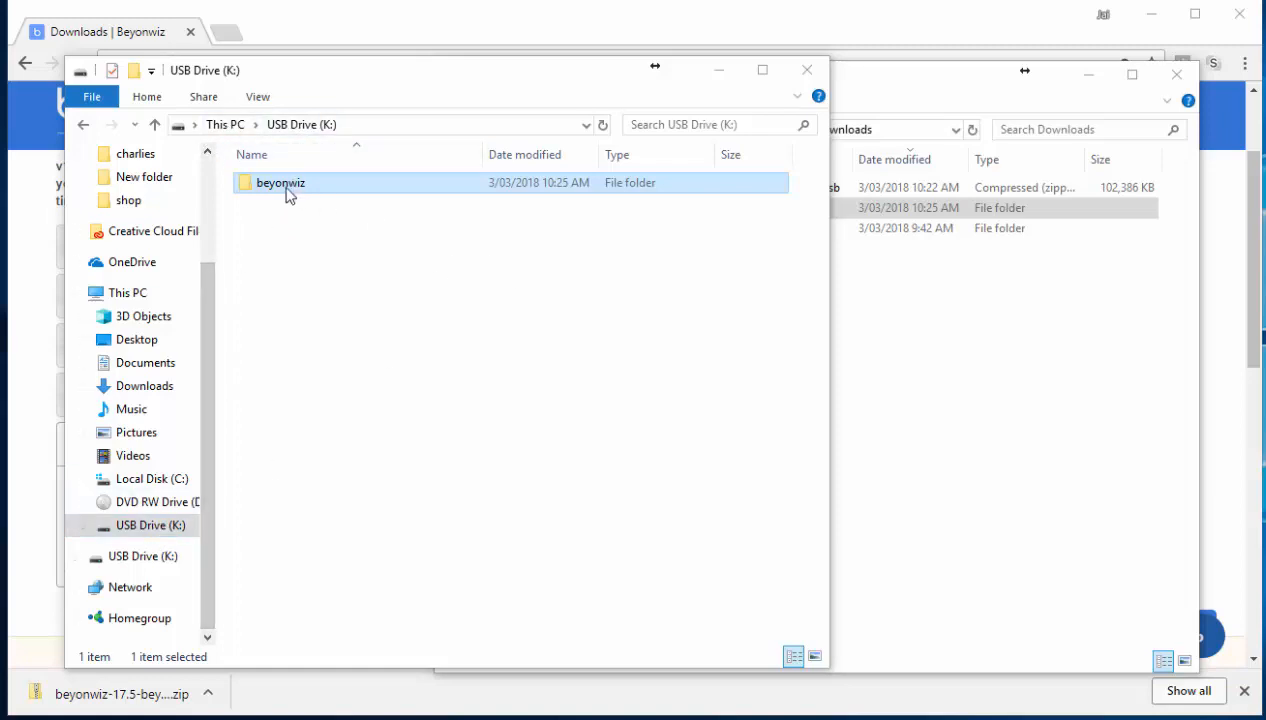
pyautogui.moveTo(308, 292)
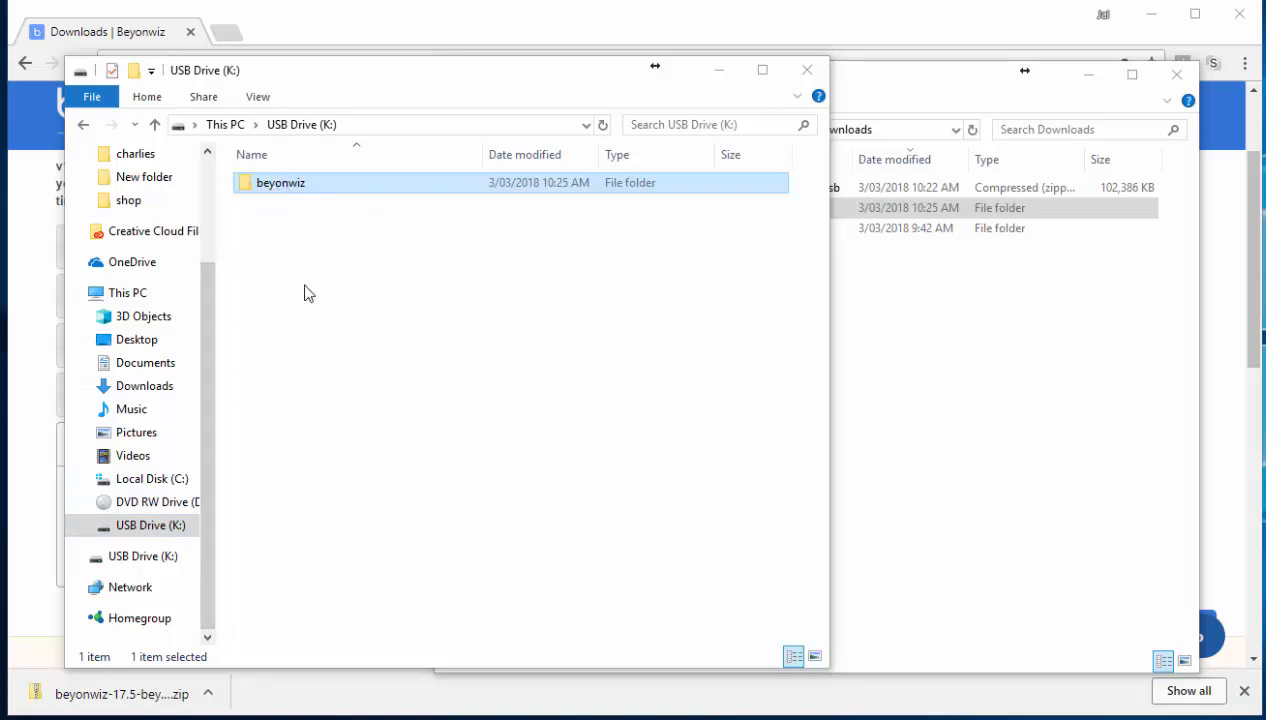
pyautogui.click(292, 256)
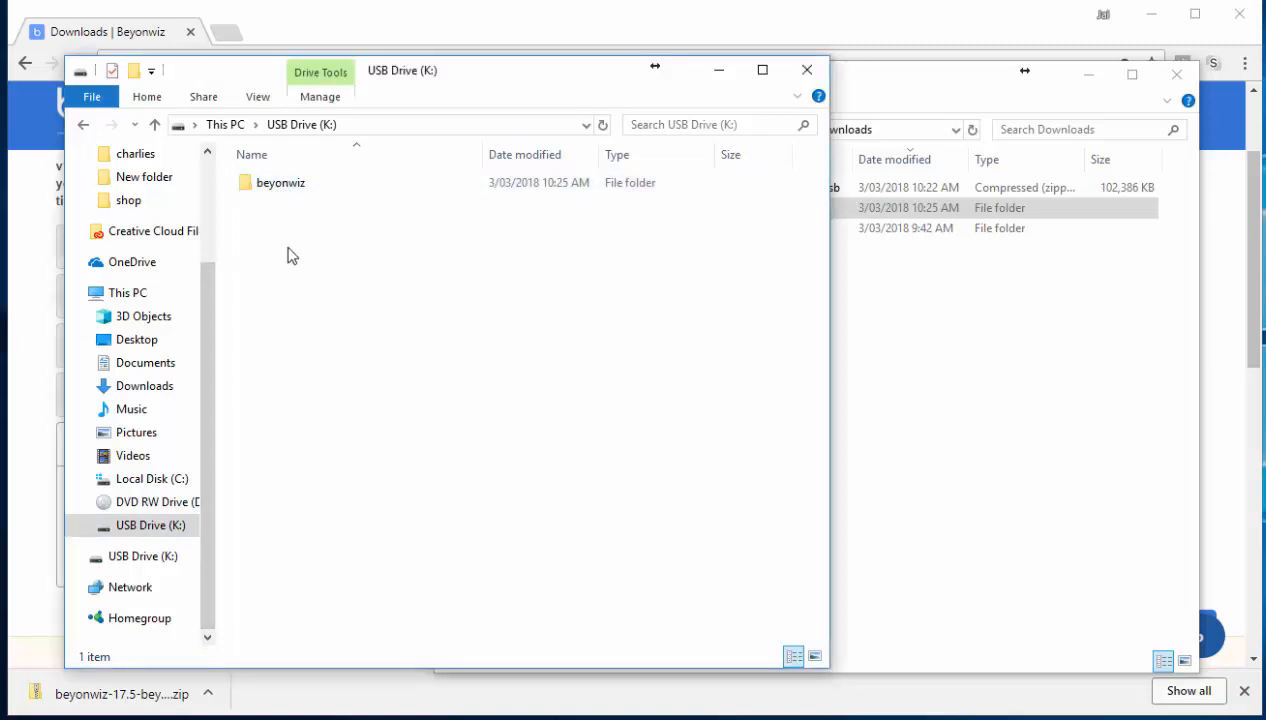
pyautogui.click(280, 182)
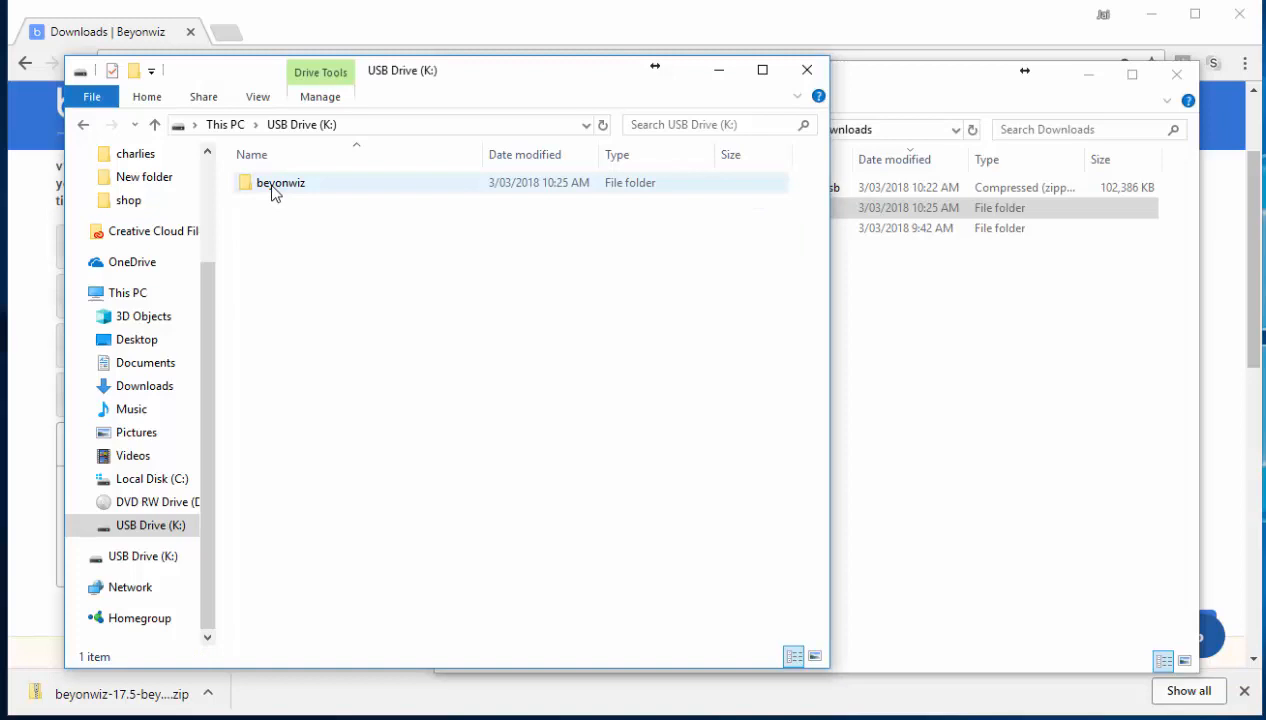
pyautogui.click(280, 182)
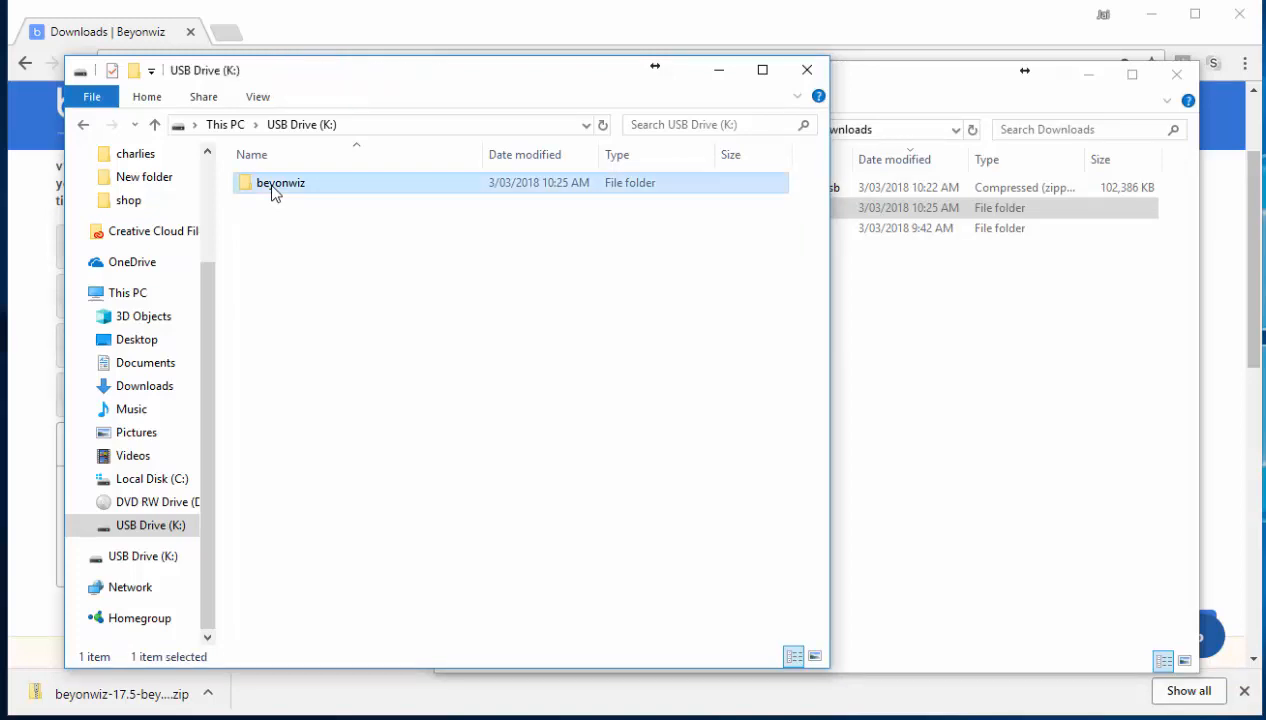
pyautogui.doubleClick(280, 182)
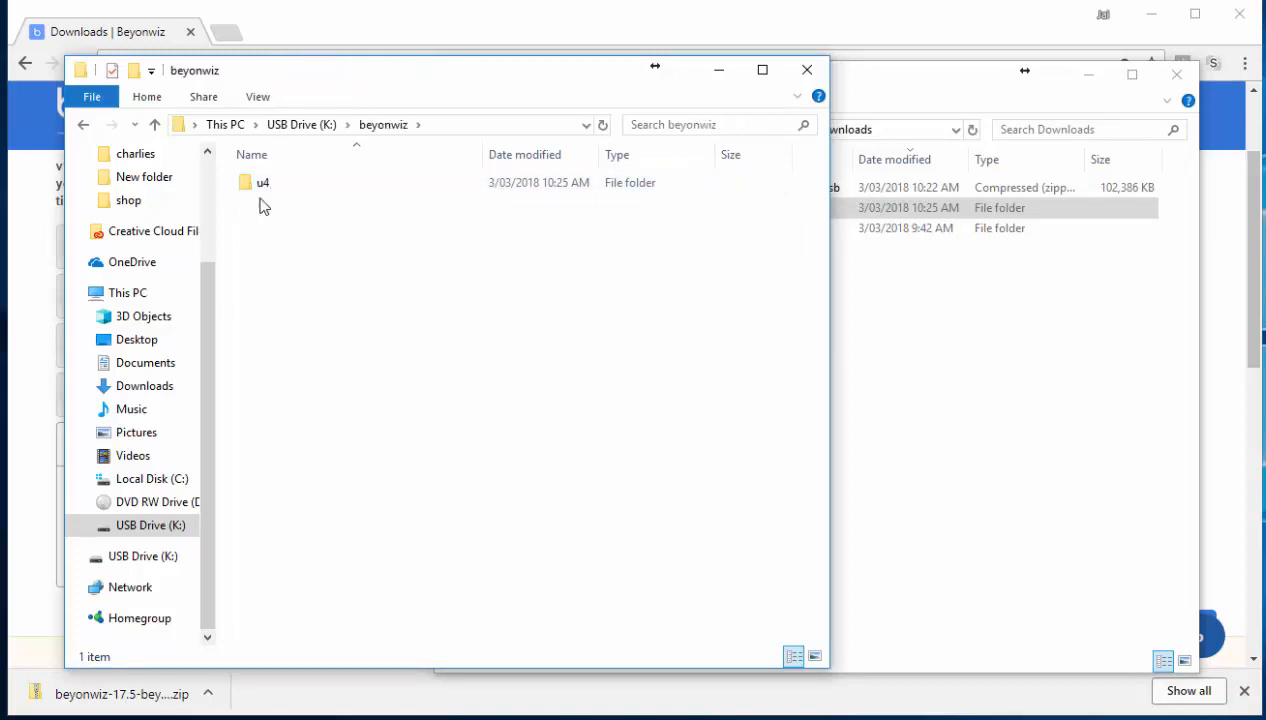
pyautogui.moveTo(348, 264)
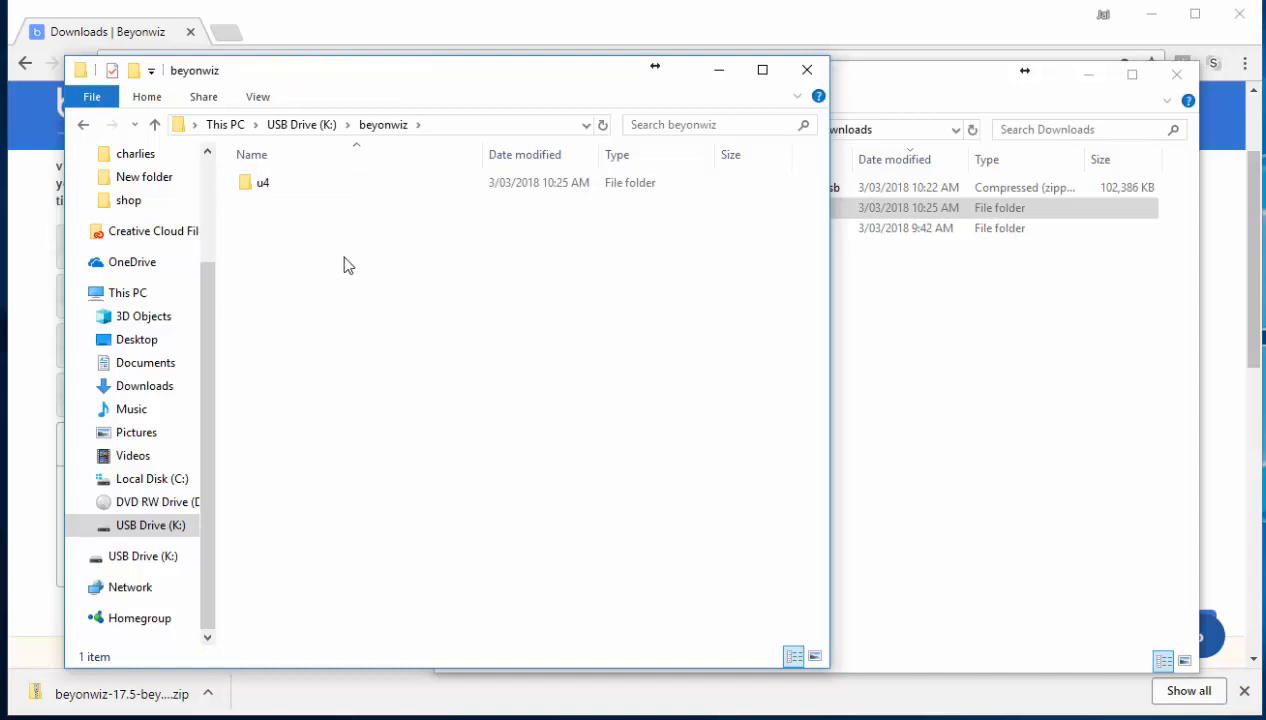
pyautogui.moveTo(304, 286)
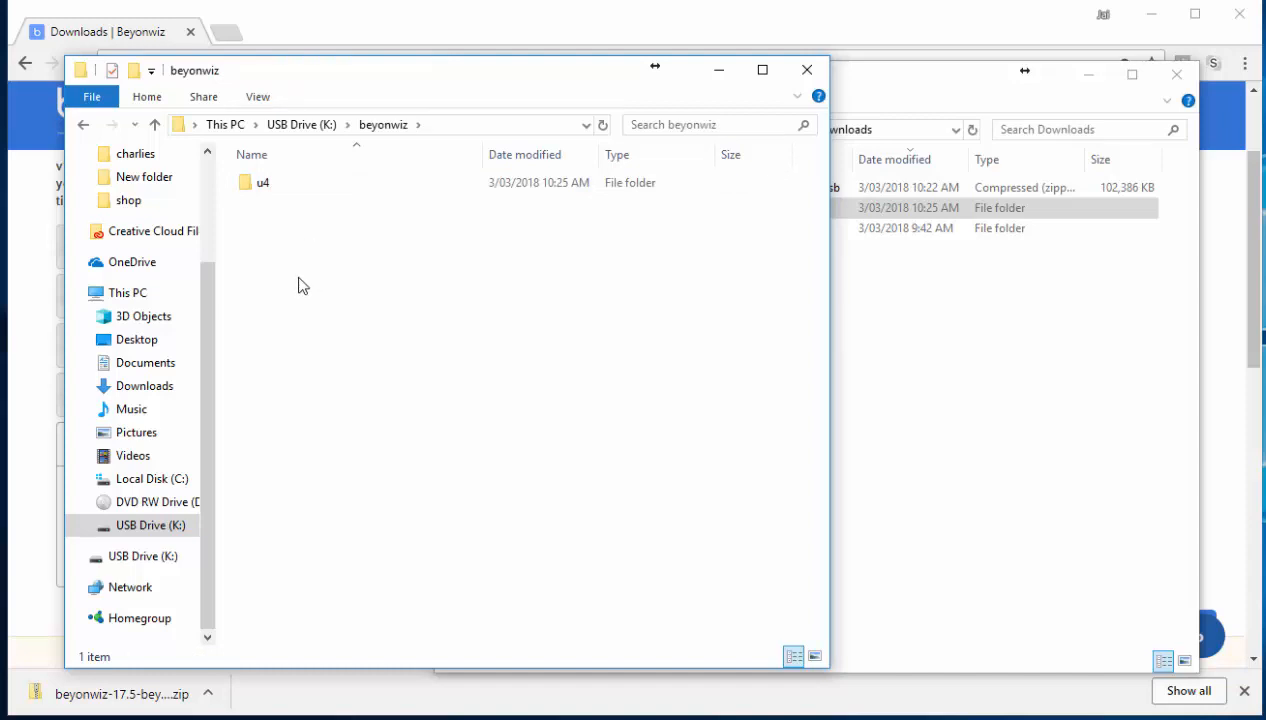
pyautogui.click(264, 182)
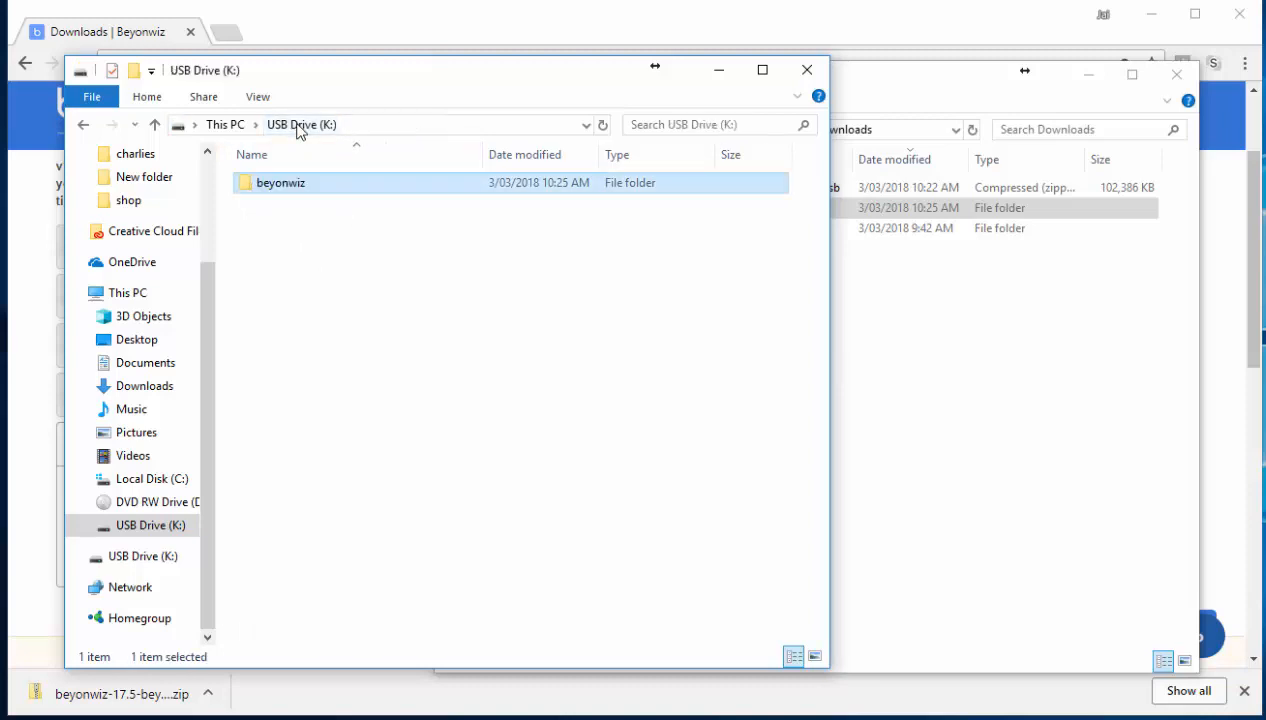
pyautogui.doubleClick(280, 182)
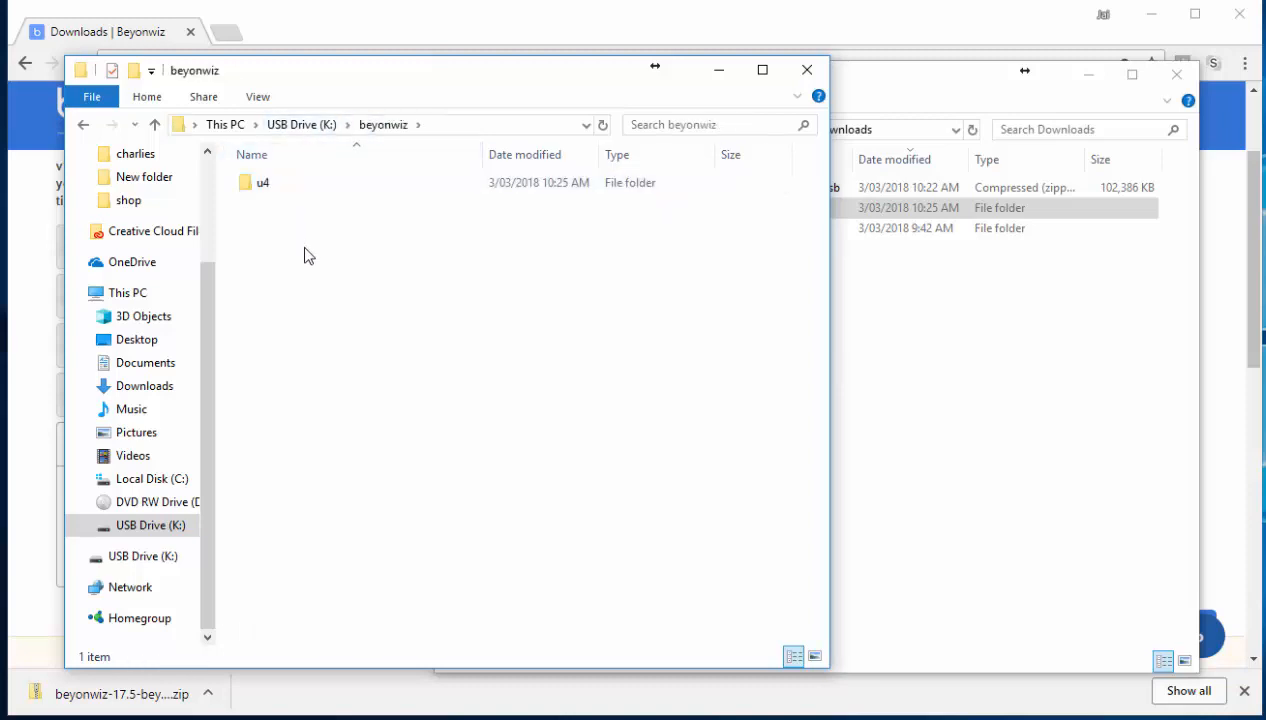
pyautogui.click(264, 182)
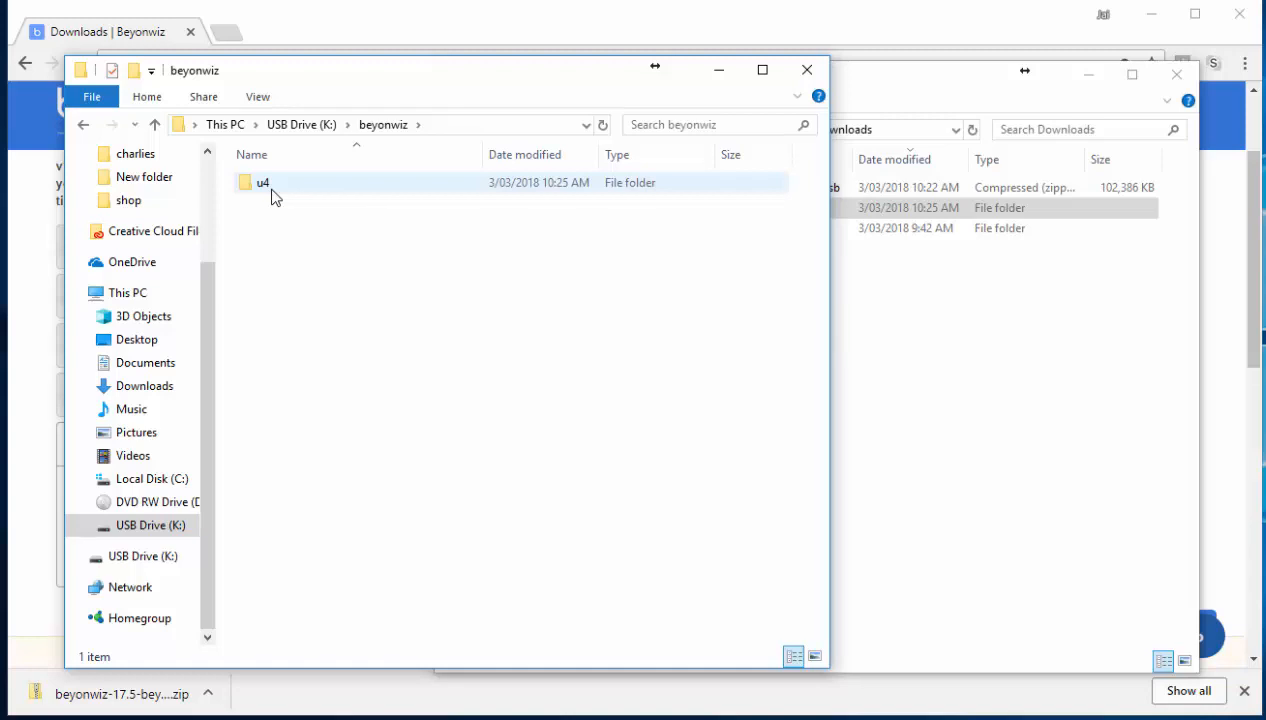
pyautogui.click(248, 232)
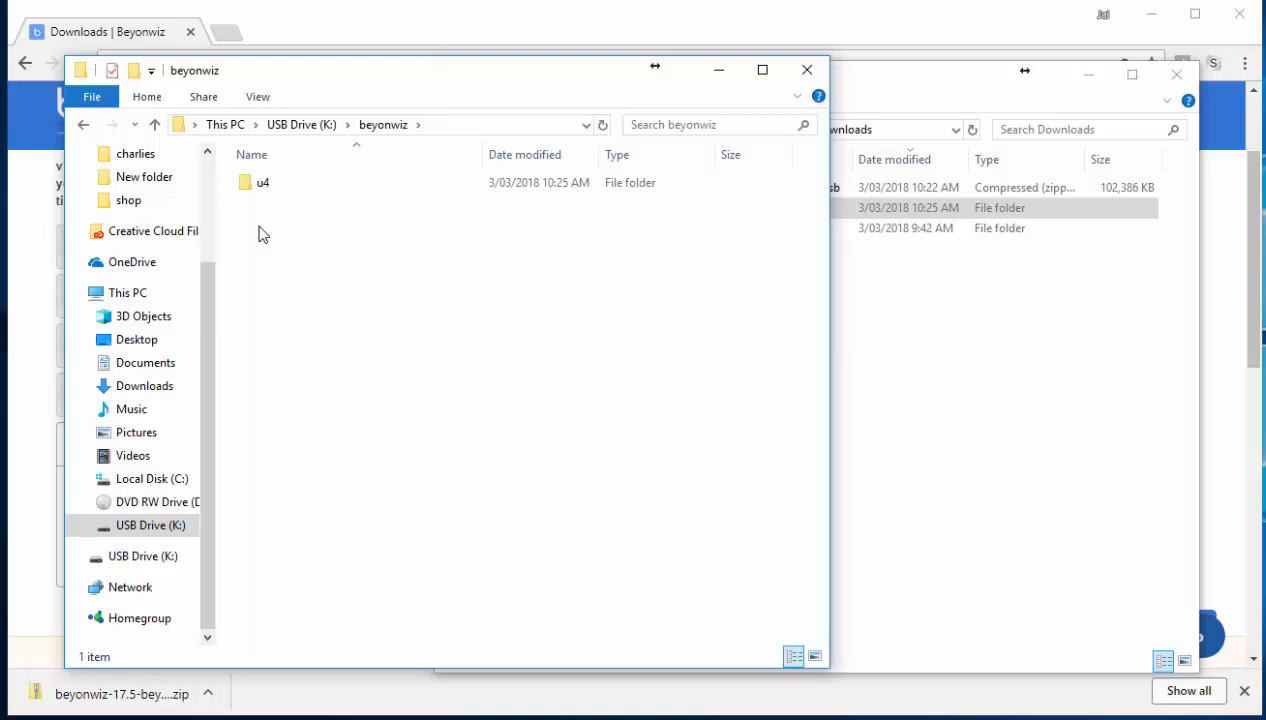
pyautogui.moveTo(258, 232)
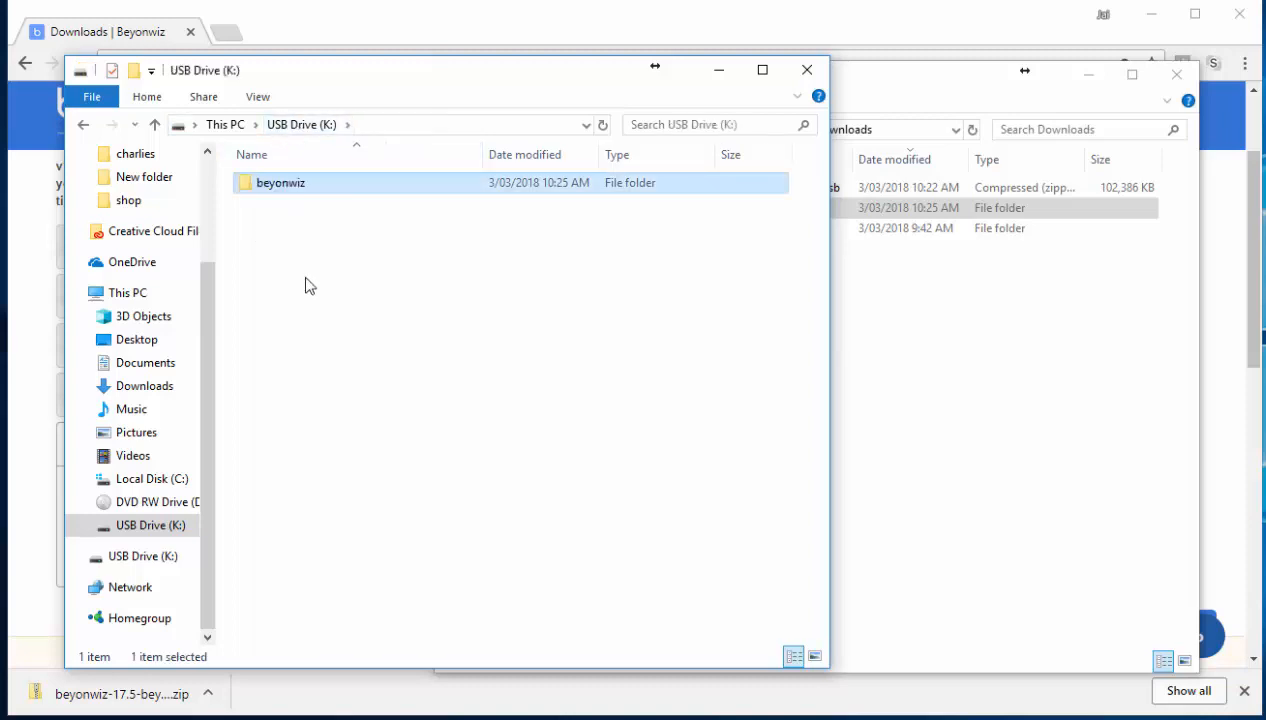
pyautogui.moveTo(1048, 274)
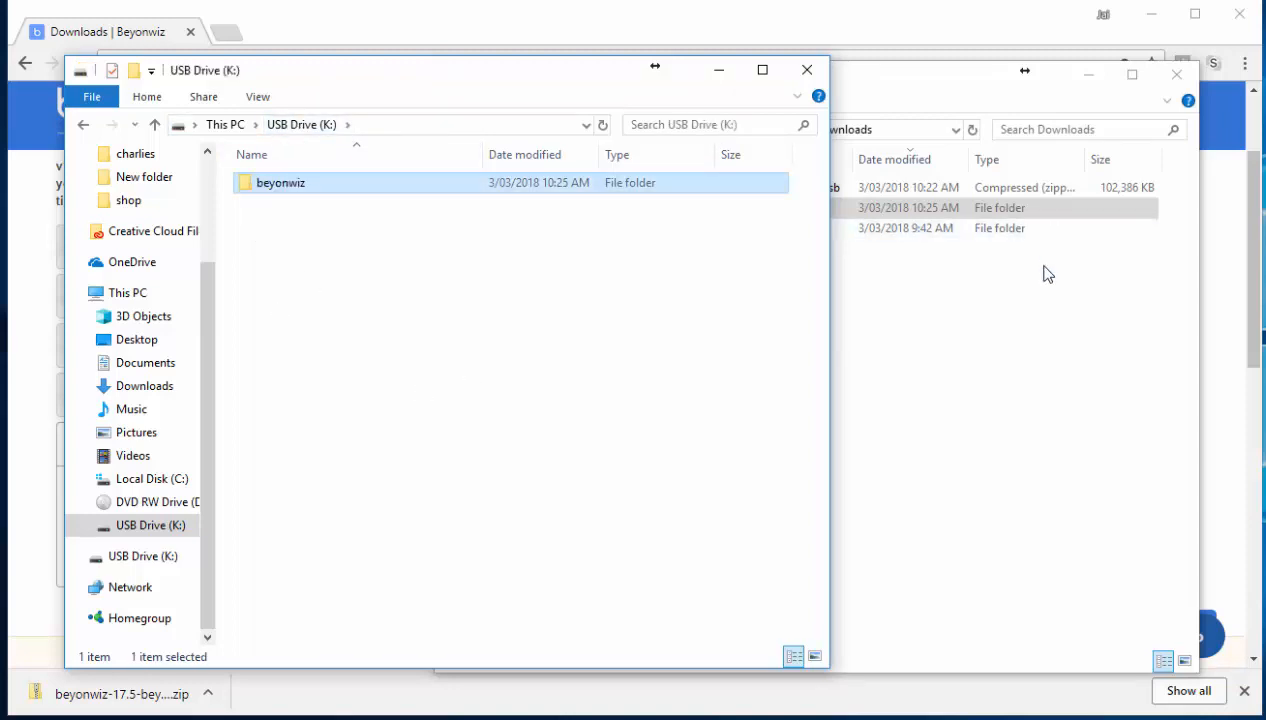
pyautogui.moveTo(278, 256)
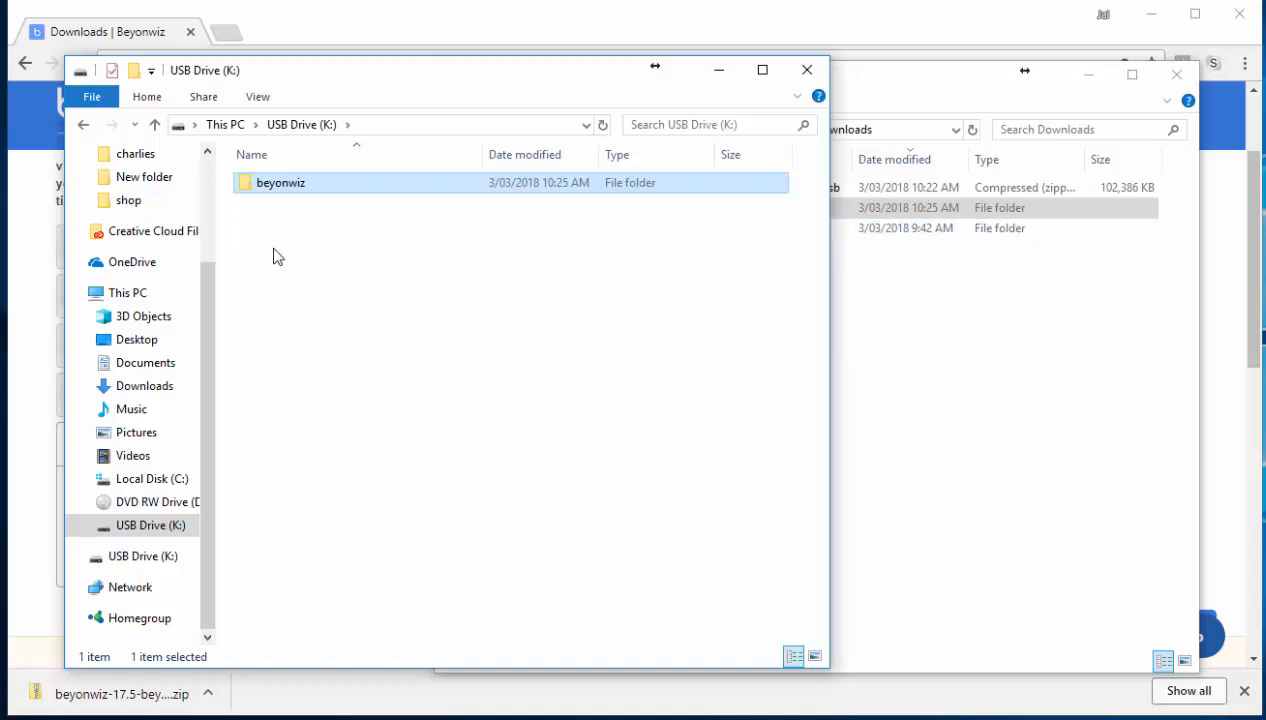
pyautogui.moveTo(256, 252)
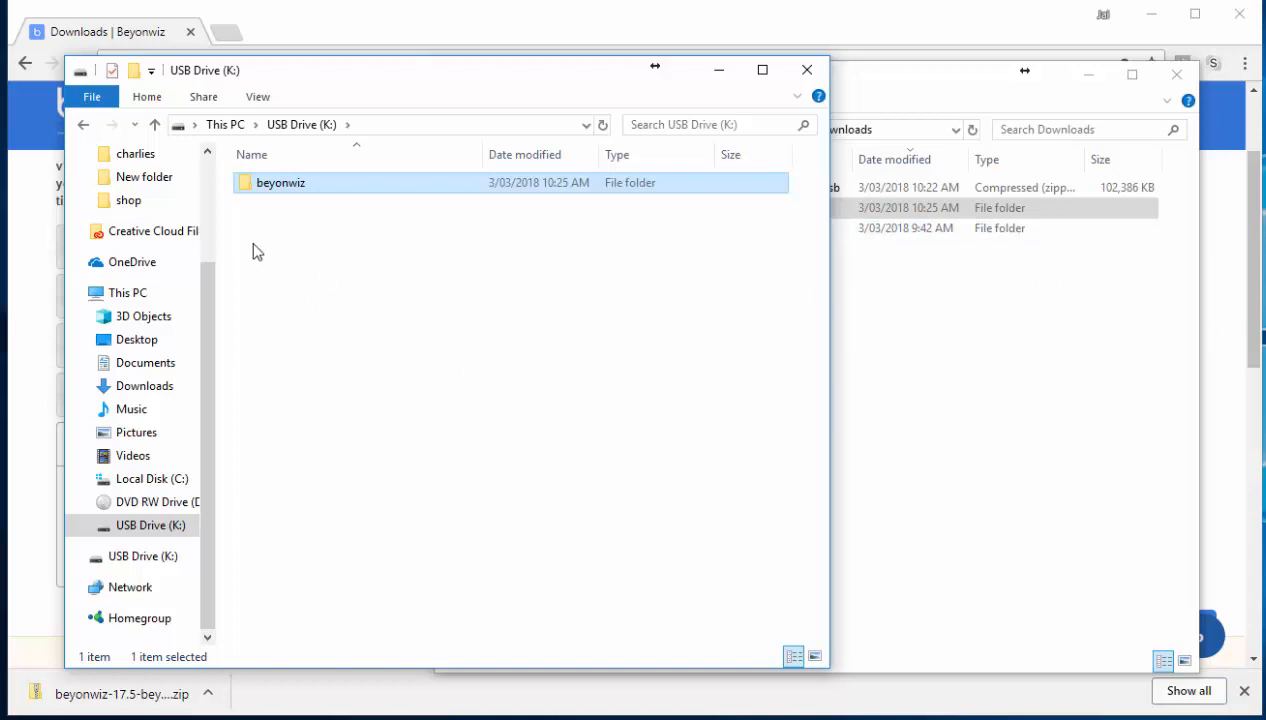
pyautogui.moveTo(356, 332)
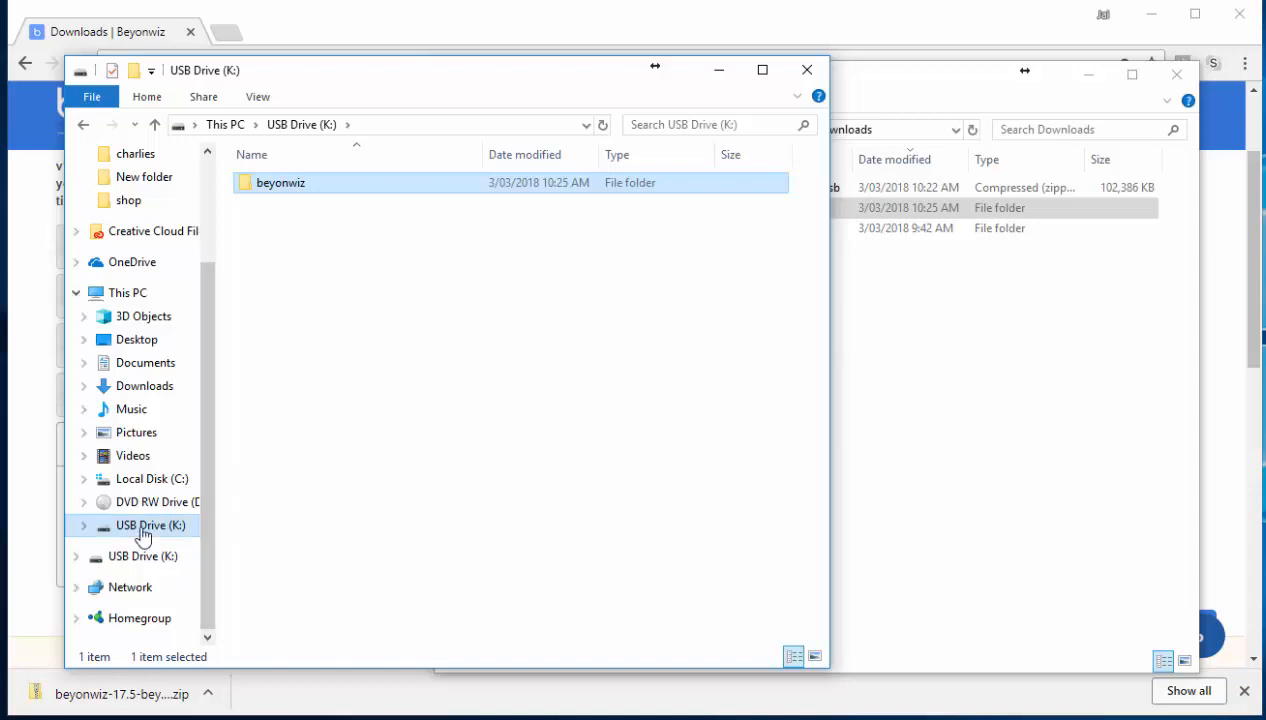
pyautogui.rightClick(150, 524)
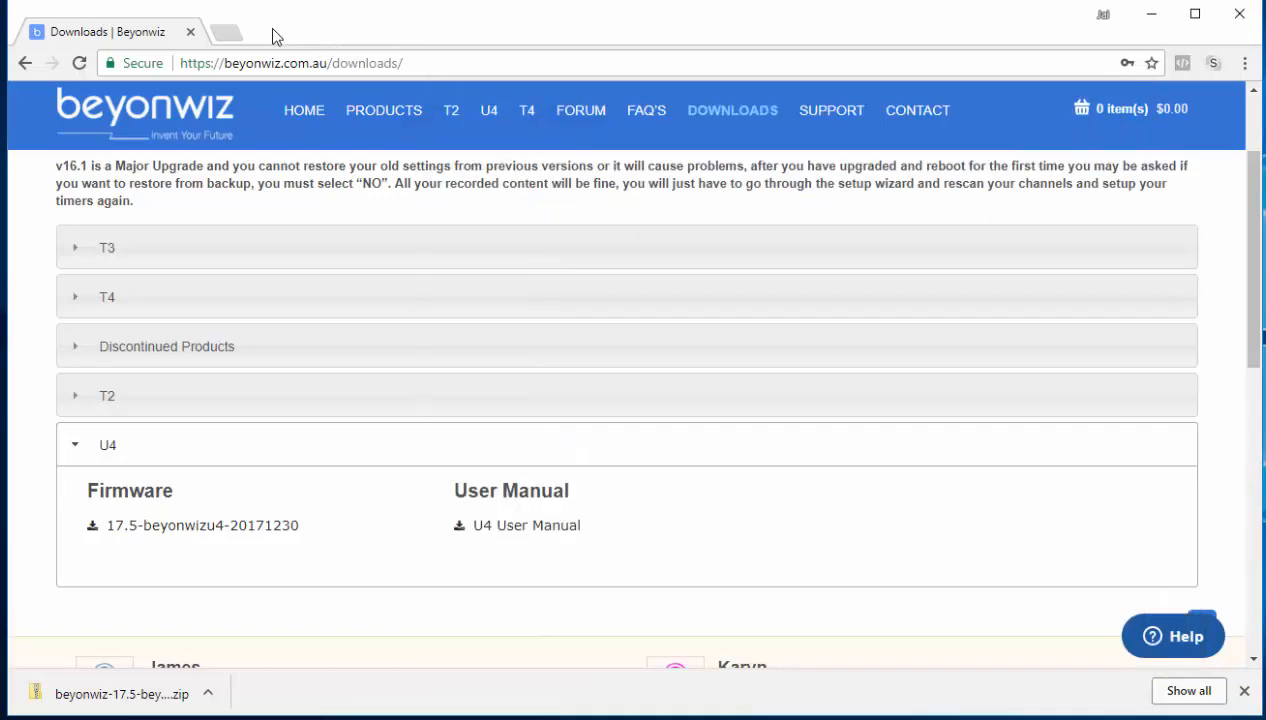
pyautogui.moveTo(210, 360)
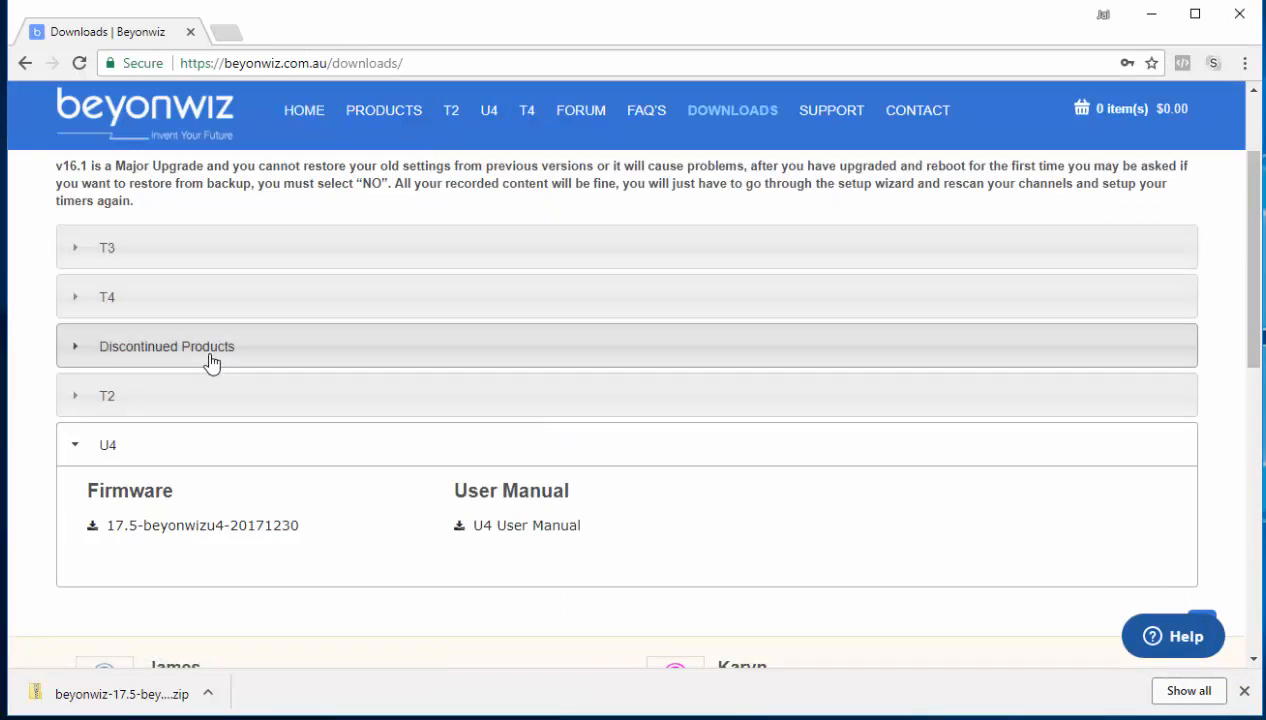
pyautogui.moveTo(140, 248)
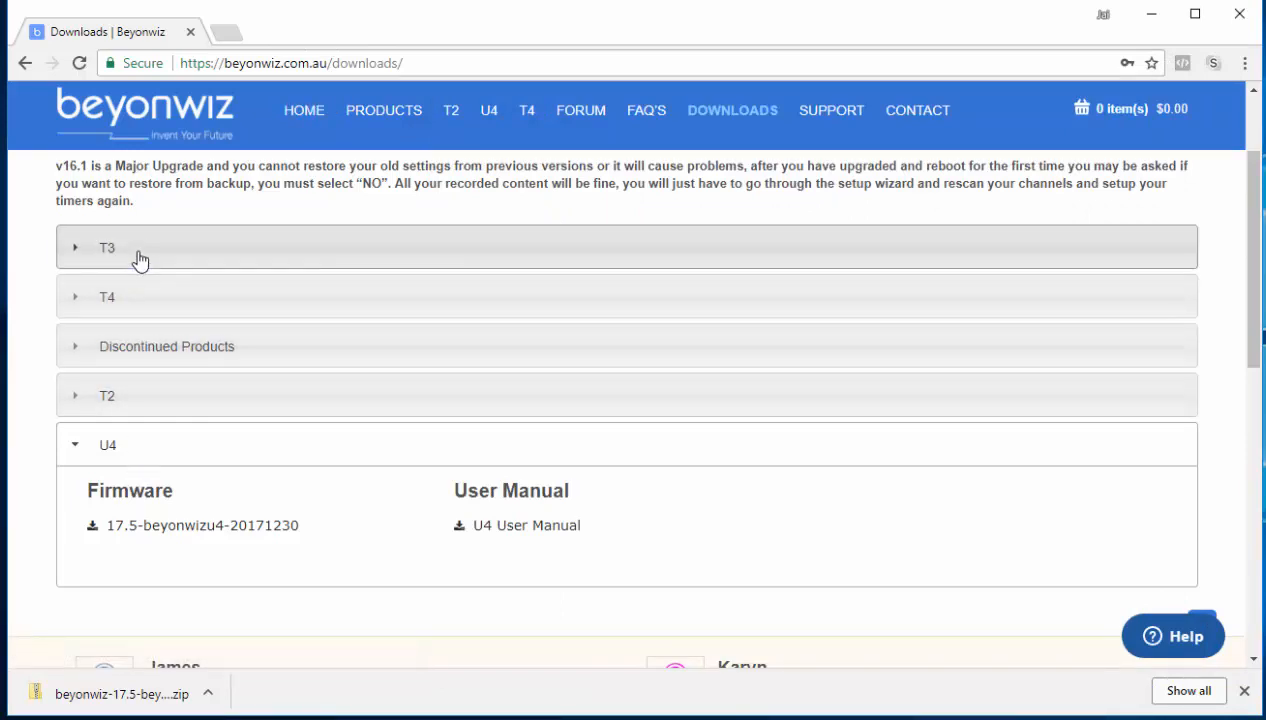
# Step: Expand, collapse and re-expand the T3 section to list its firmware, user guide and USB leaflet
pyautogui.click(106, 248)
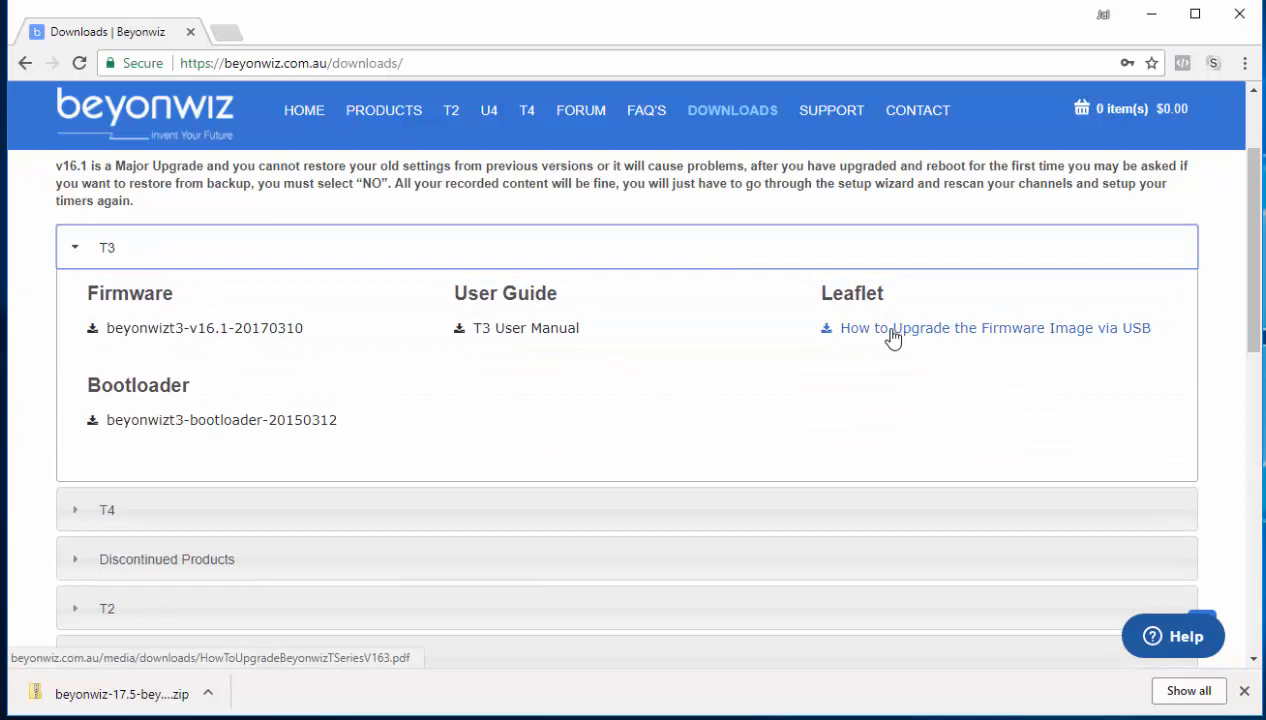
pyautogui.moveTo(864, 368)
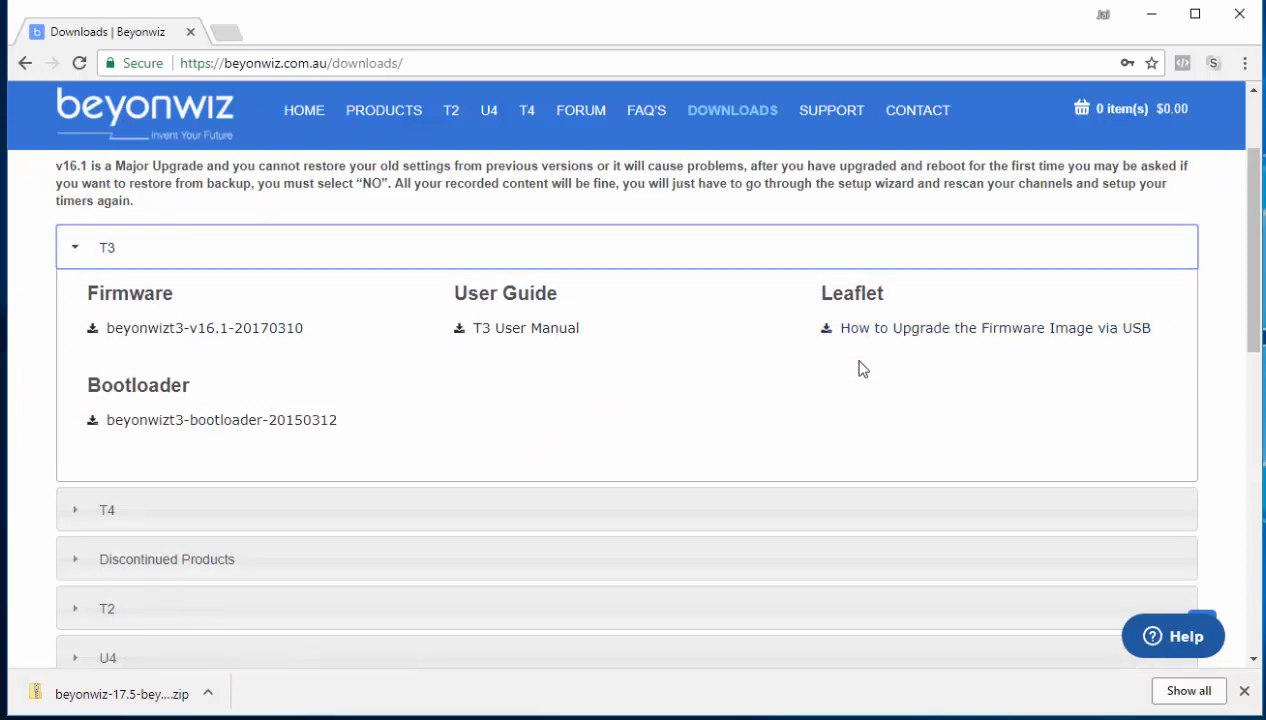
pyautogui.click(106, 248)
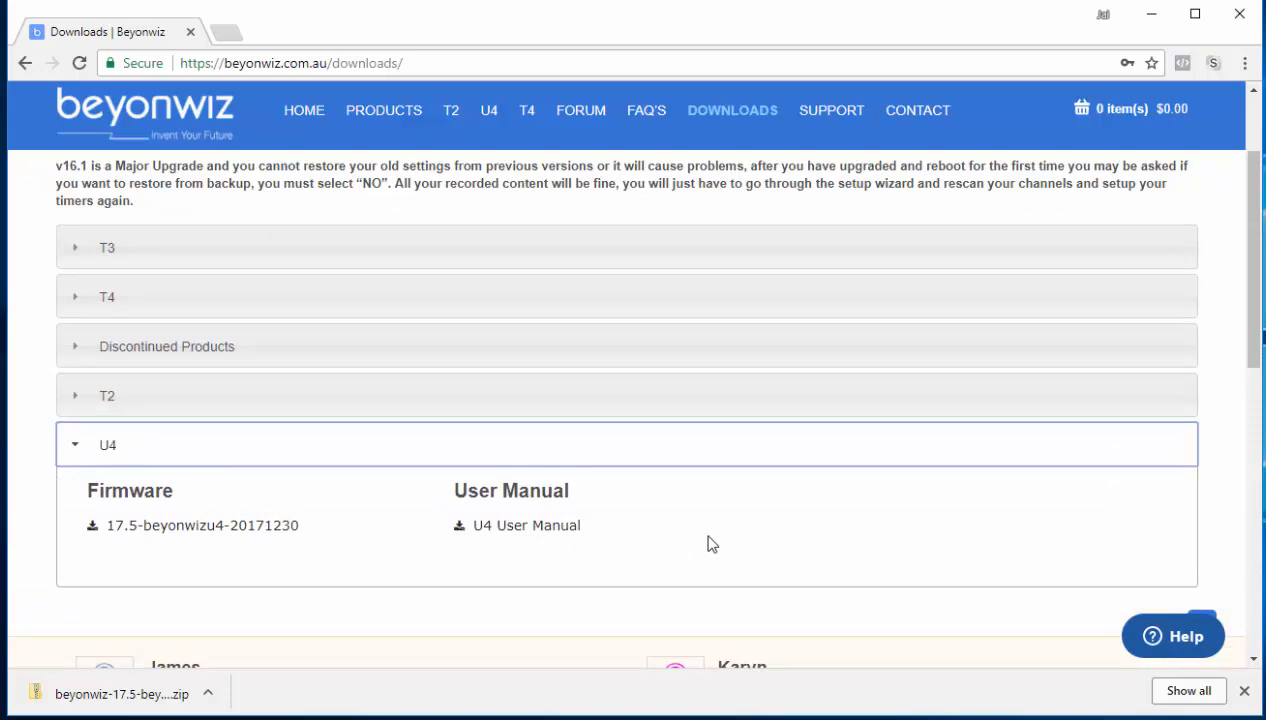
pyautogui.moveTo(736, 544)
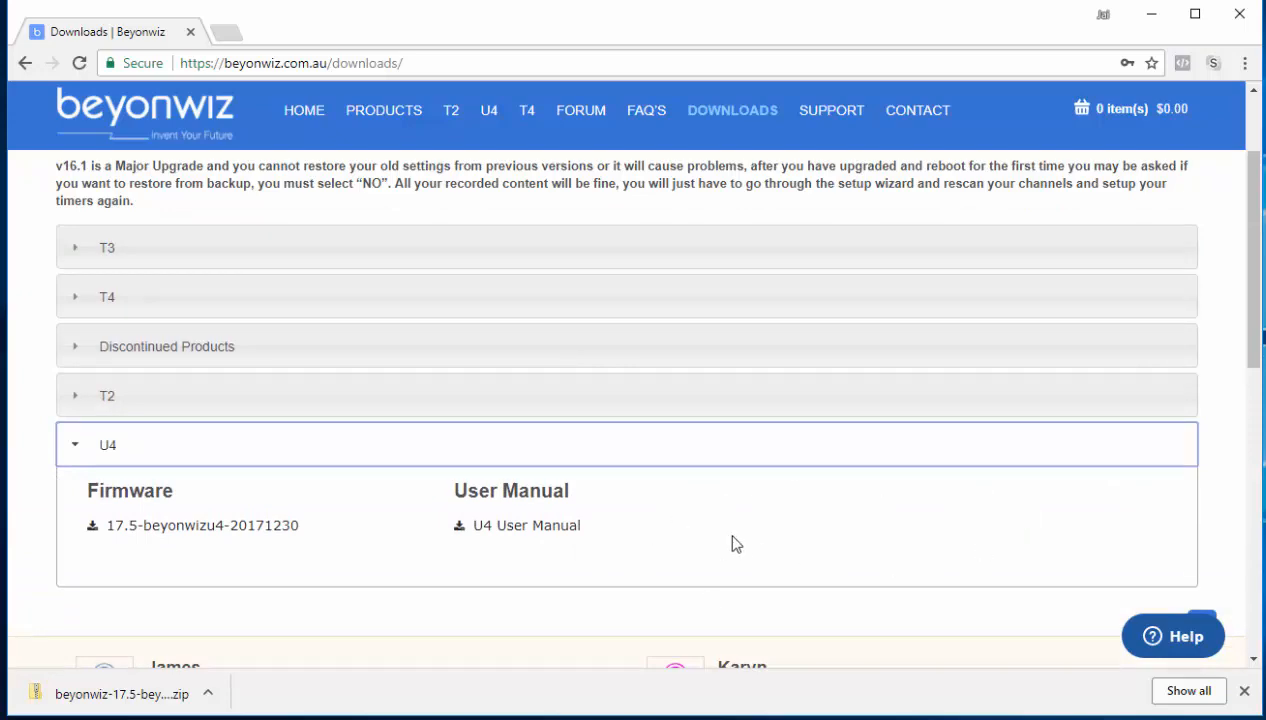
pyautogui.click(106, 248)
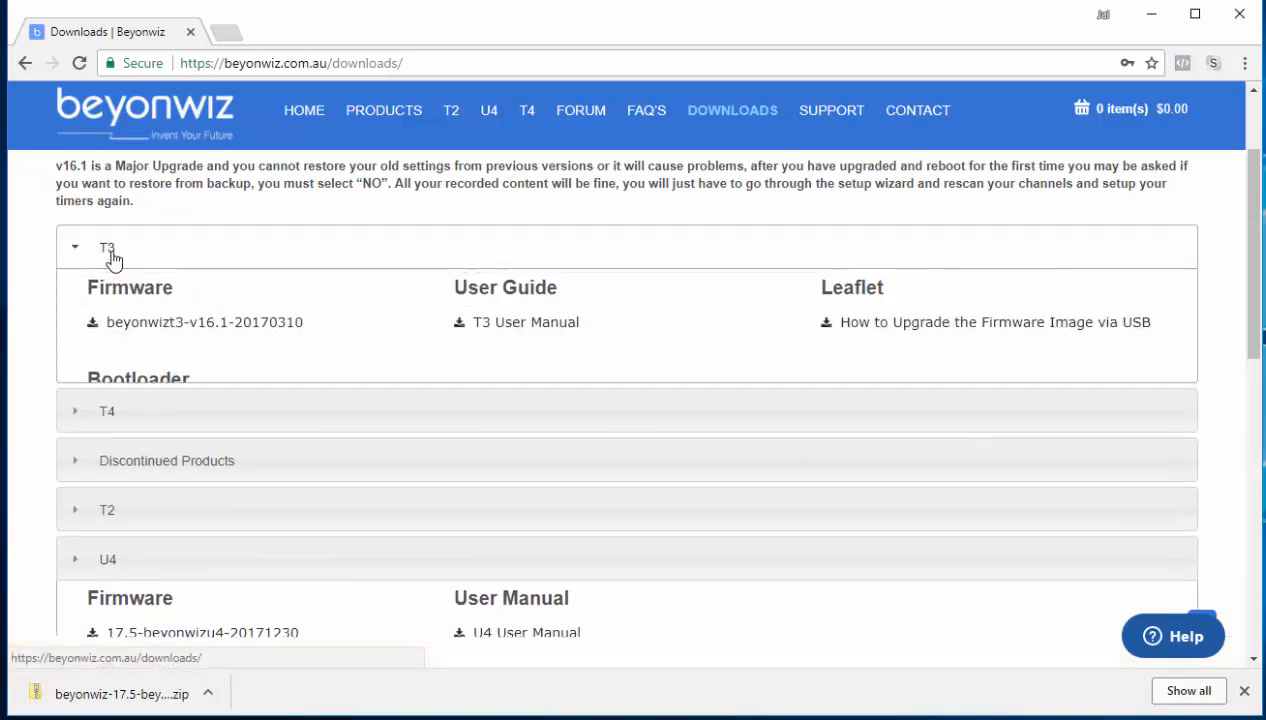
# Step: Open the 'How to Upgrade the Firmware Image via USB' leaflet PDF and skim its steps
pyautogui.click(994, 322)
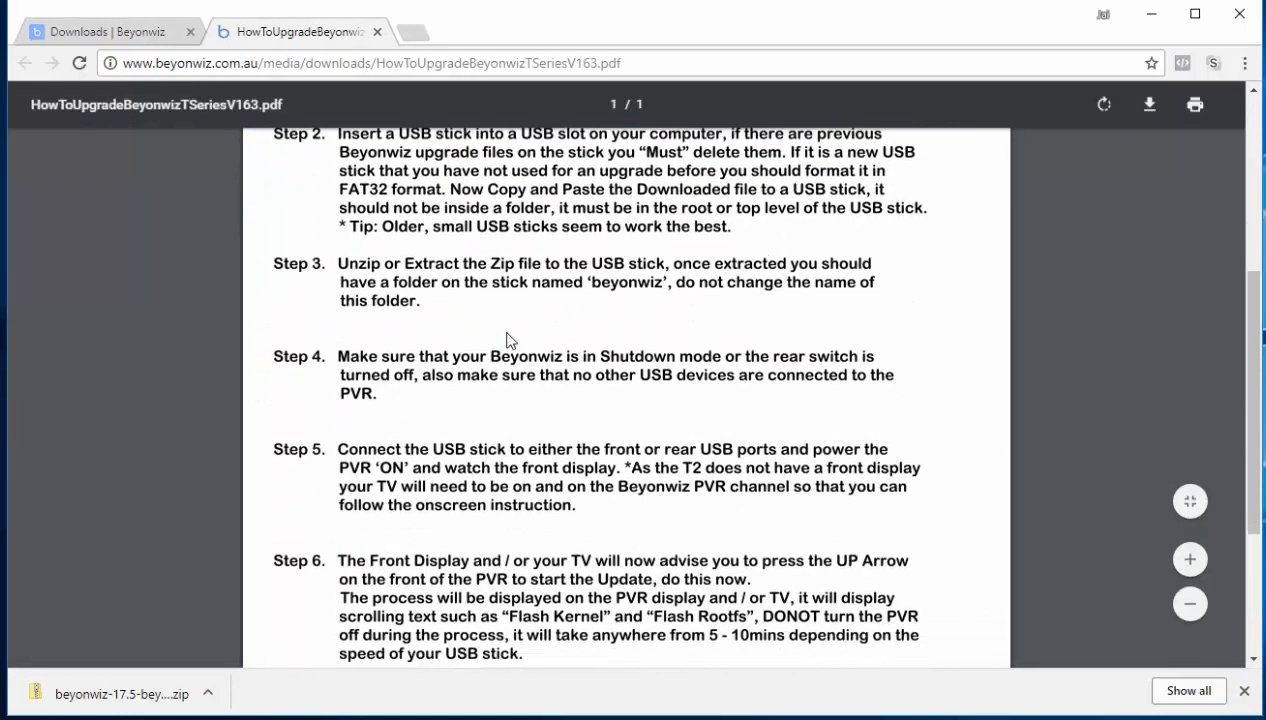
pyautogui.scroll(-3)
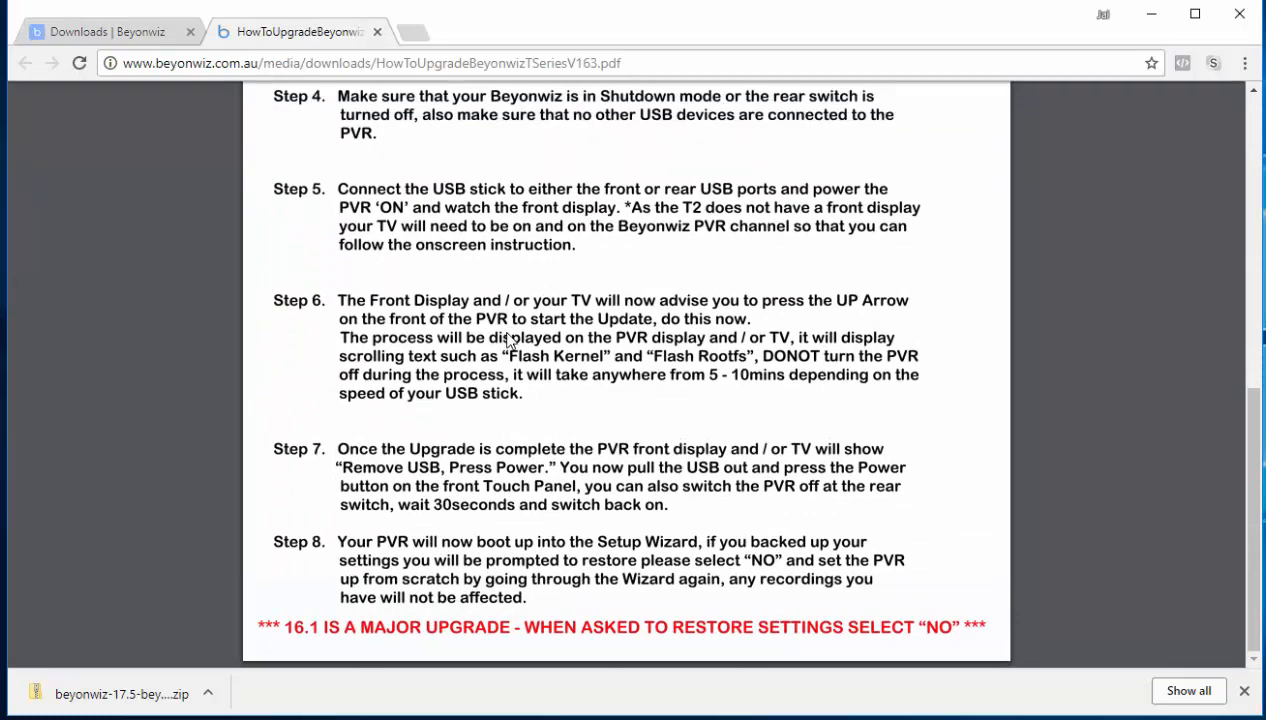
pyautogui.scroll(3)
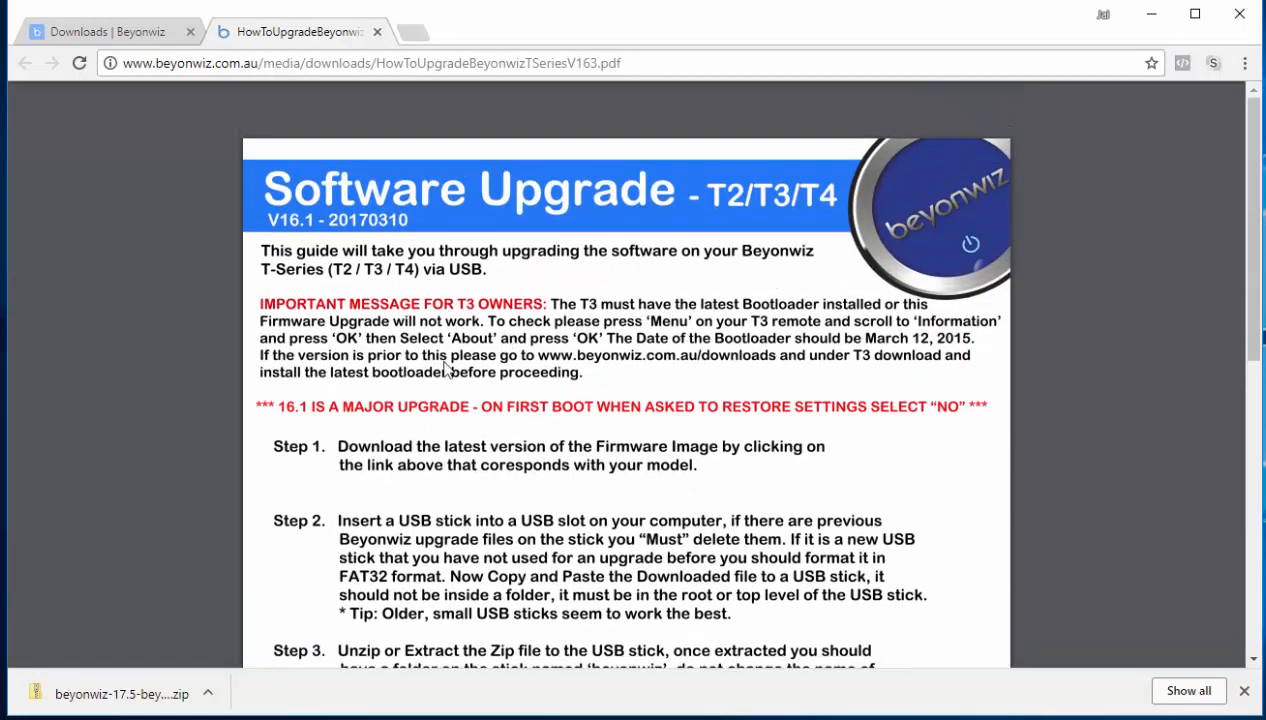